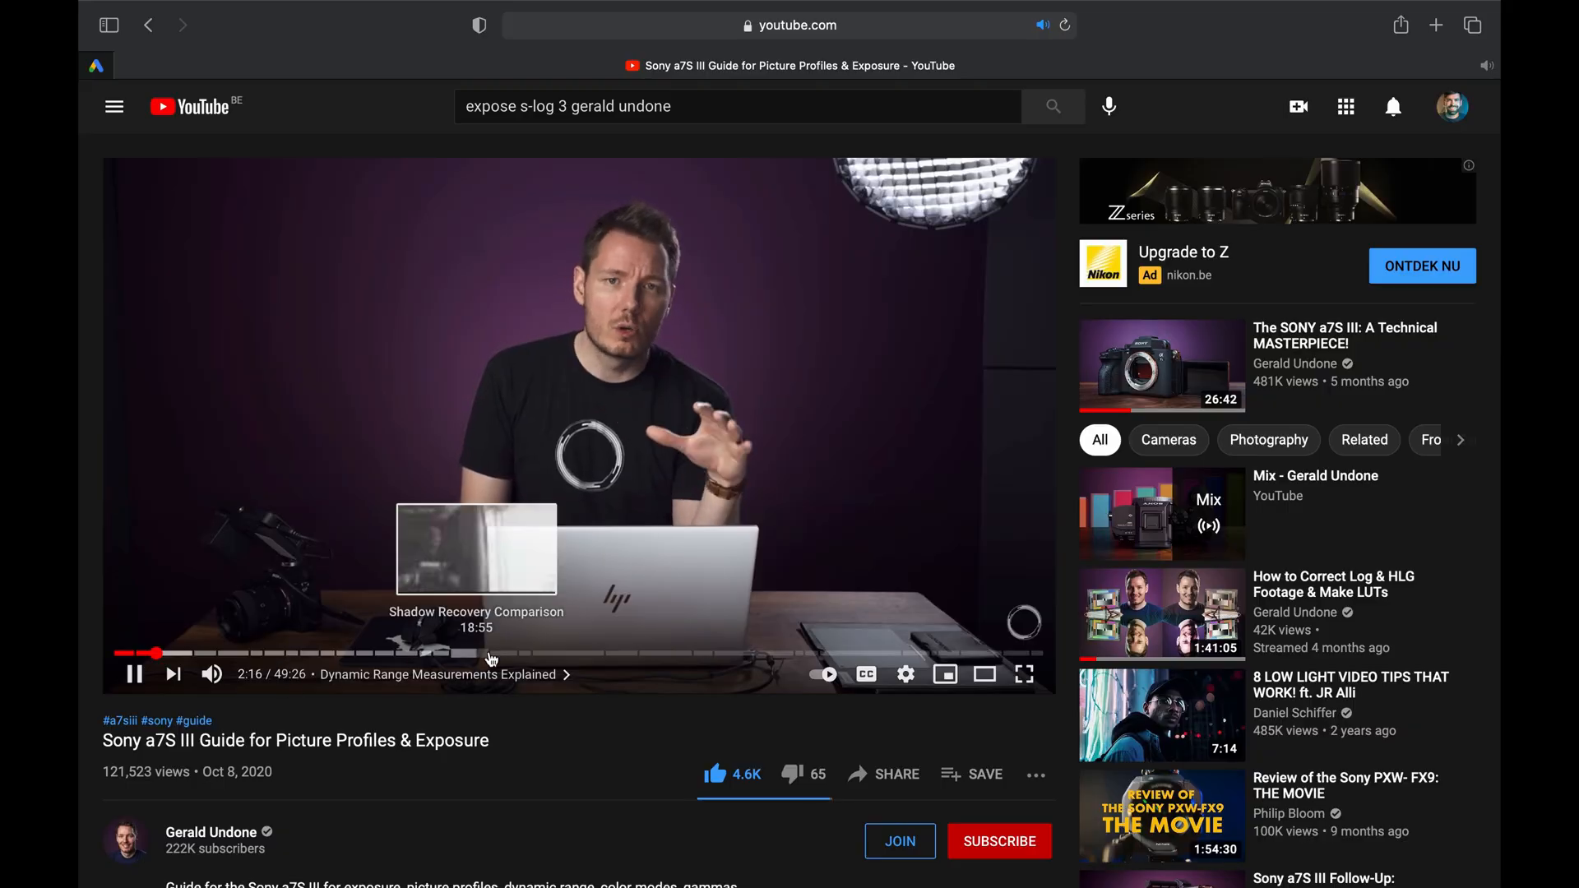
mouse_move(589, 658)
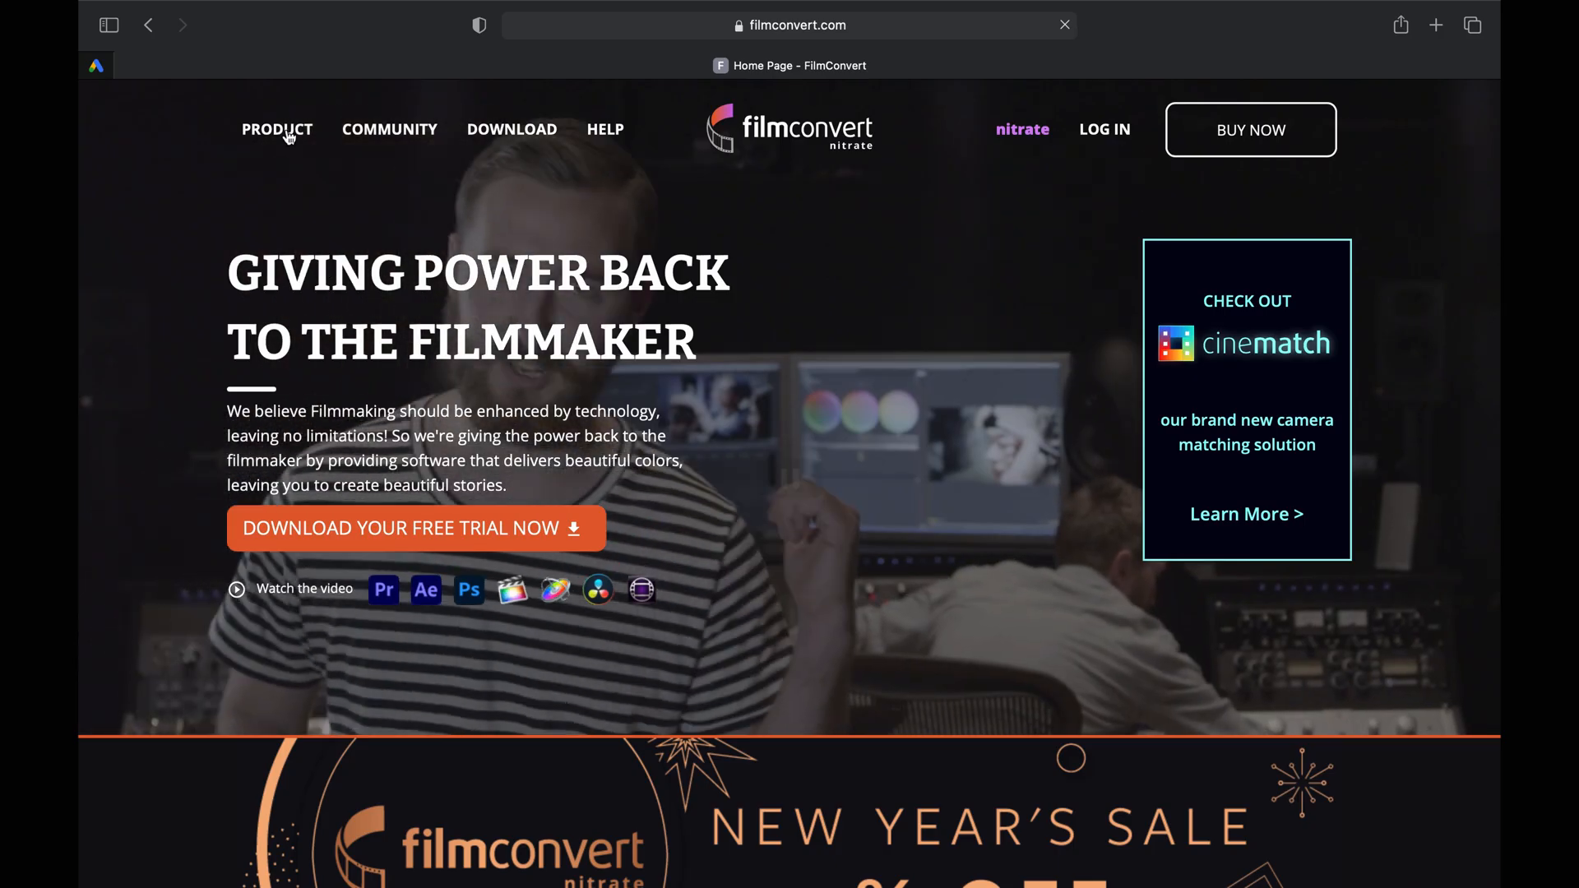
Browse to FilmConvert's Film Stocks page and preview the FJ 8543 VD example photo
click(278, 130)
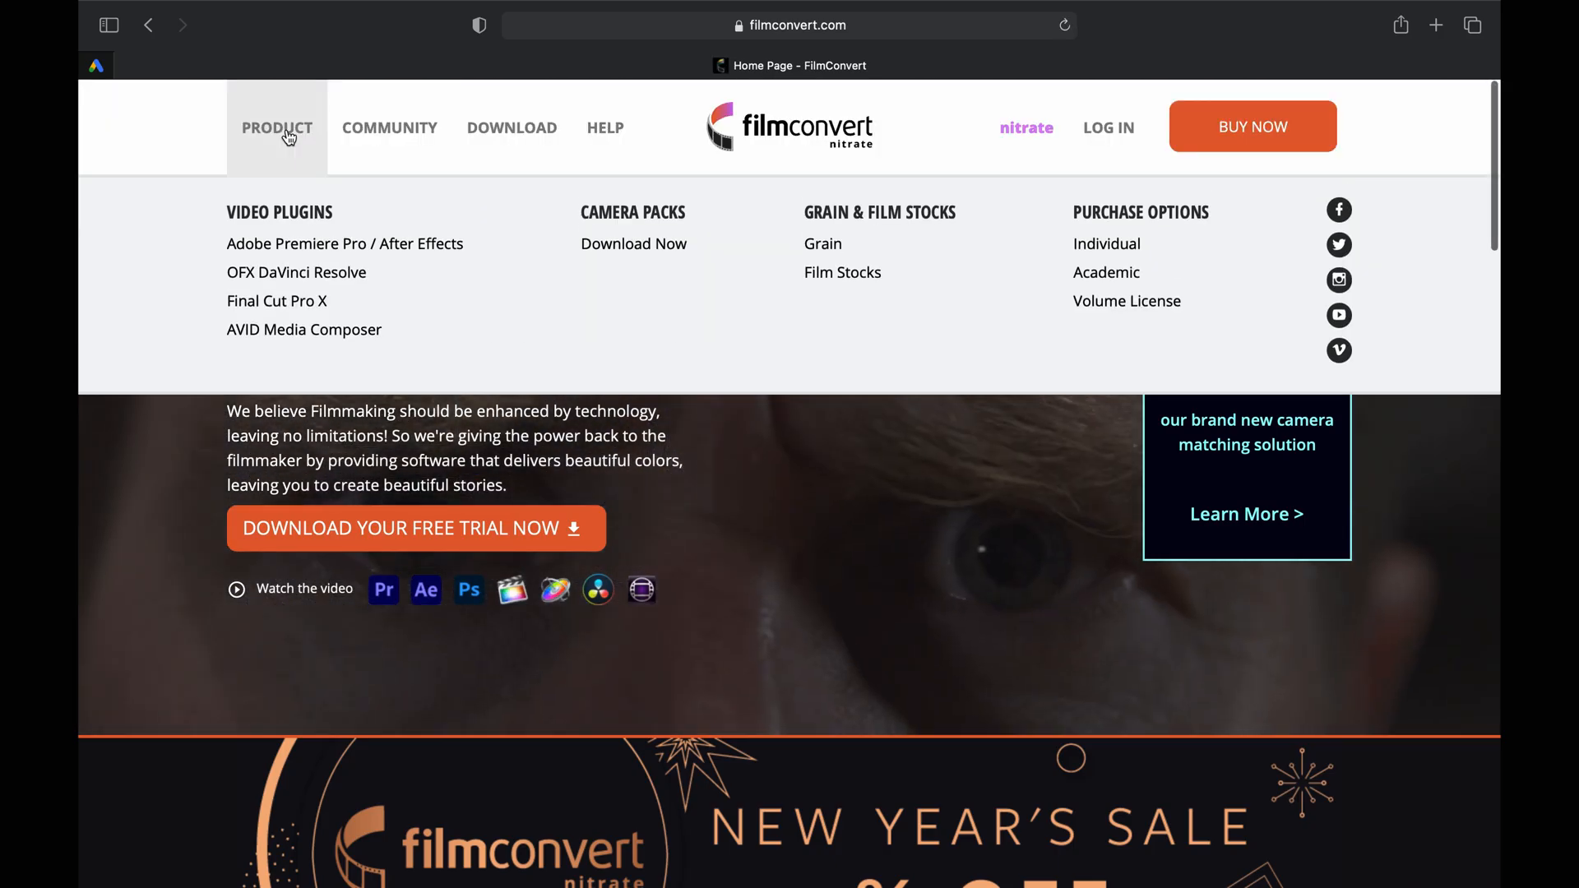
click(842, 273)
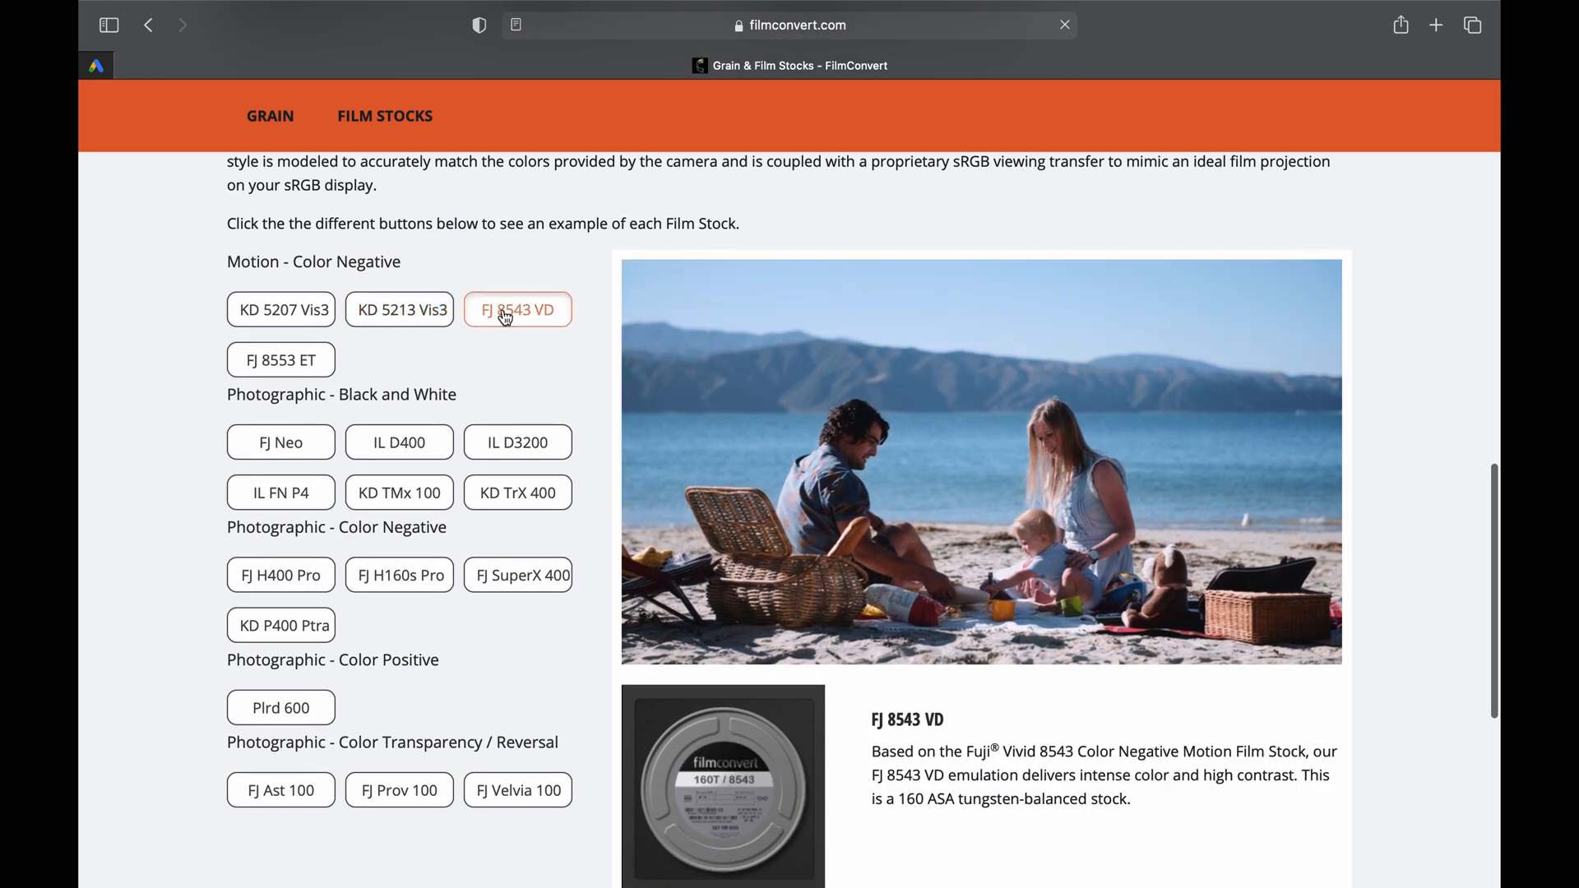
click(280, 360)
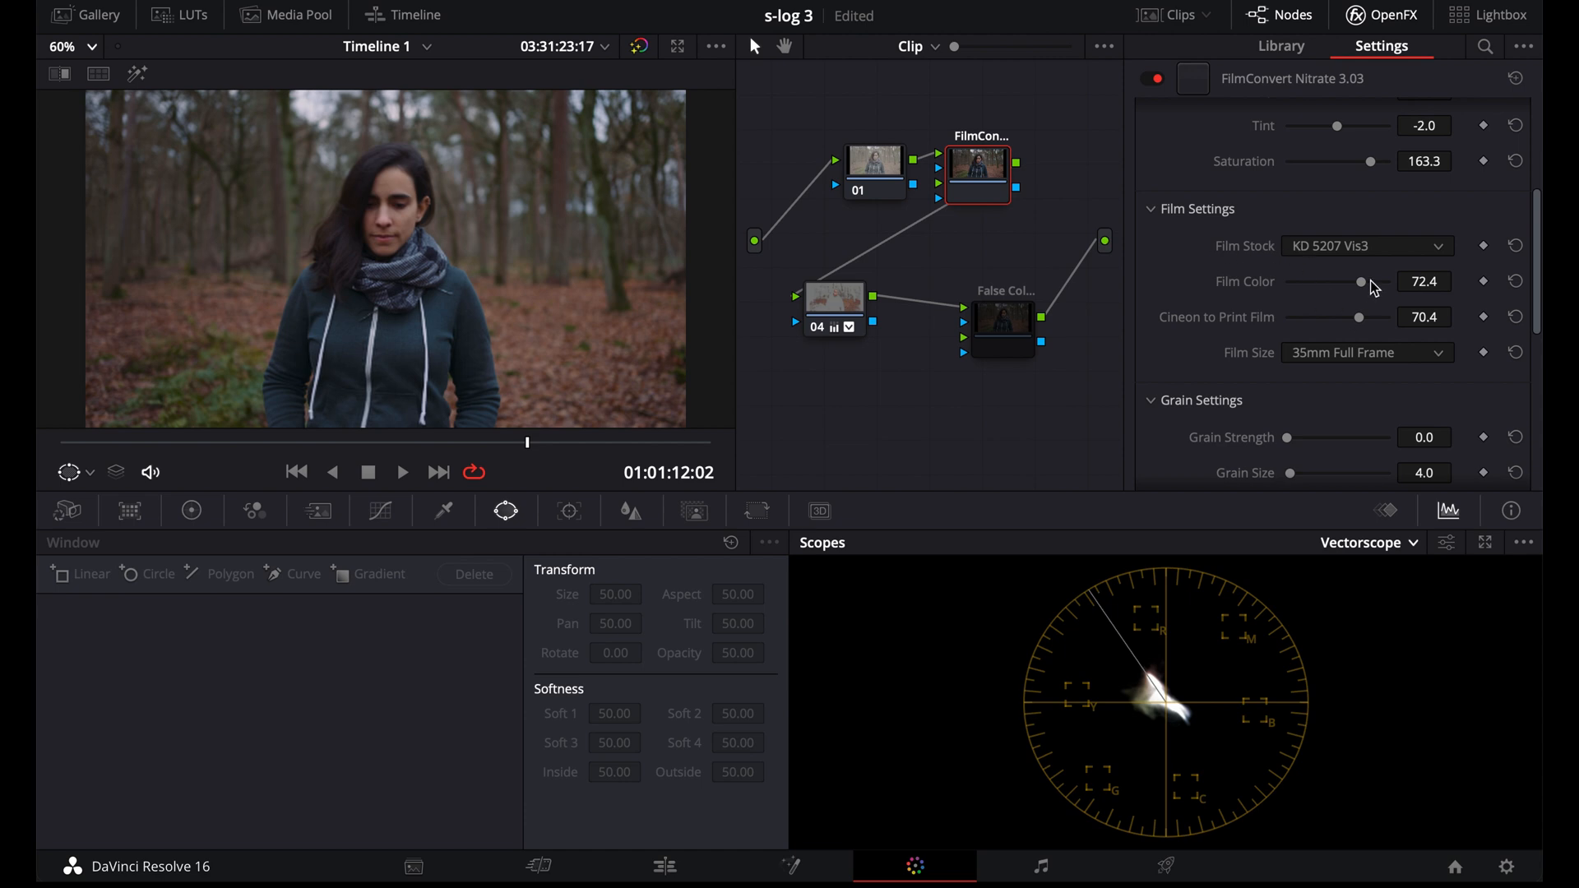
Raise FilmConvert Film Color to about 80 and set Cineon to Print Film to 0
drag(1375, 282, 1345, 282)
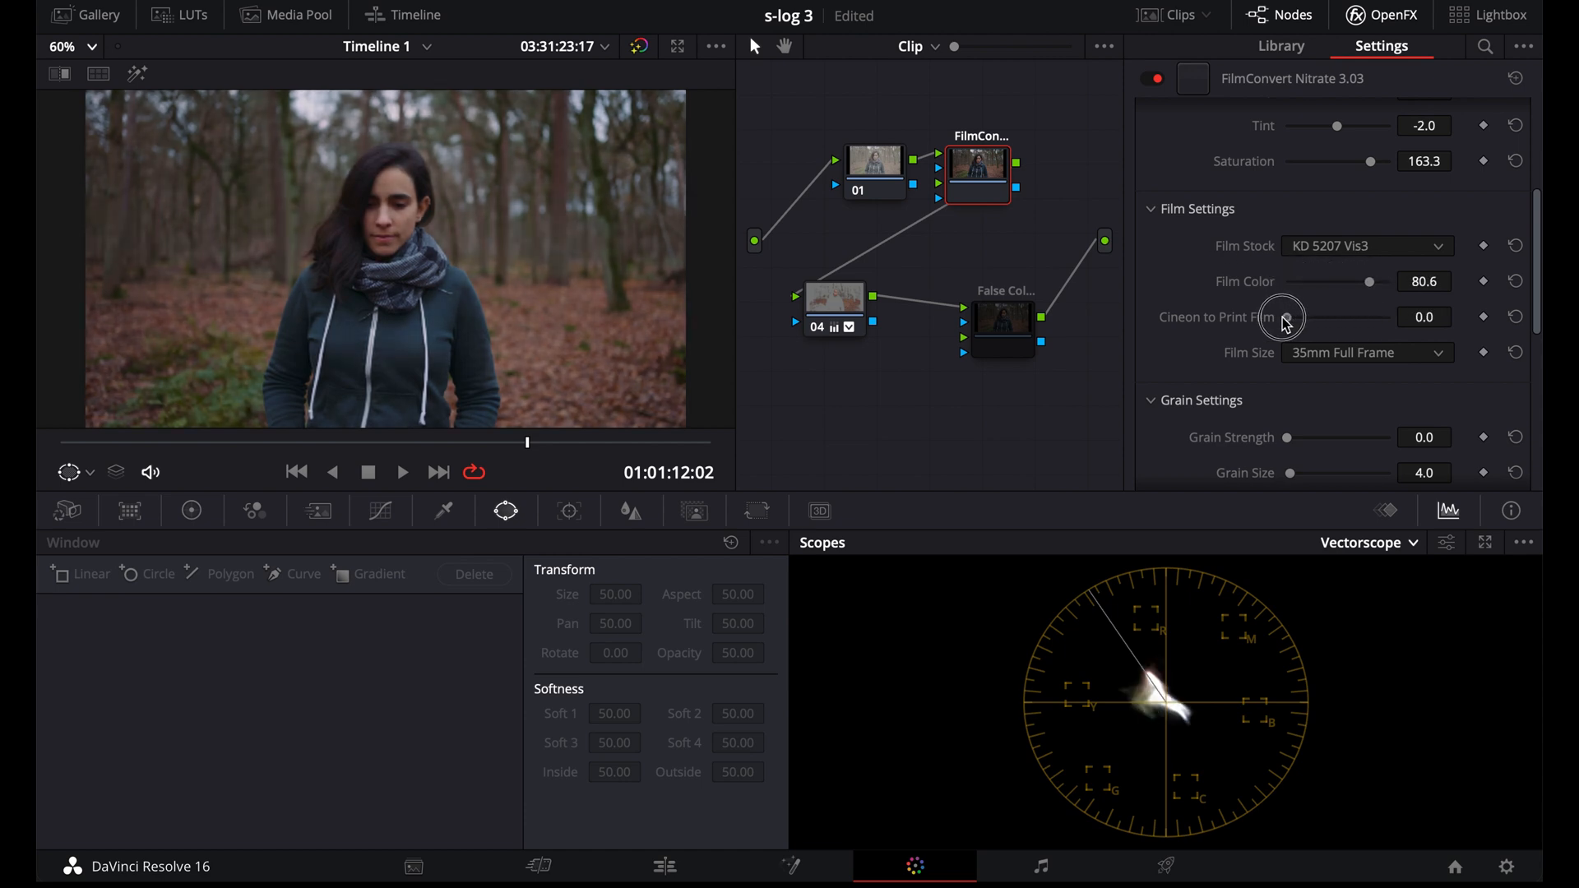
drag(1284, 316, 1338, 316)
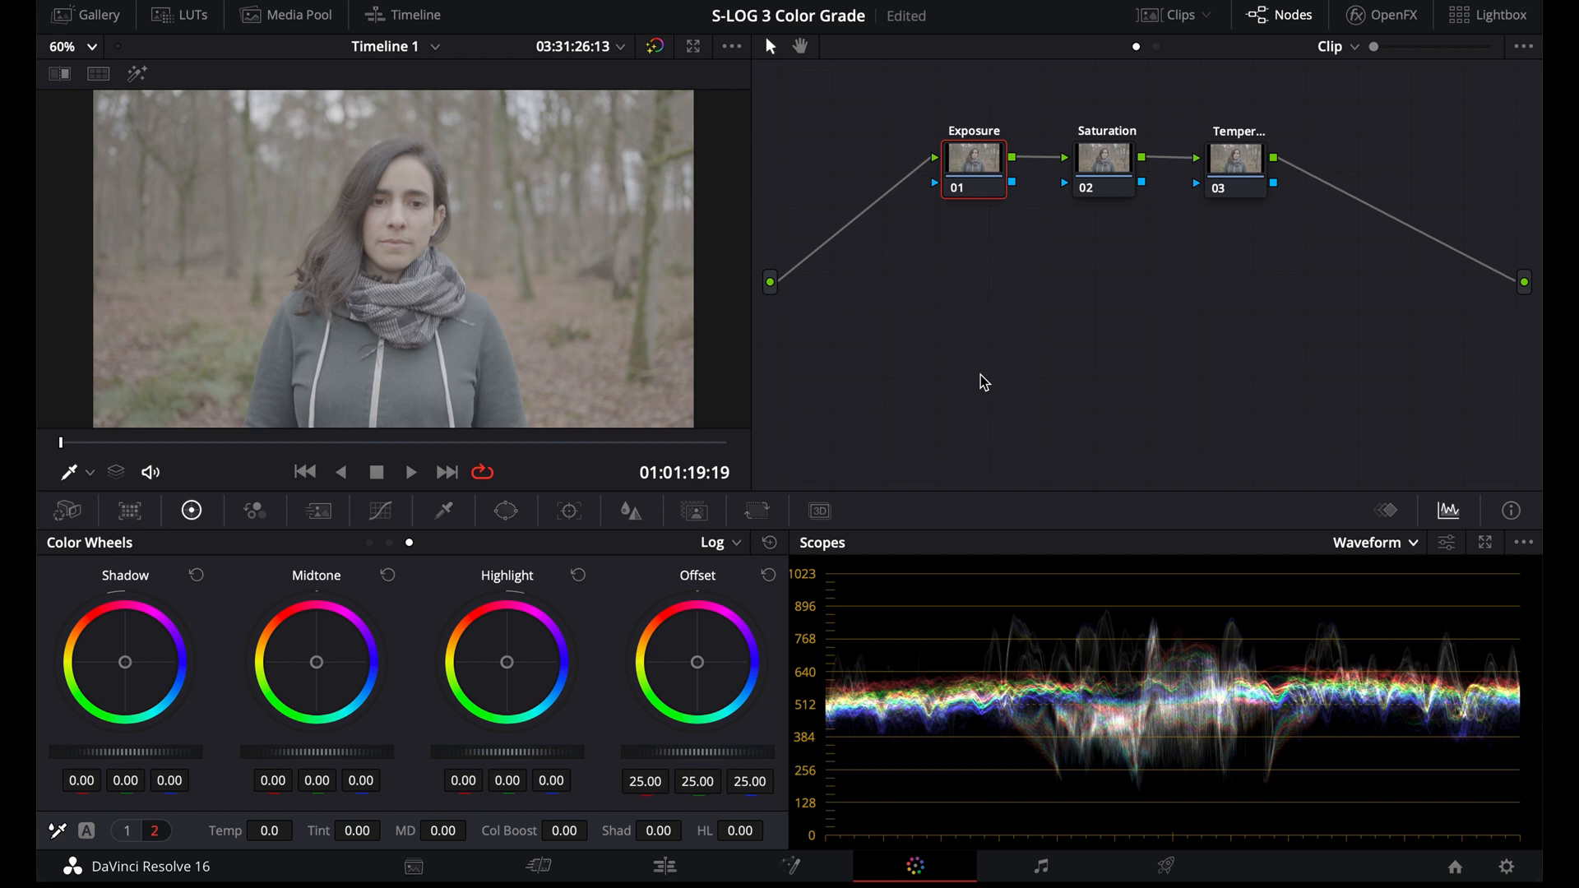
mouse_move(1268, 187)
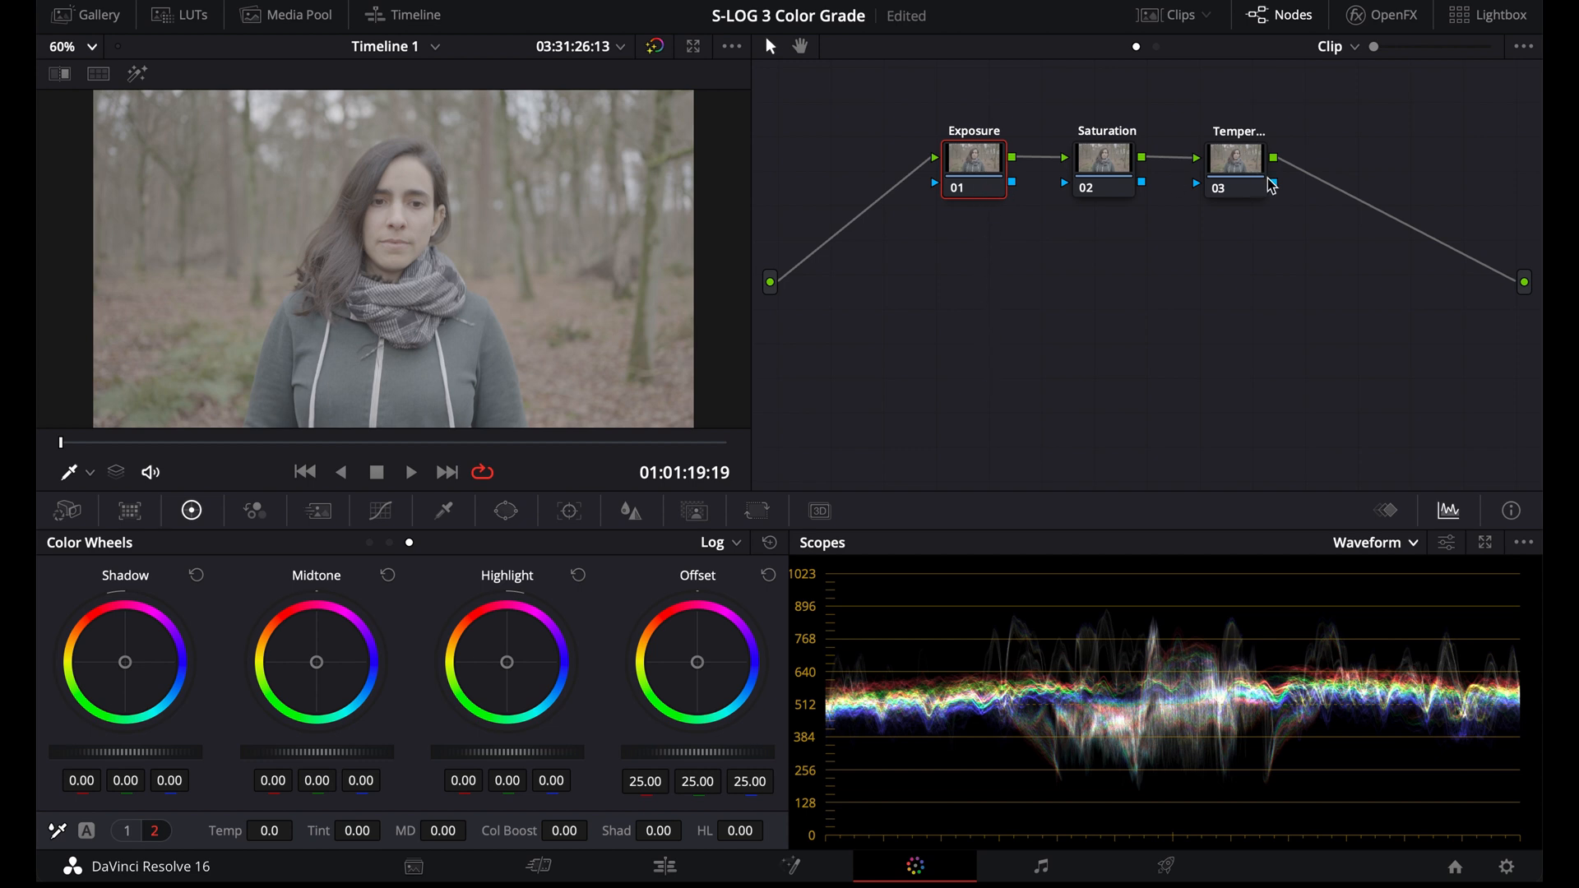
mouse_move(1148, 399)
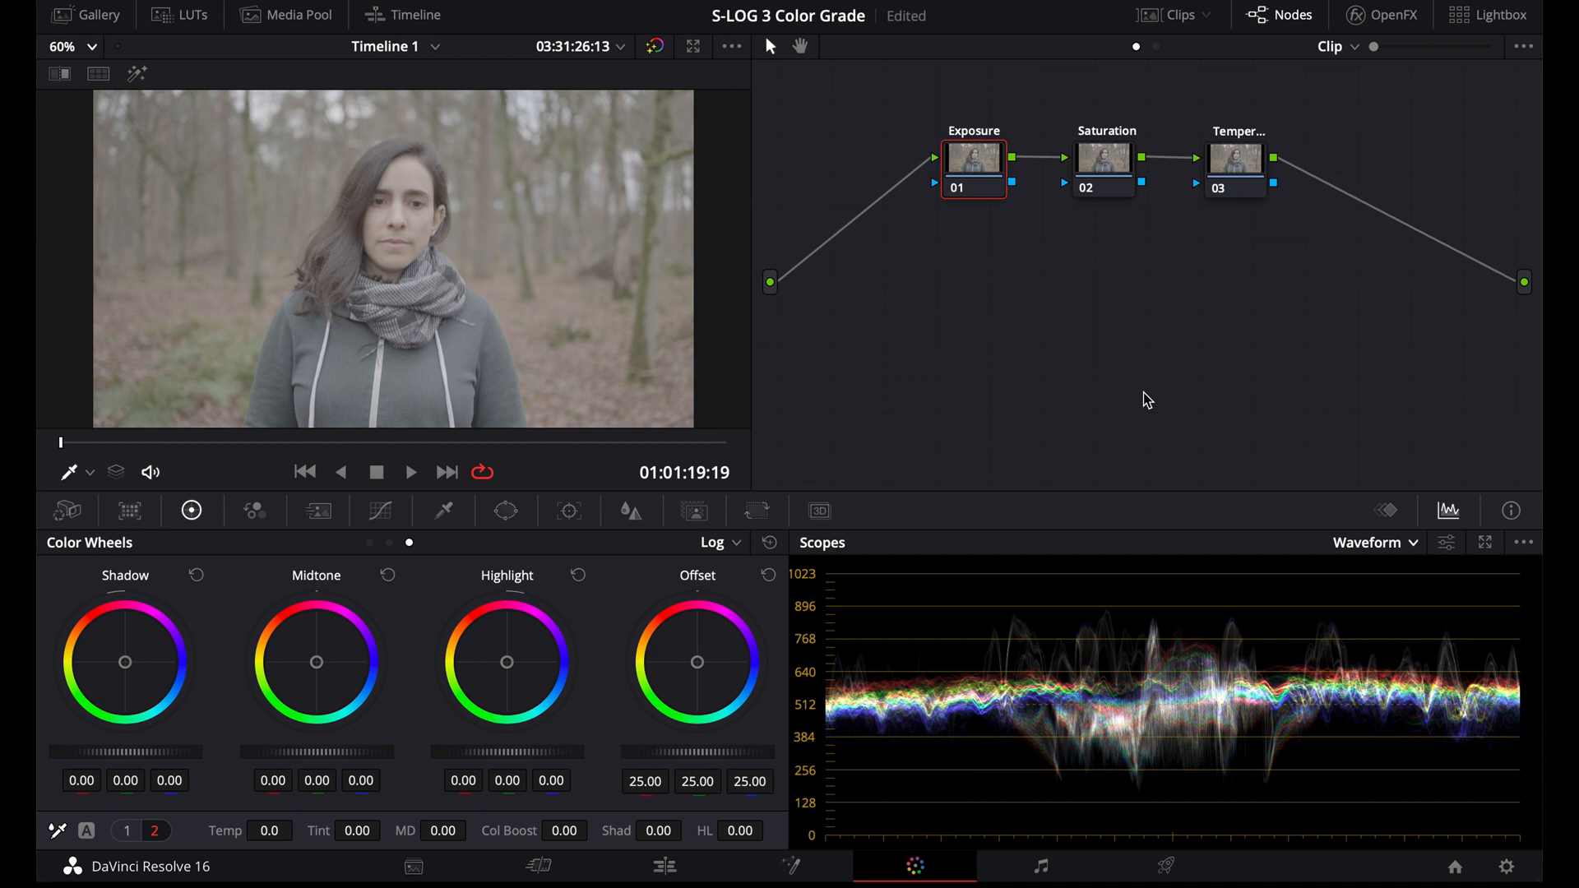
click(1371, 543)
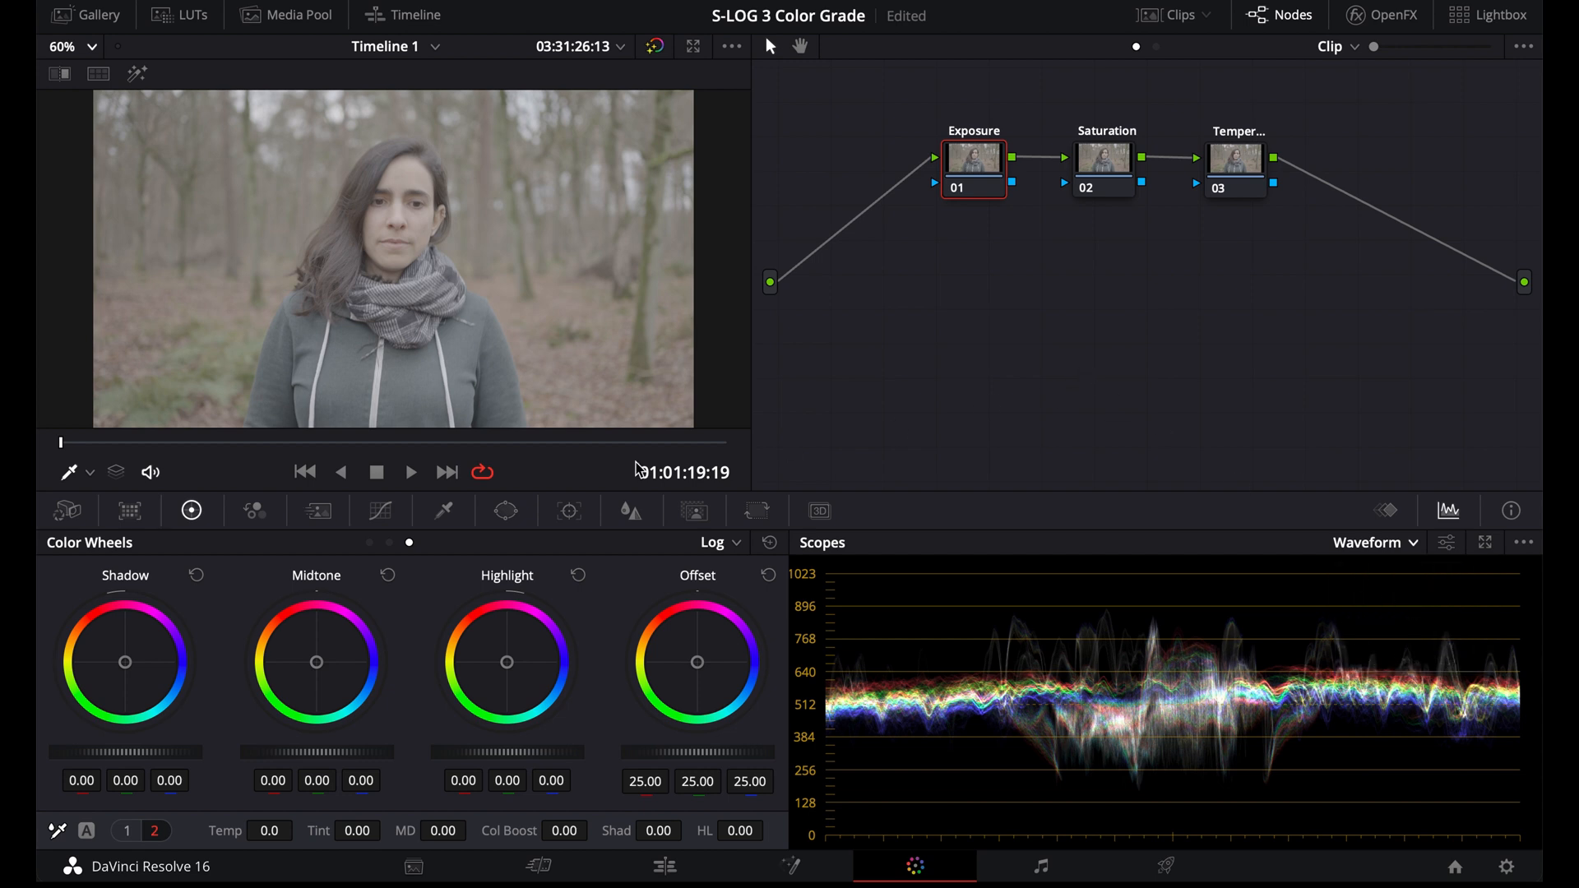
On the Exposure node's curve, pull the black point right to deepen shadows
click(381, 511)
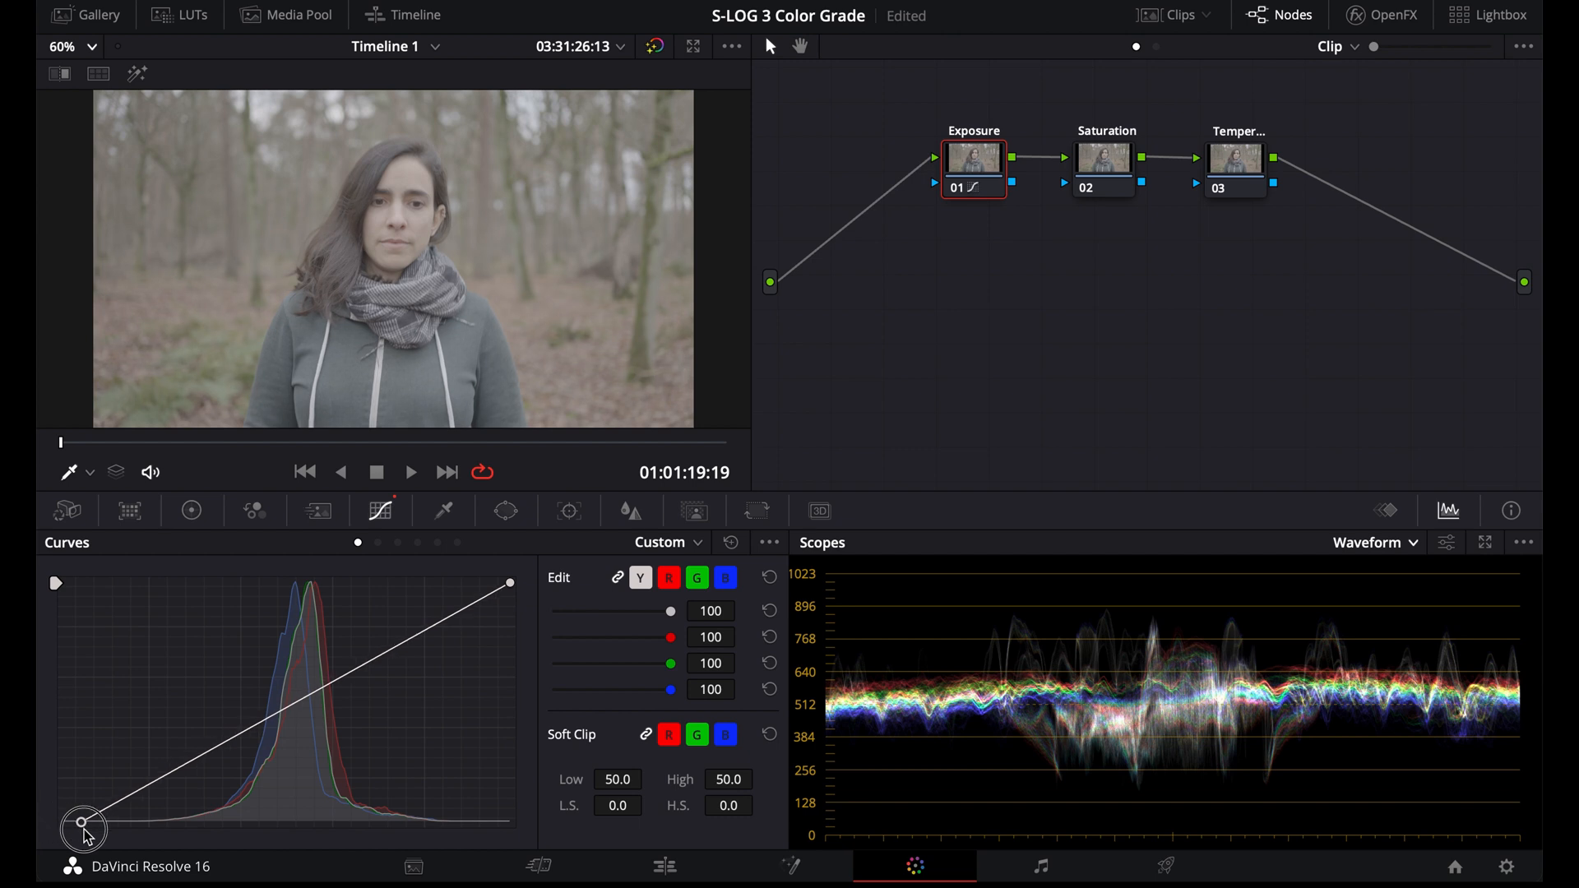
drag(82, 824, 98, 828)
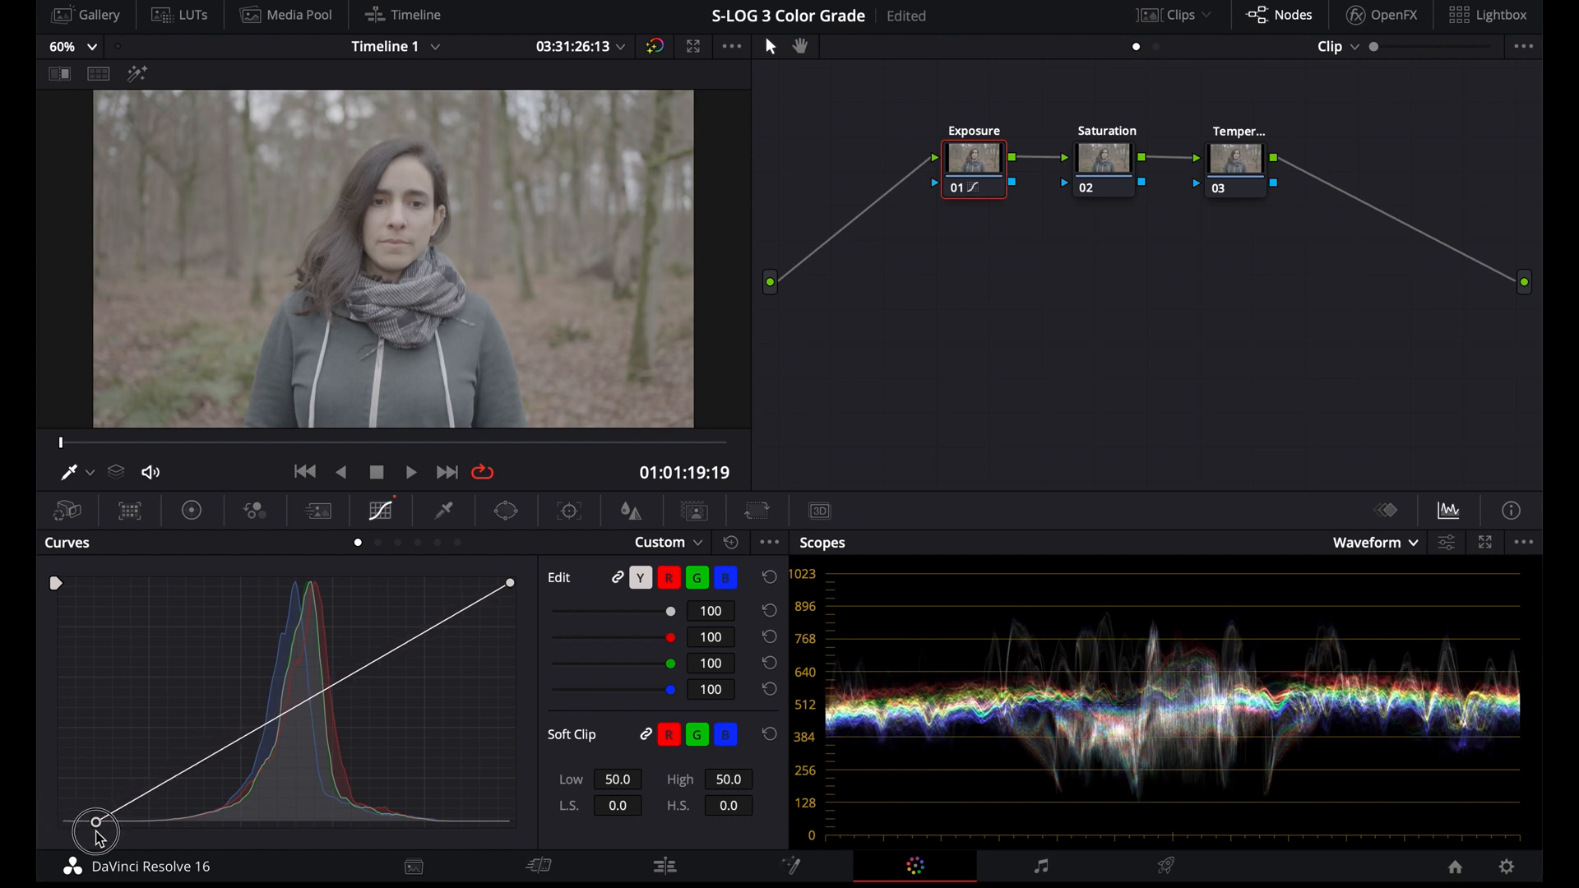
drag(91, 823, 126, 828)
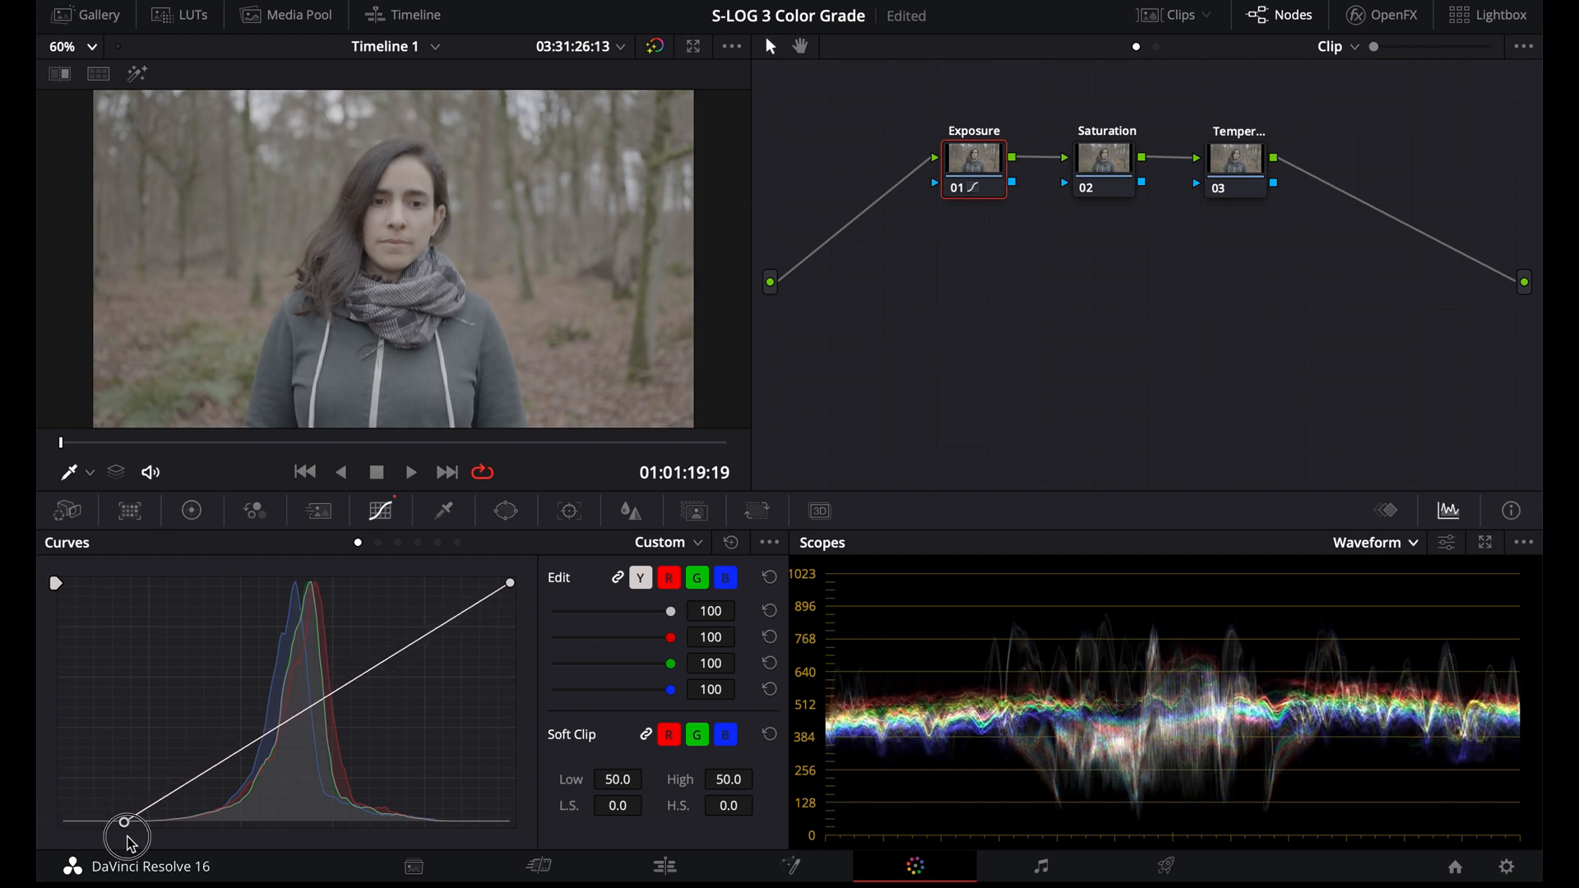
drag(123, 824, 151, 821)
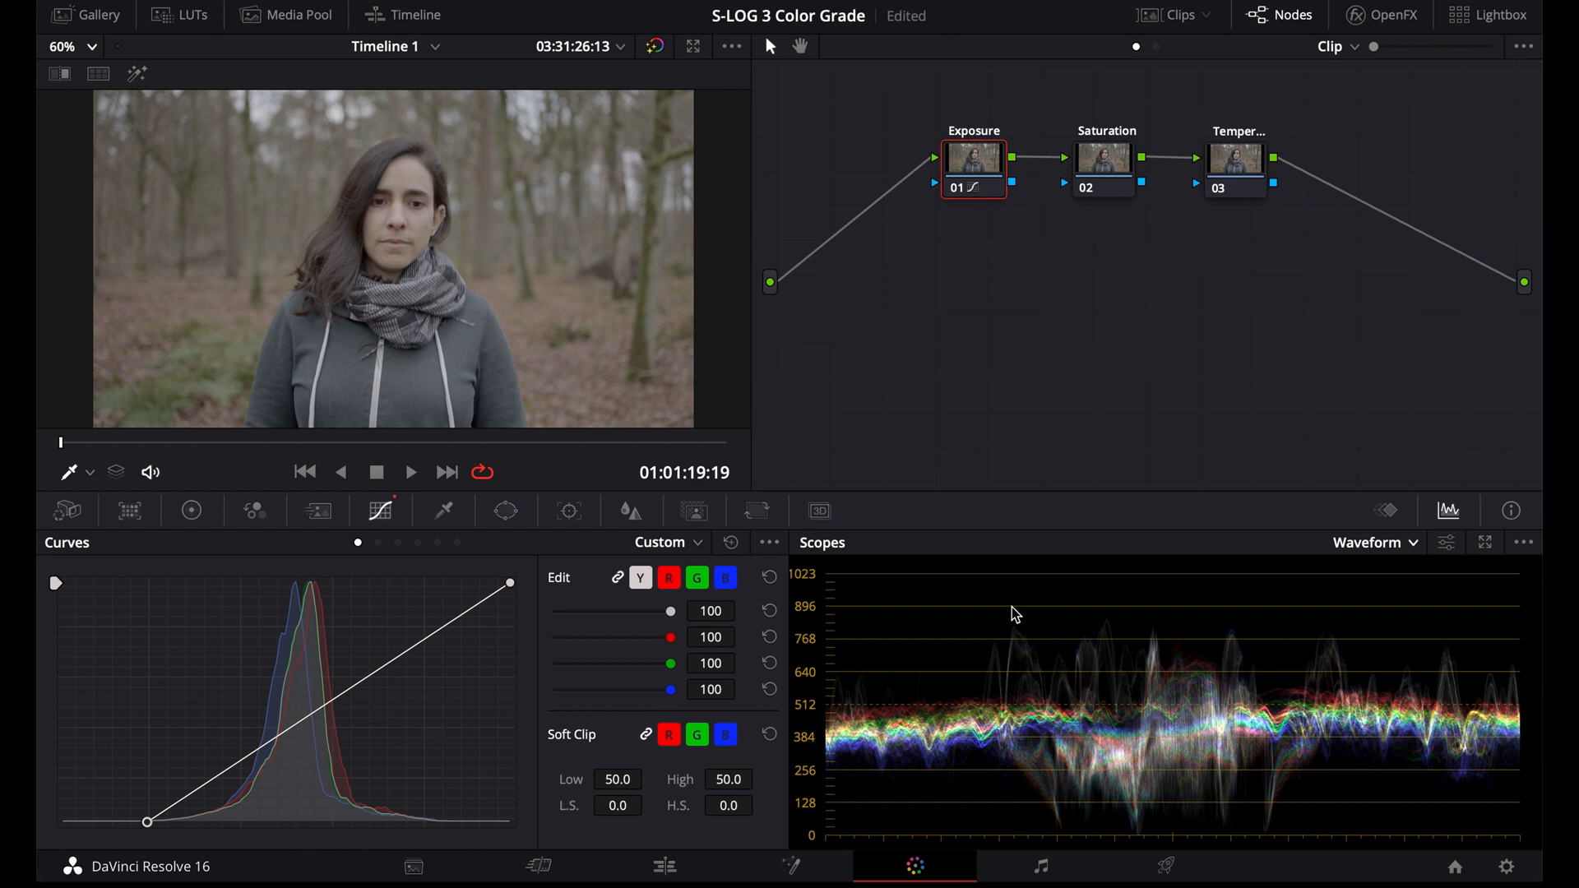
mouse_move(1199, 631)
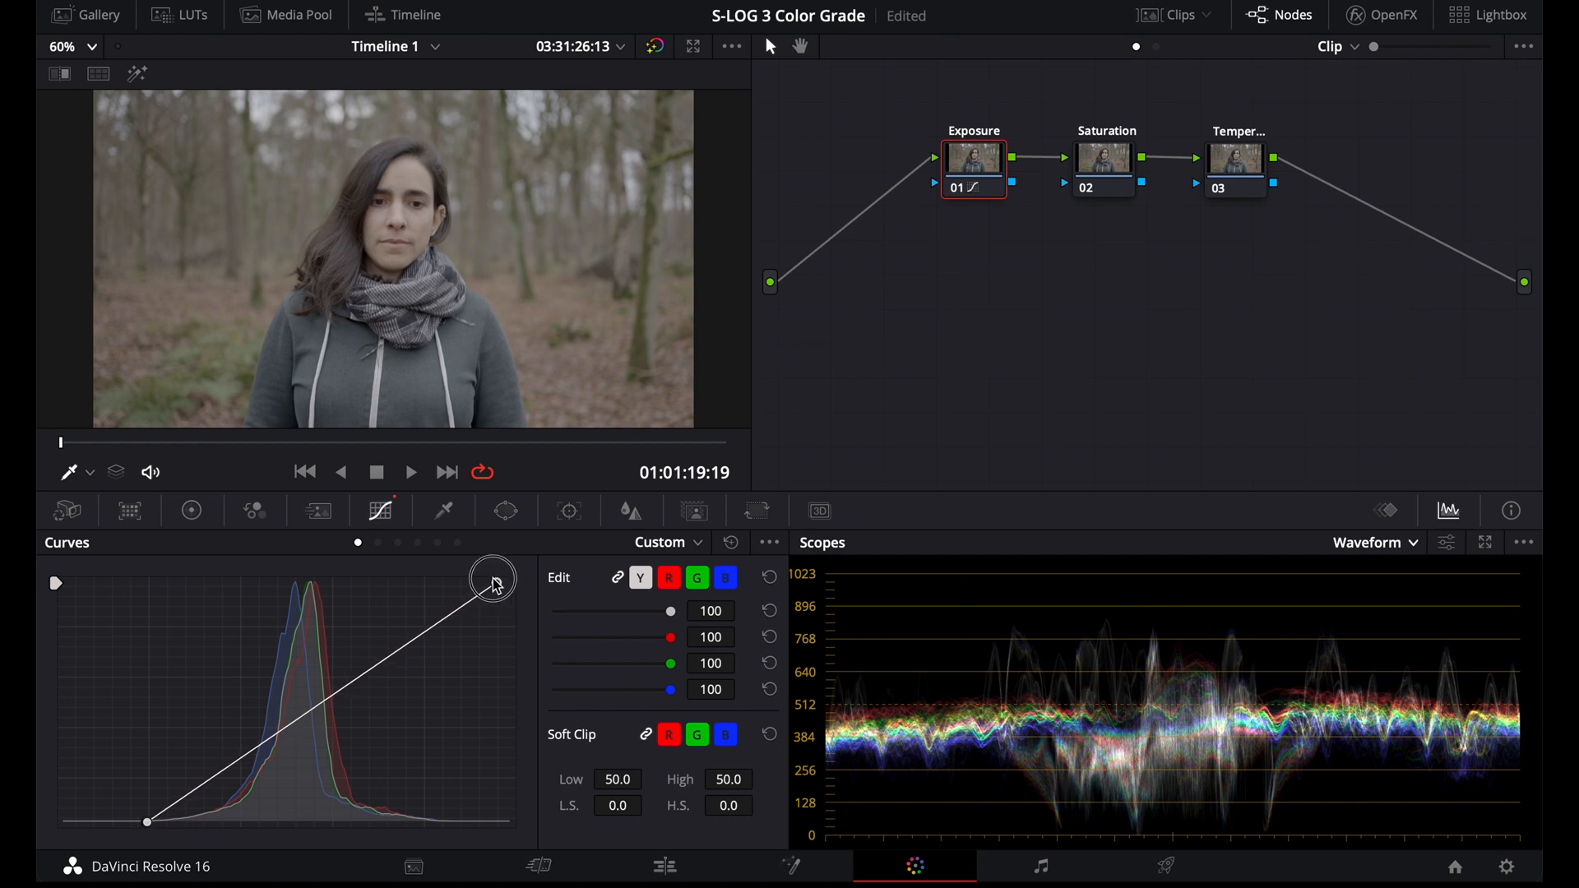
Pull the white point left and lower a new midtone point for more contrast
drag(491, 582, 437, 575)
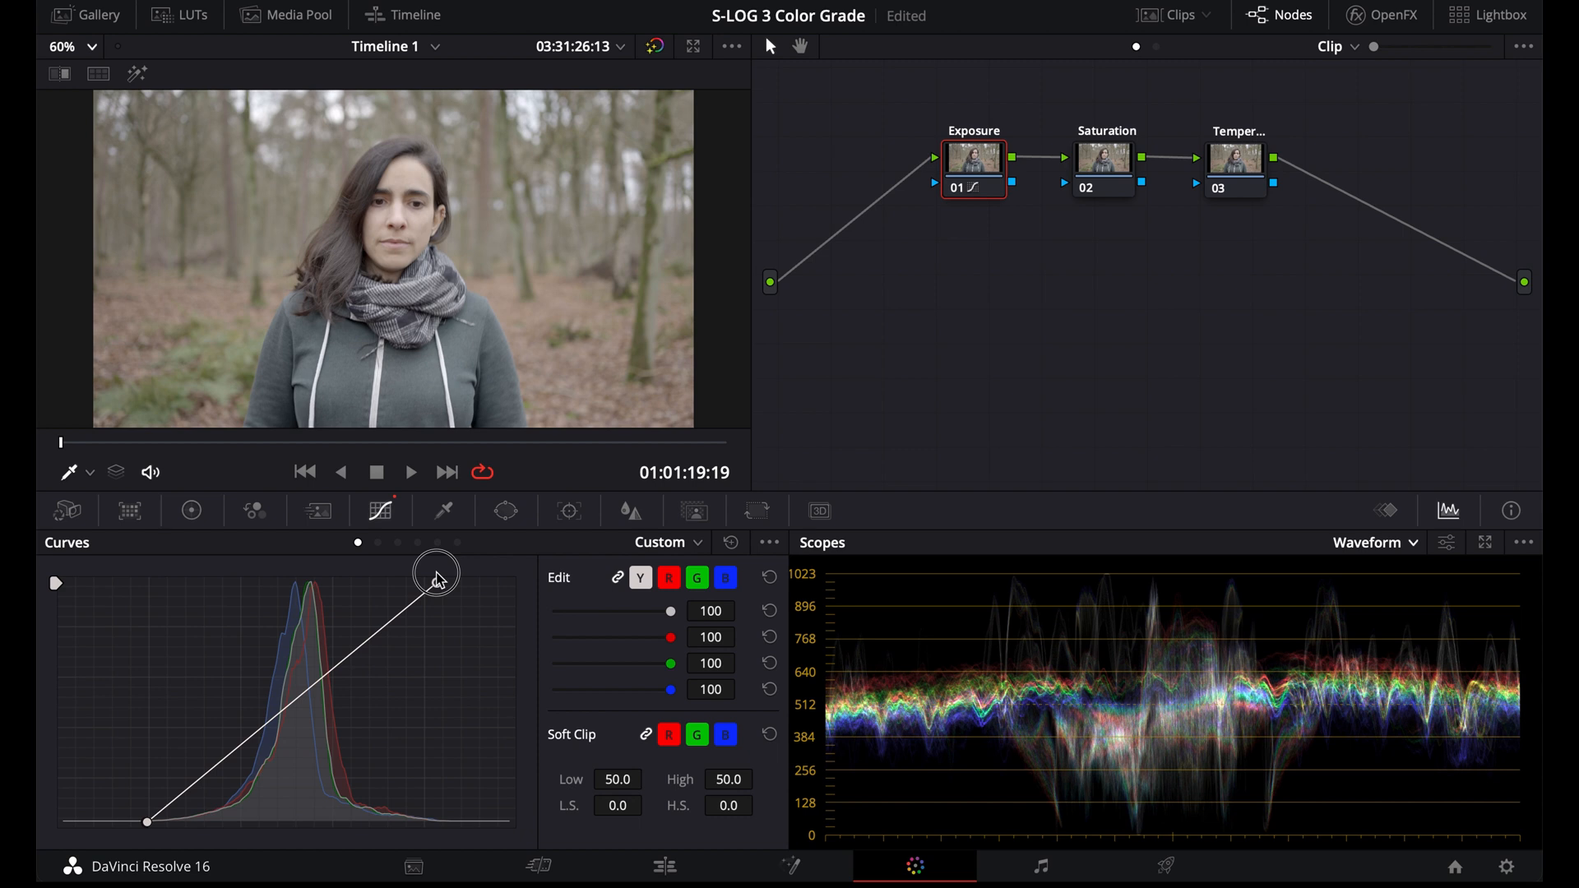
drag(435, 573, 261, 731)
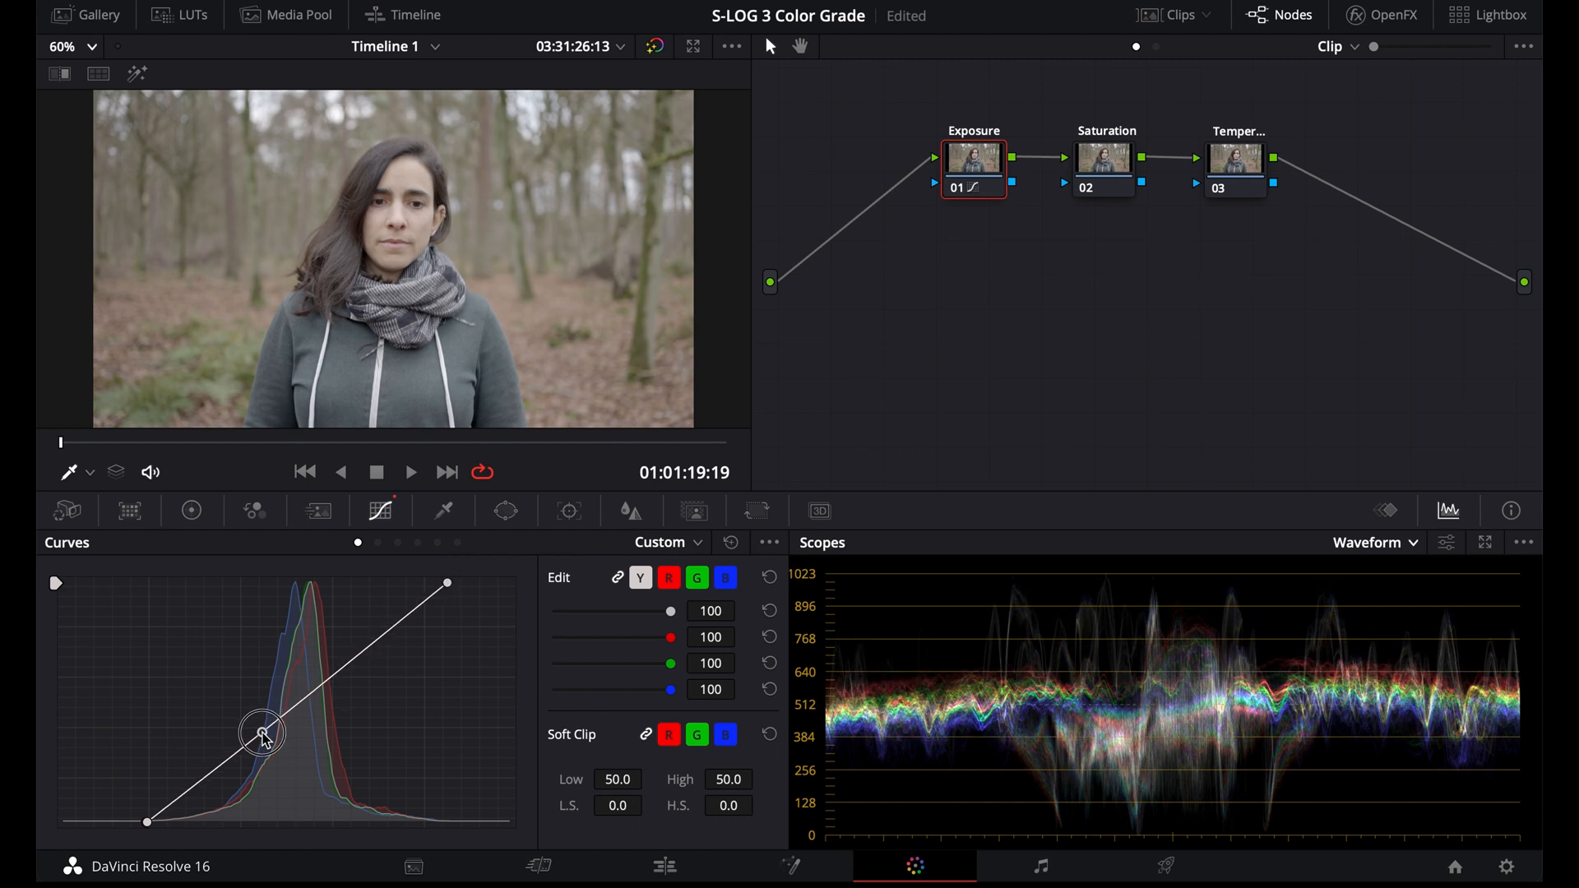
drag(260, 730, 275, 753)
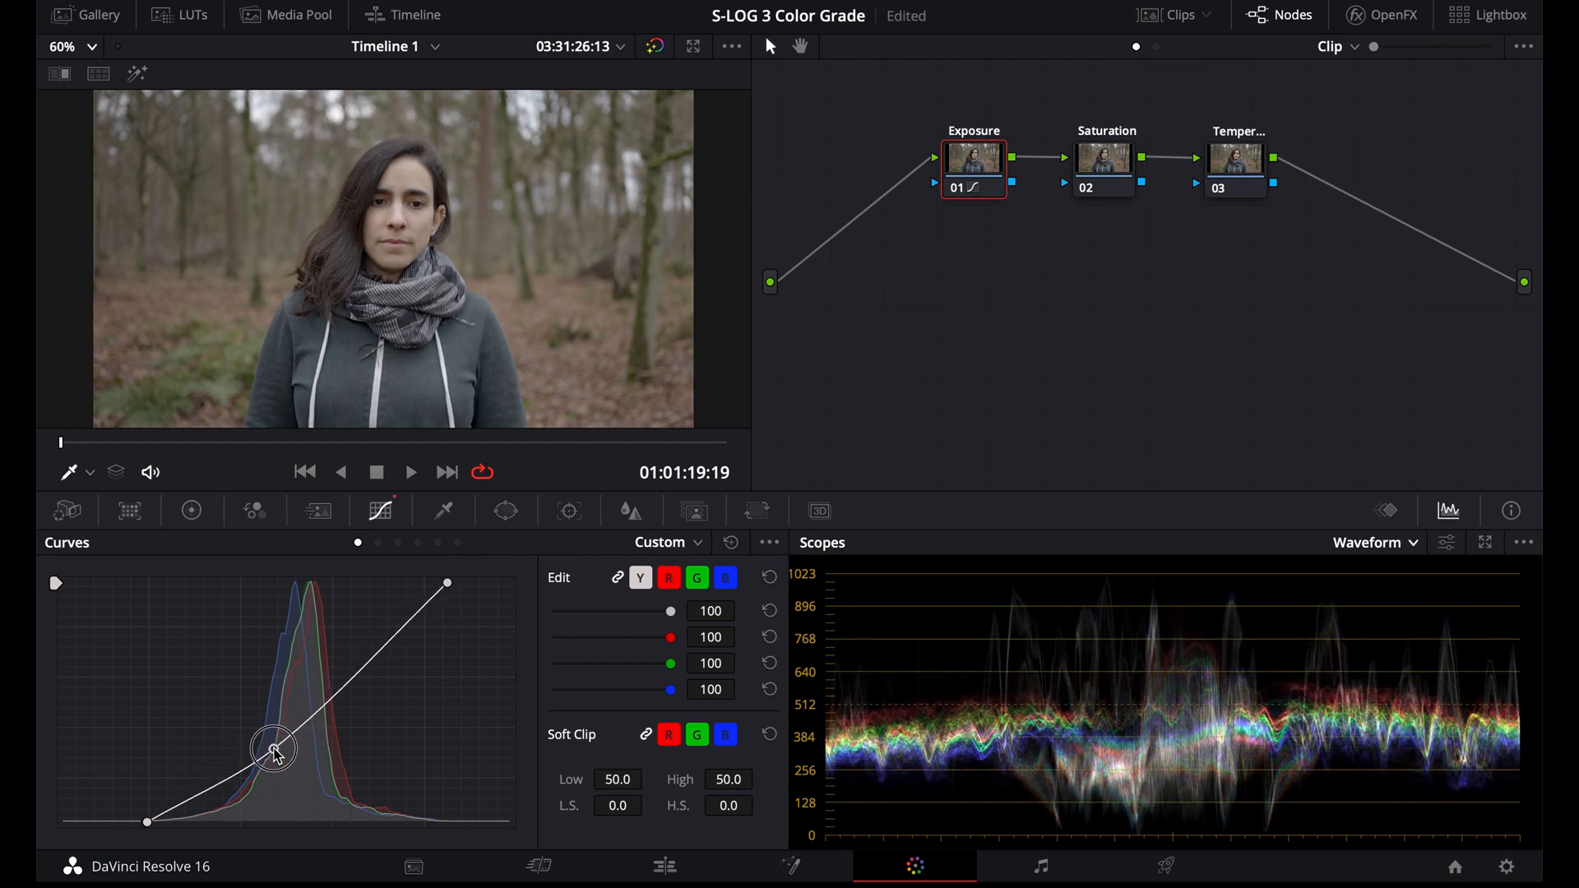
drag(274, 748, 287, 758)
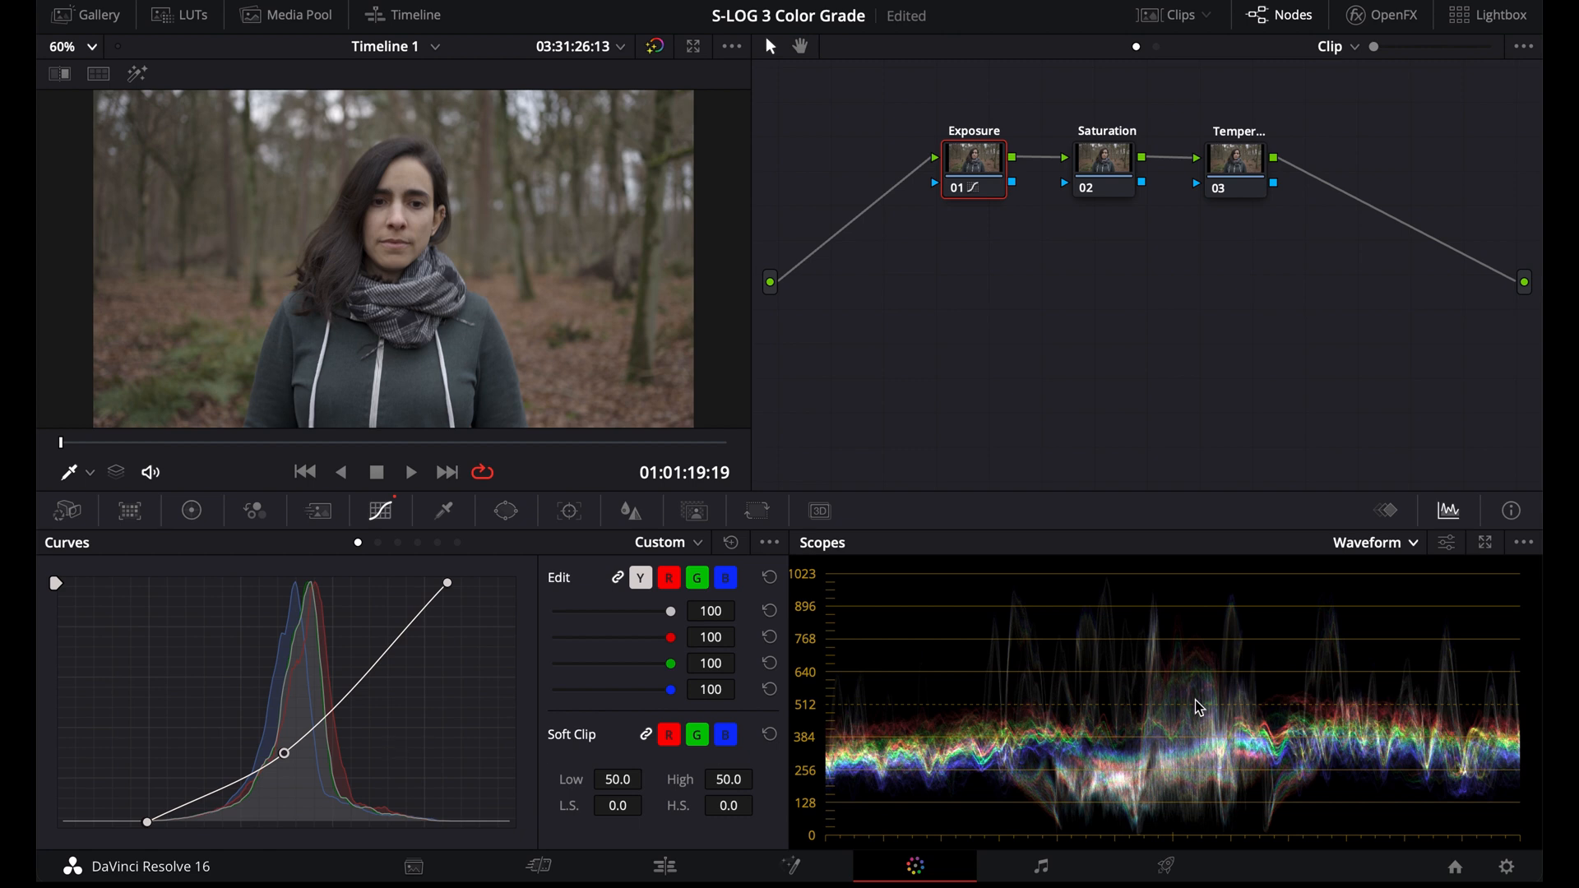
mouse_move(1006, 647)
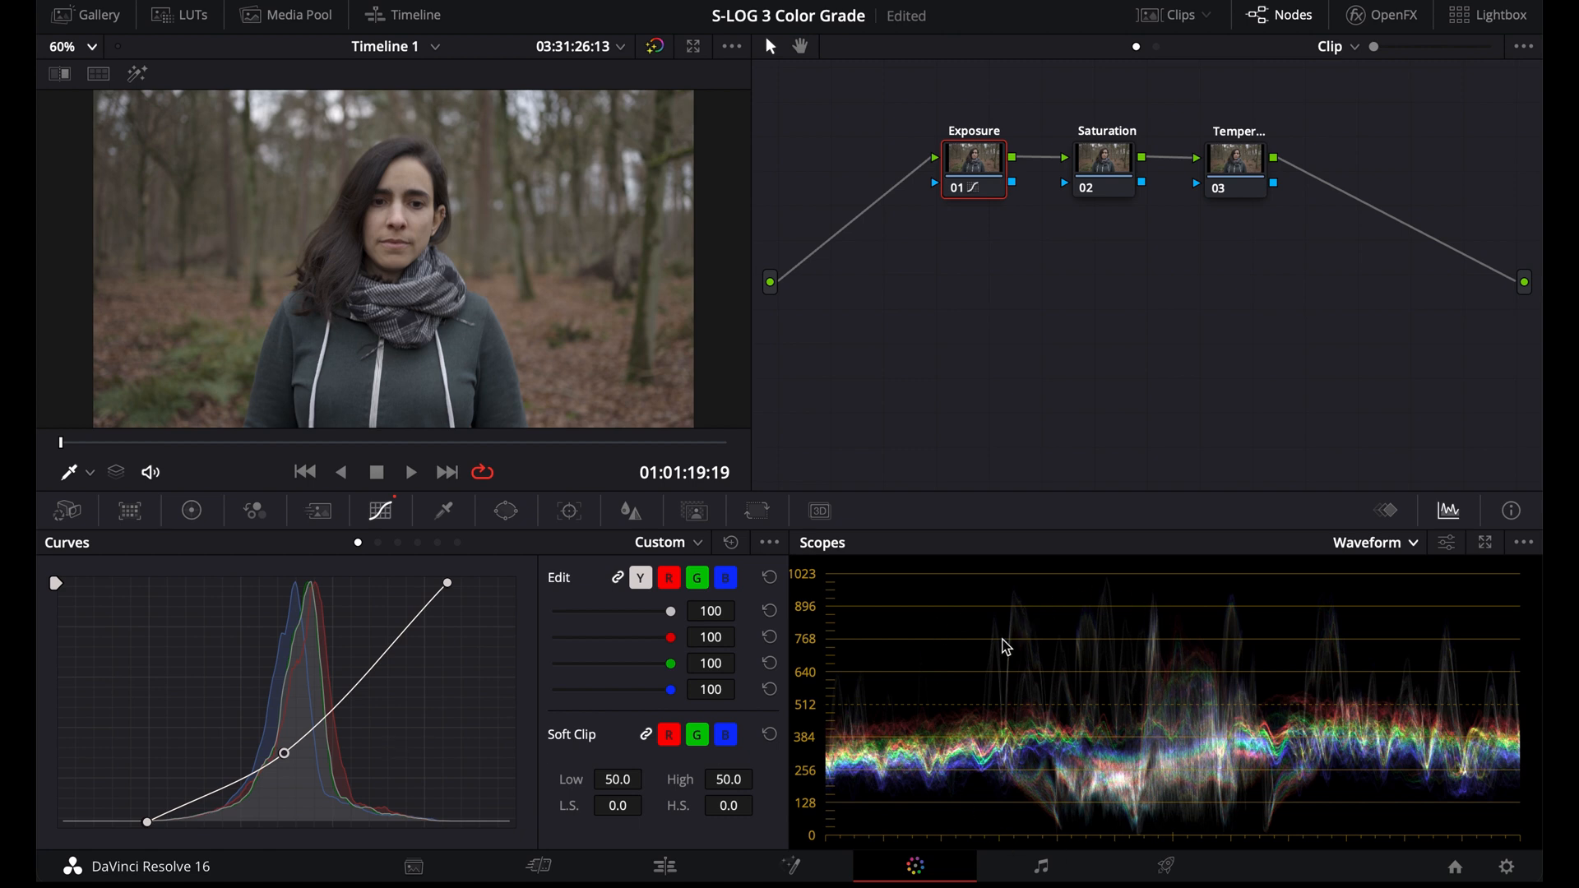
mouse_move(1153, 867)
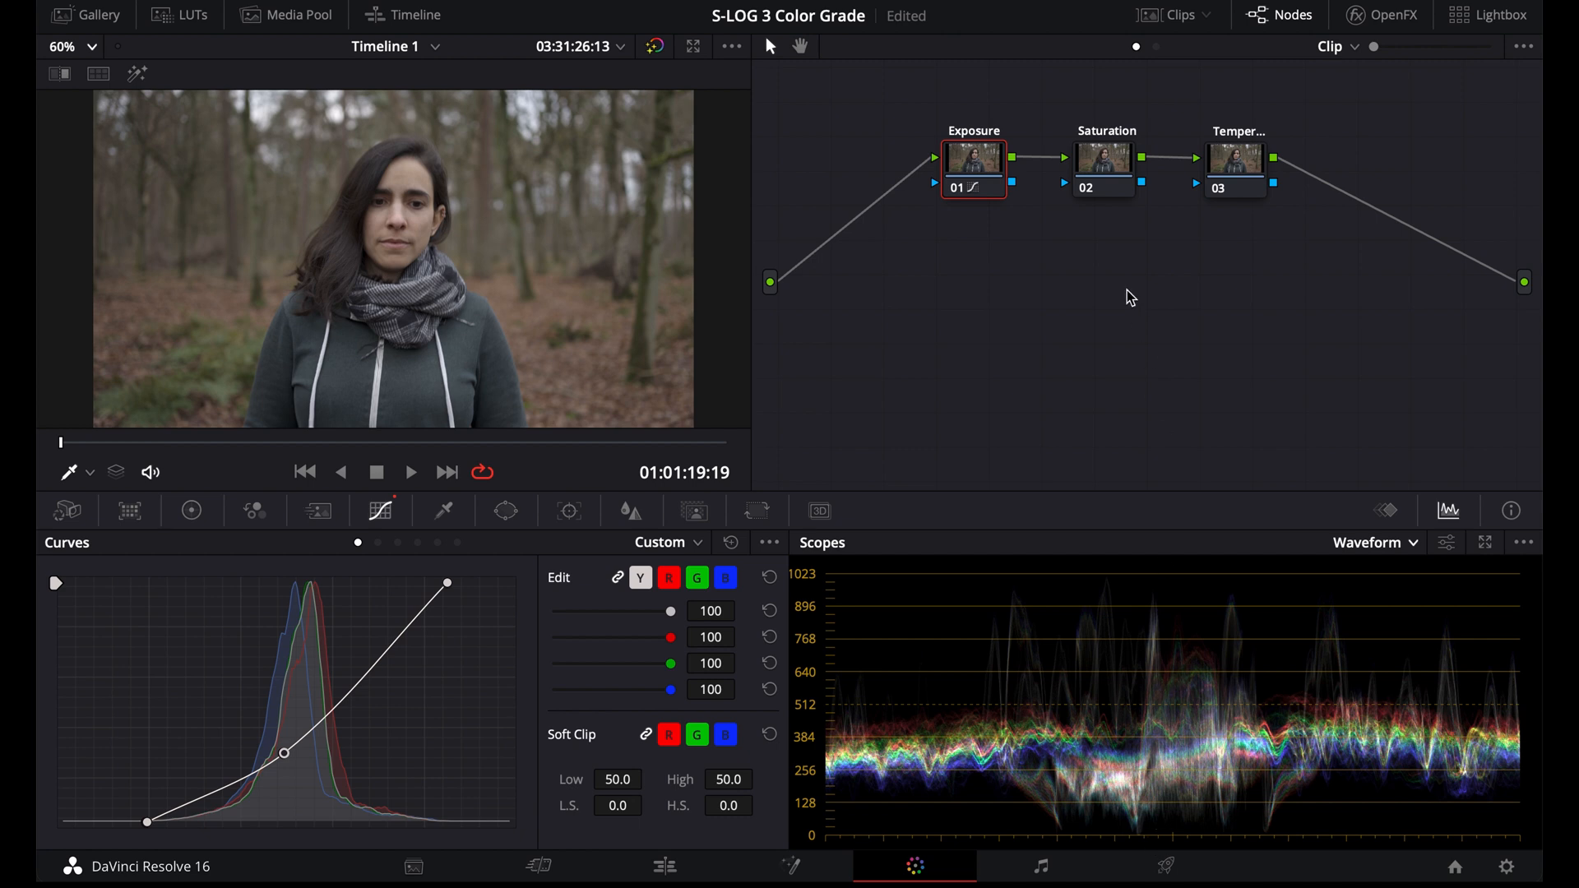
Set node 02's saturation to 70, then bring up node 03's temperature controls
click(1104, 163)
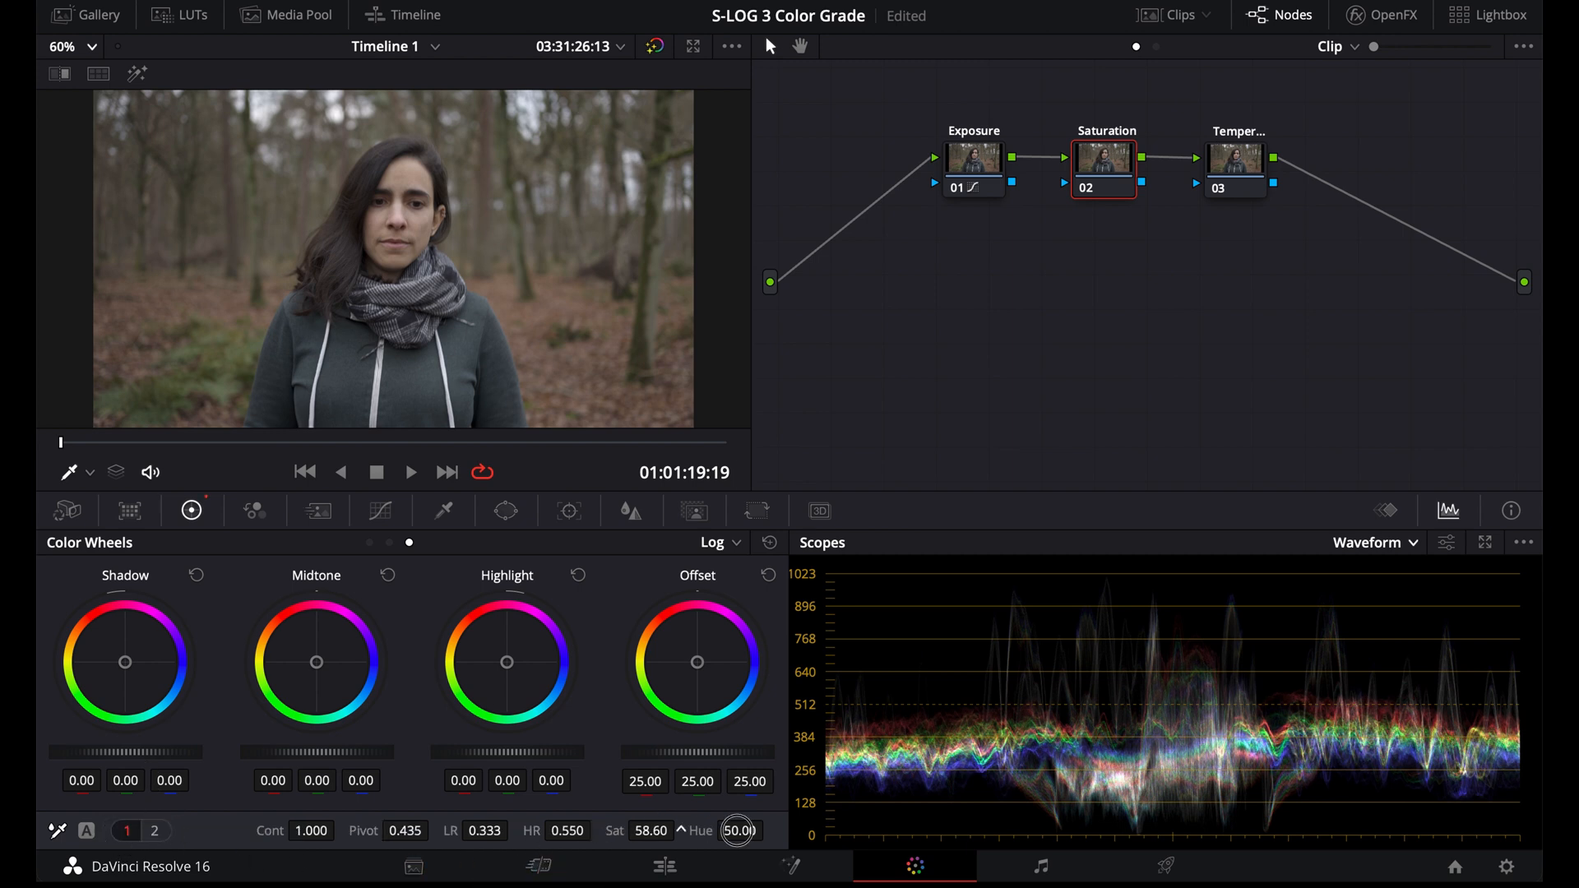
drag(735, 830, 852, 833)
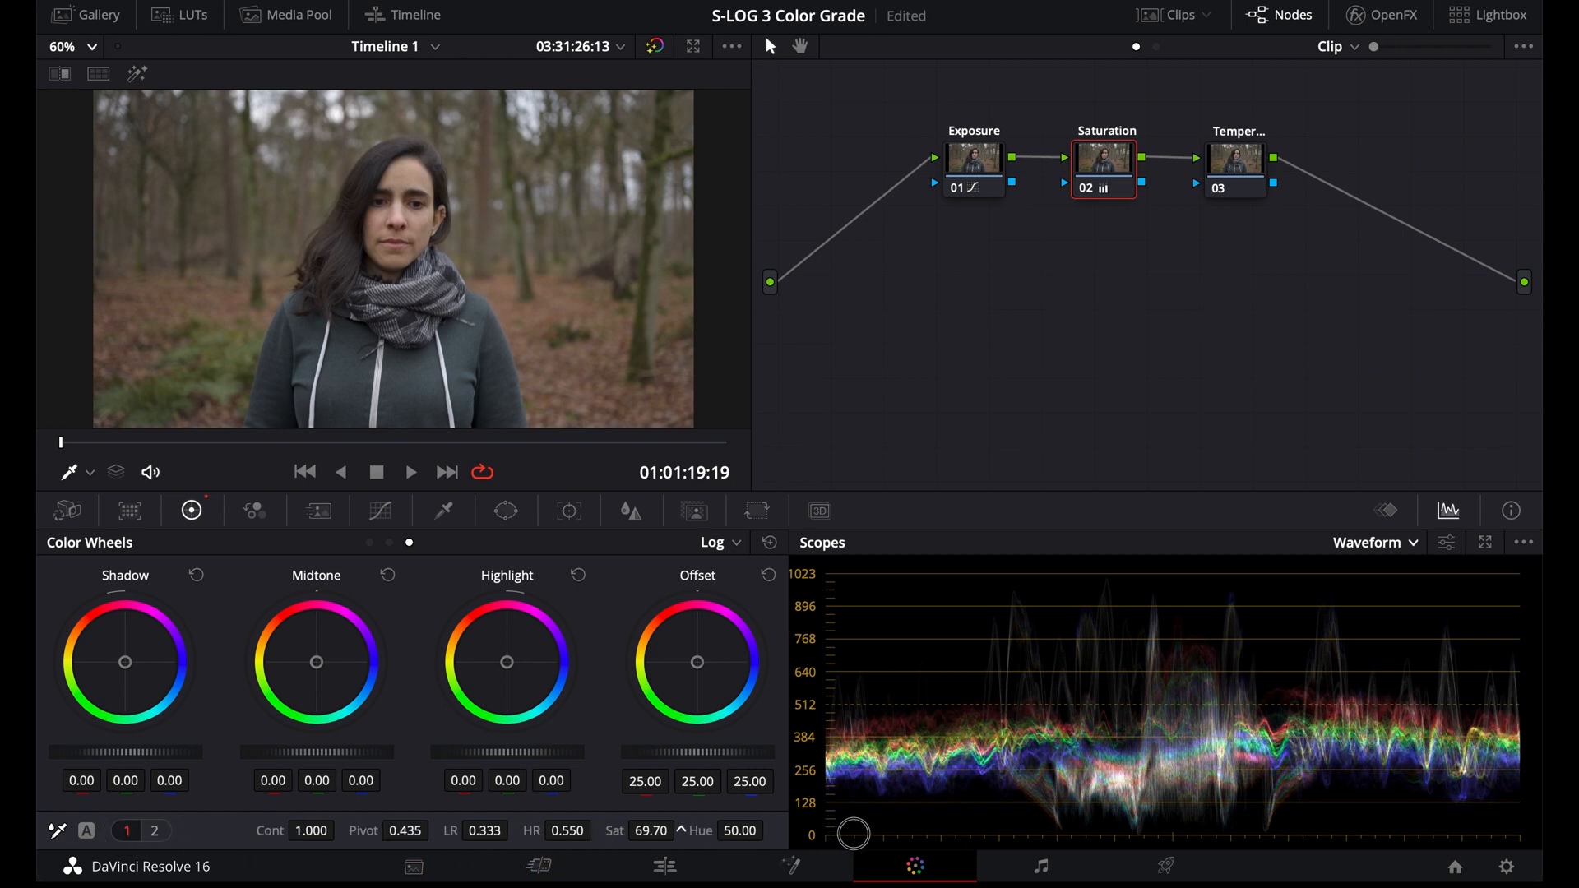
click(691, 831)
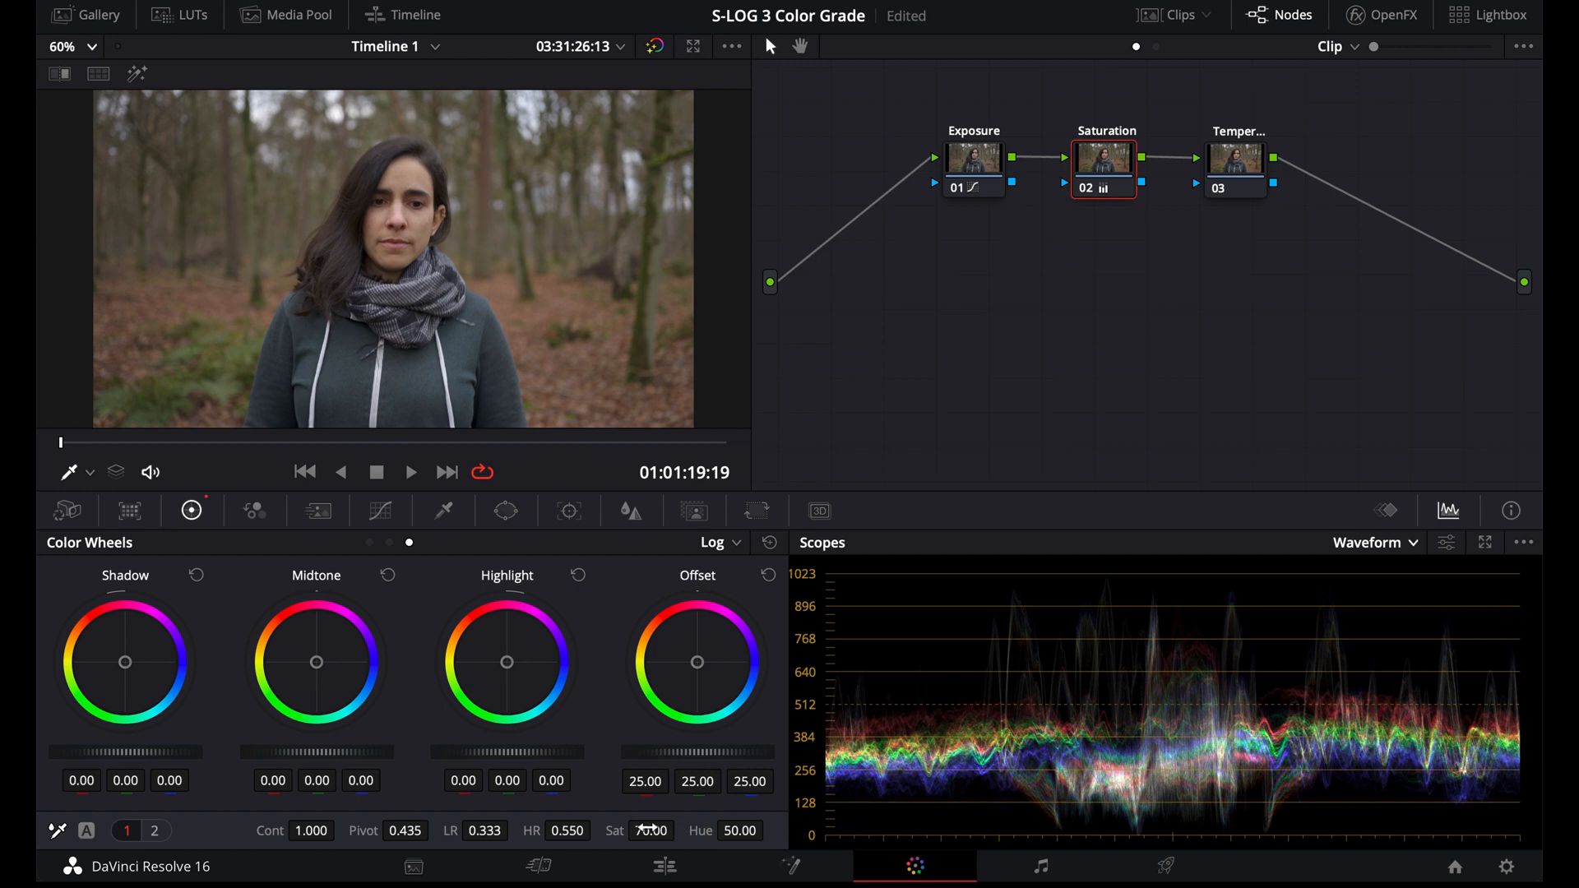
click(1237, 164)
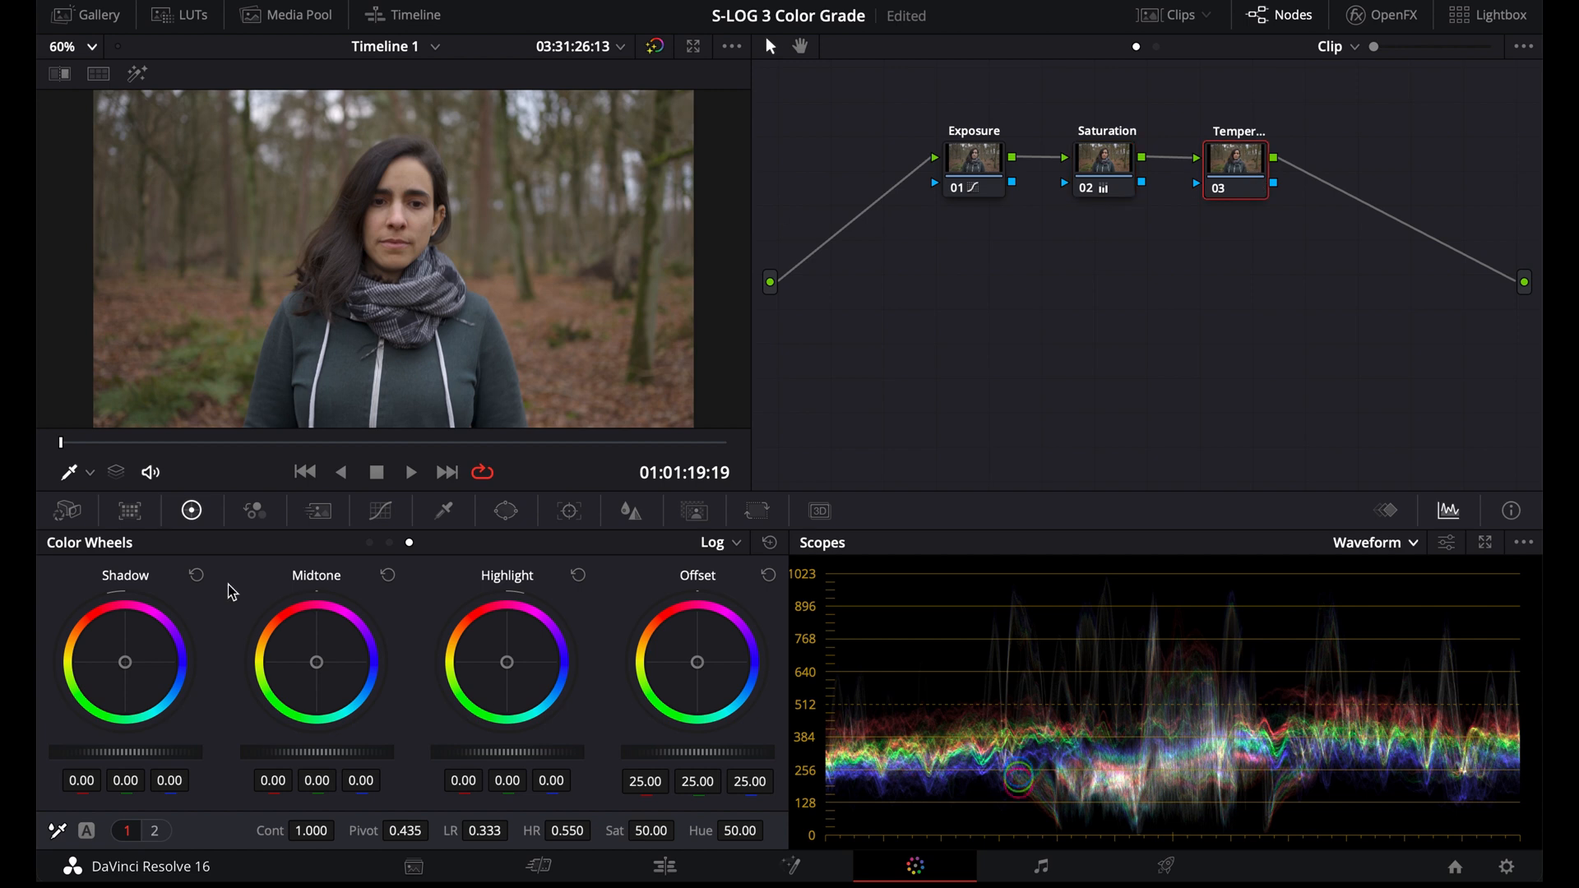
click(127, 830)
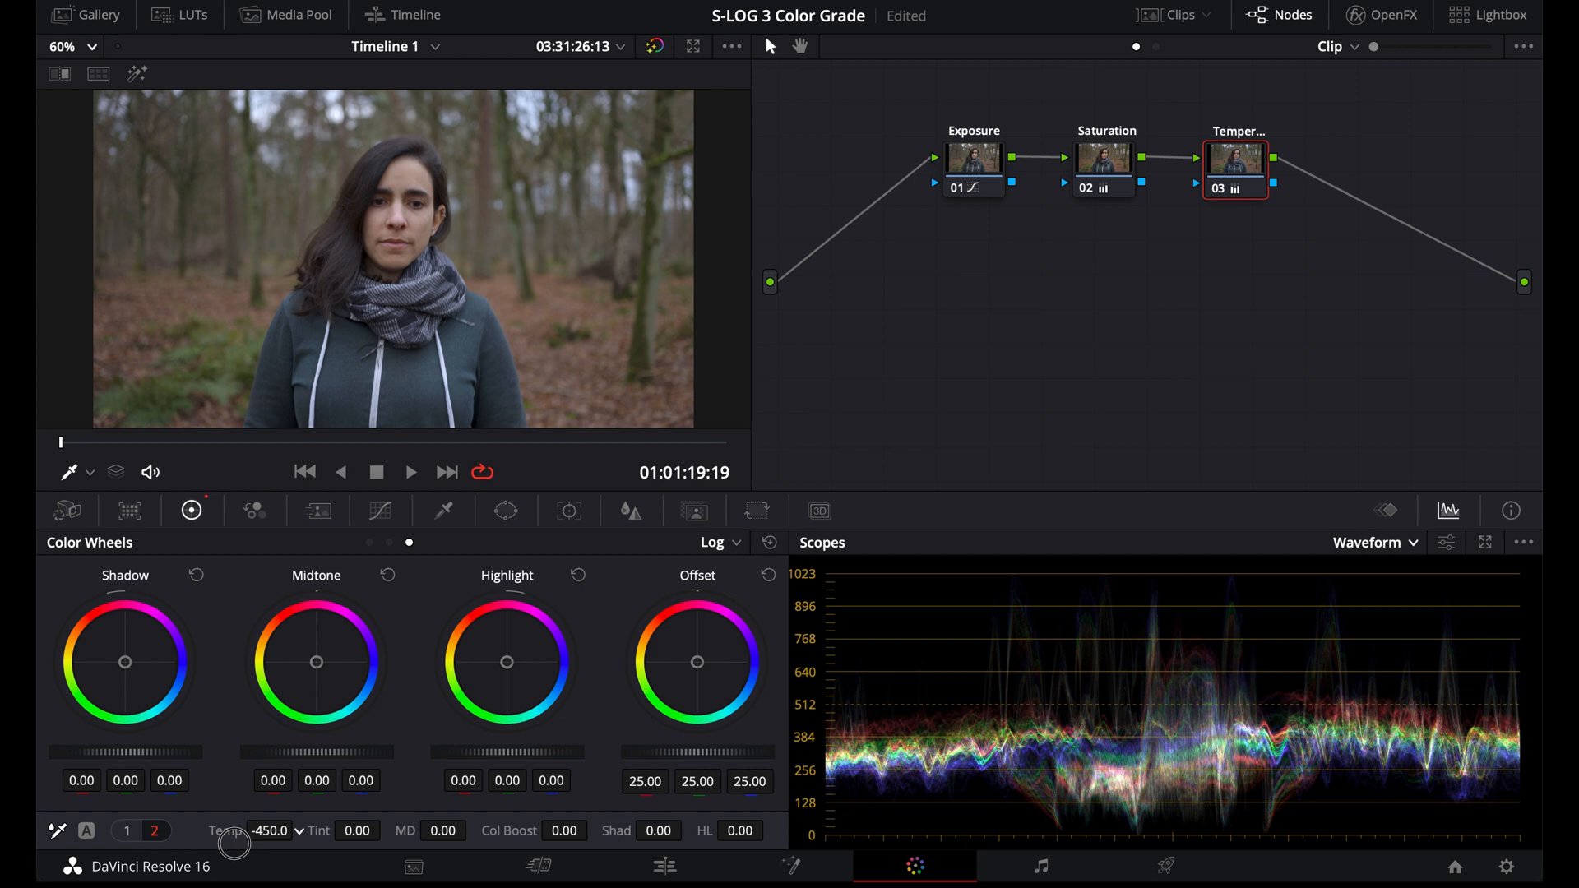
mouse_move(1024, 302)
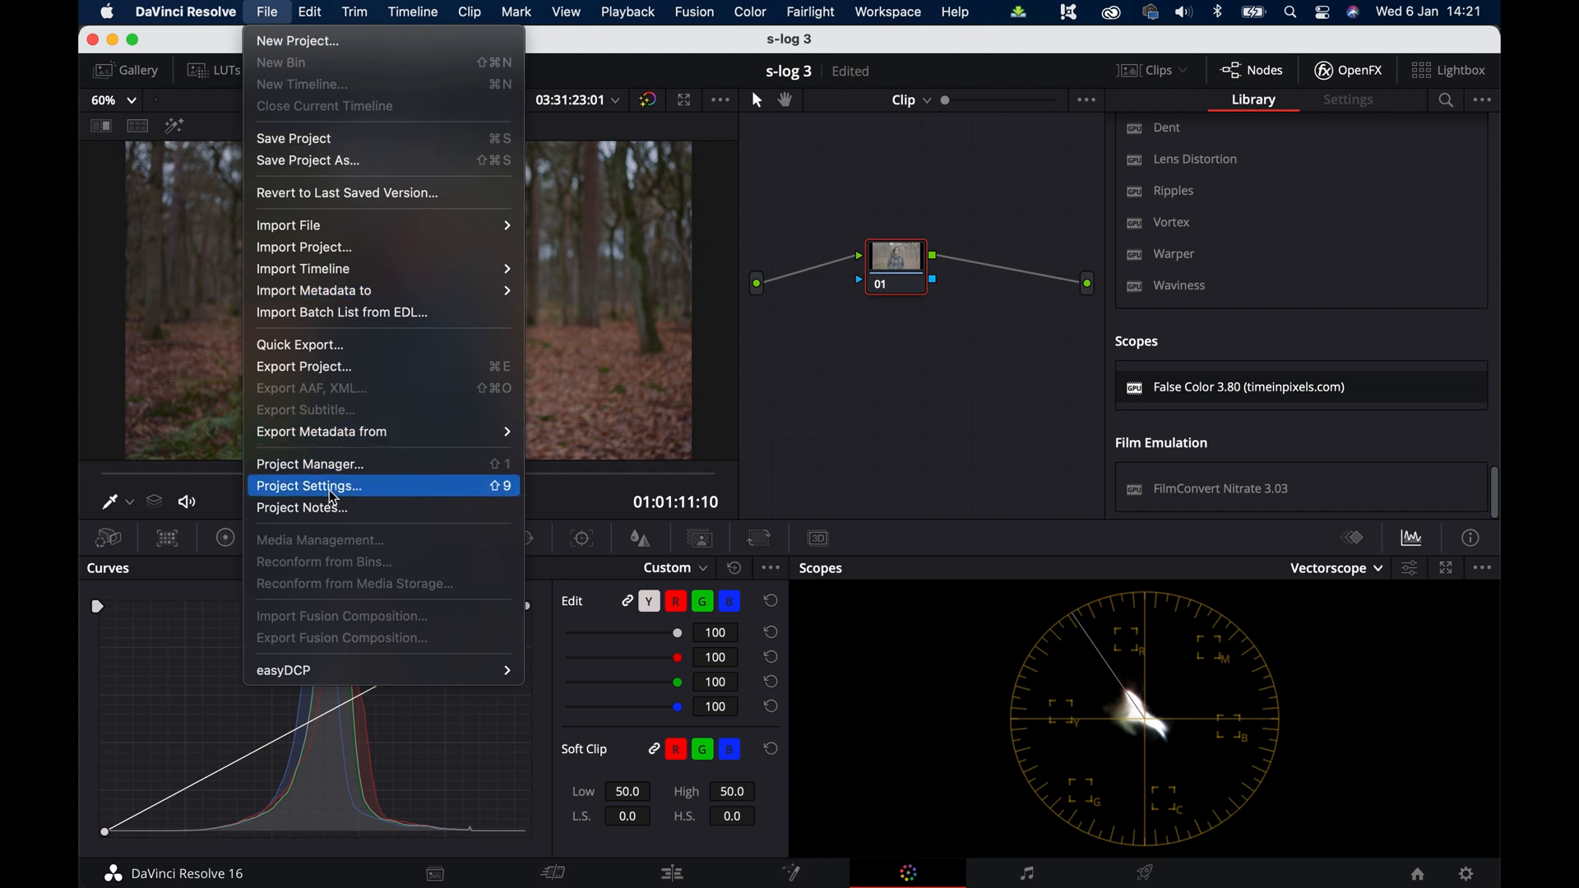
Browse Project Settings' timeline color spaces, showing Rec.709 Gamma 2.4
click(308, 487)
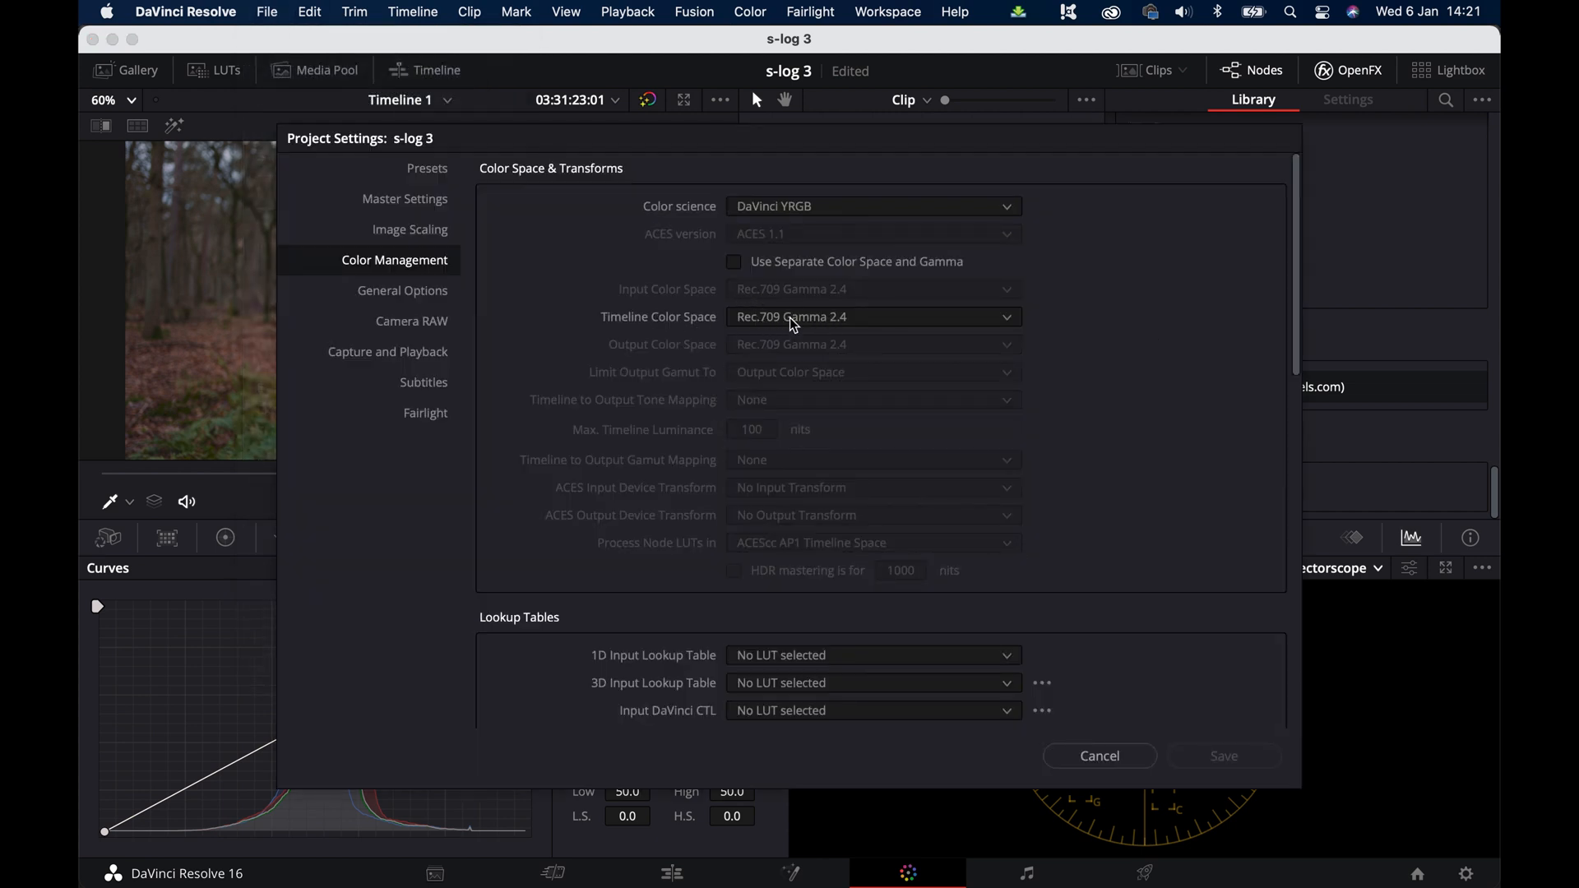
click(873, 316)
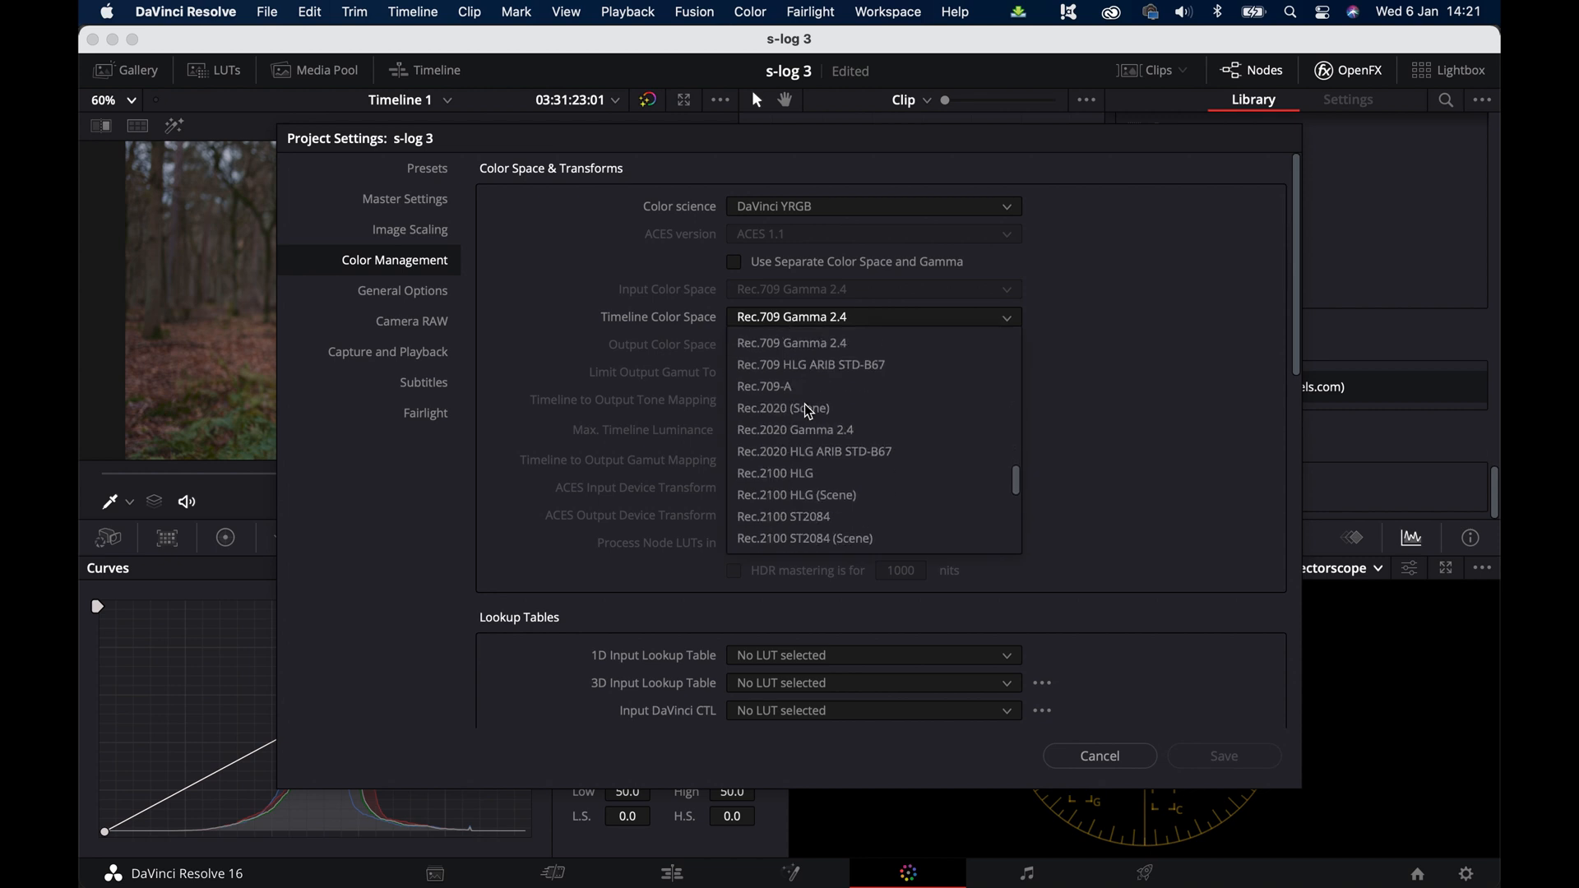
scroll(down, 3)
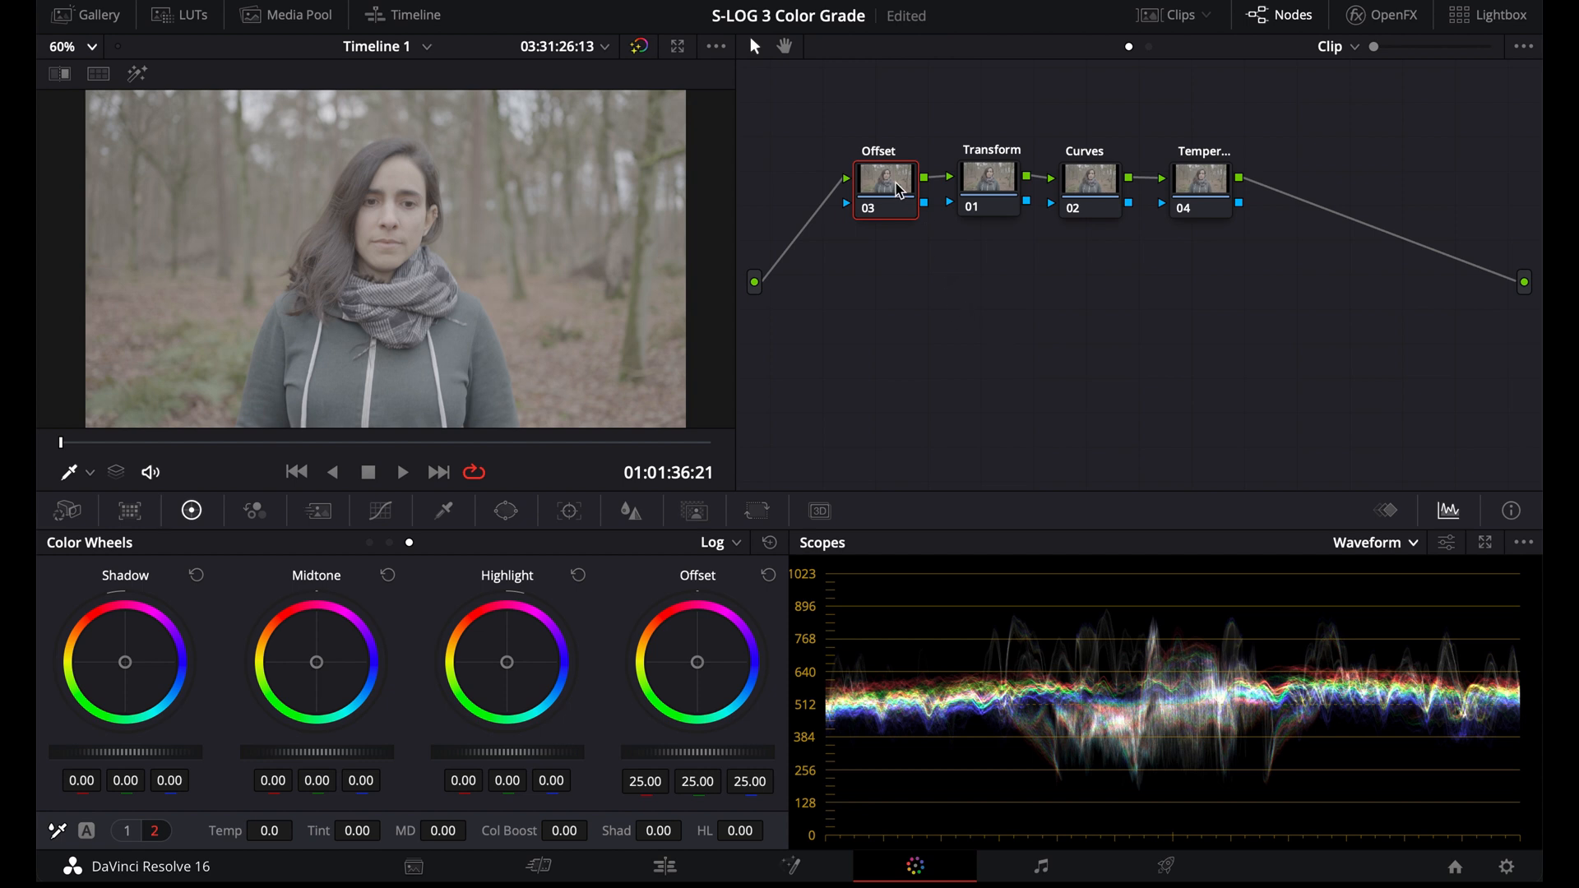
mouse_move(862, 357)
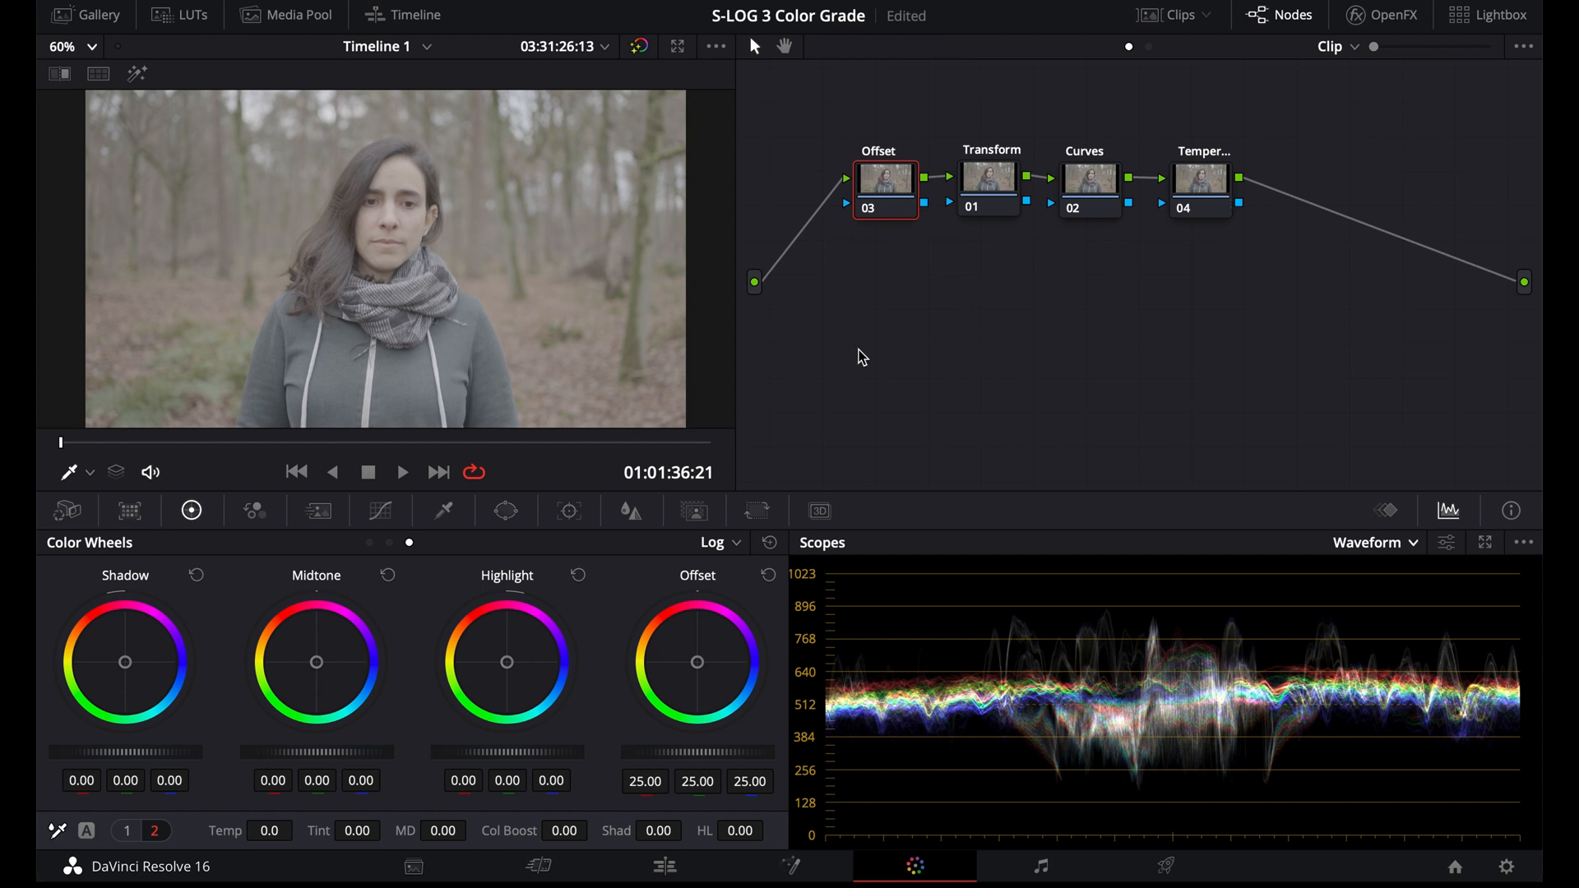
Set the Transform node's input color space to Sony S-Gamut3.Cine
click(989, 188)
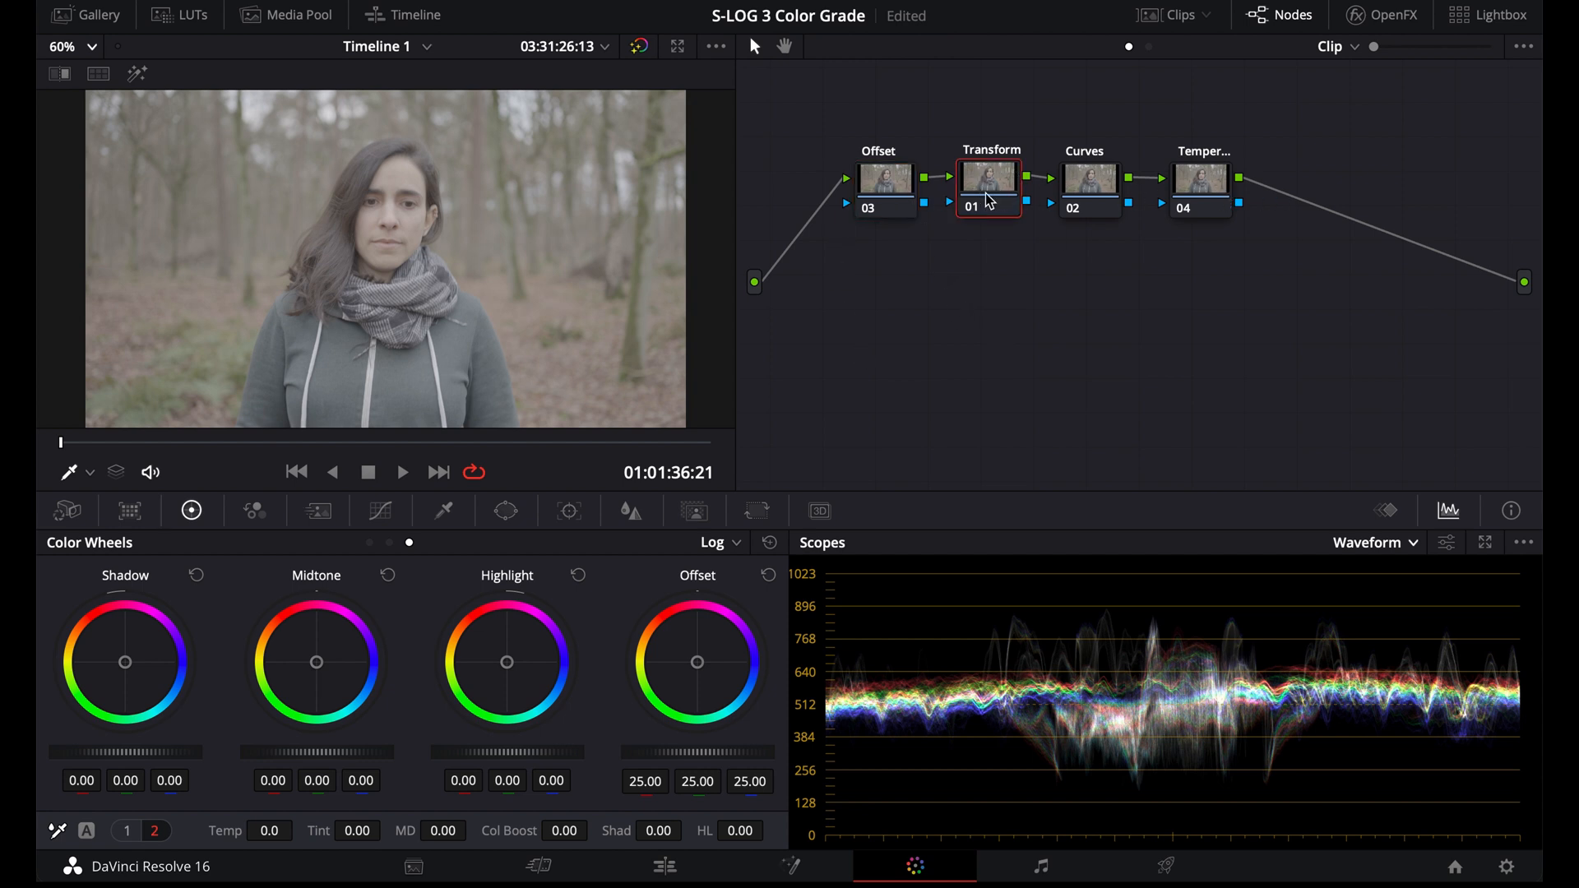
click(1370, 14)
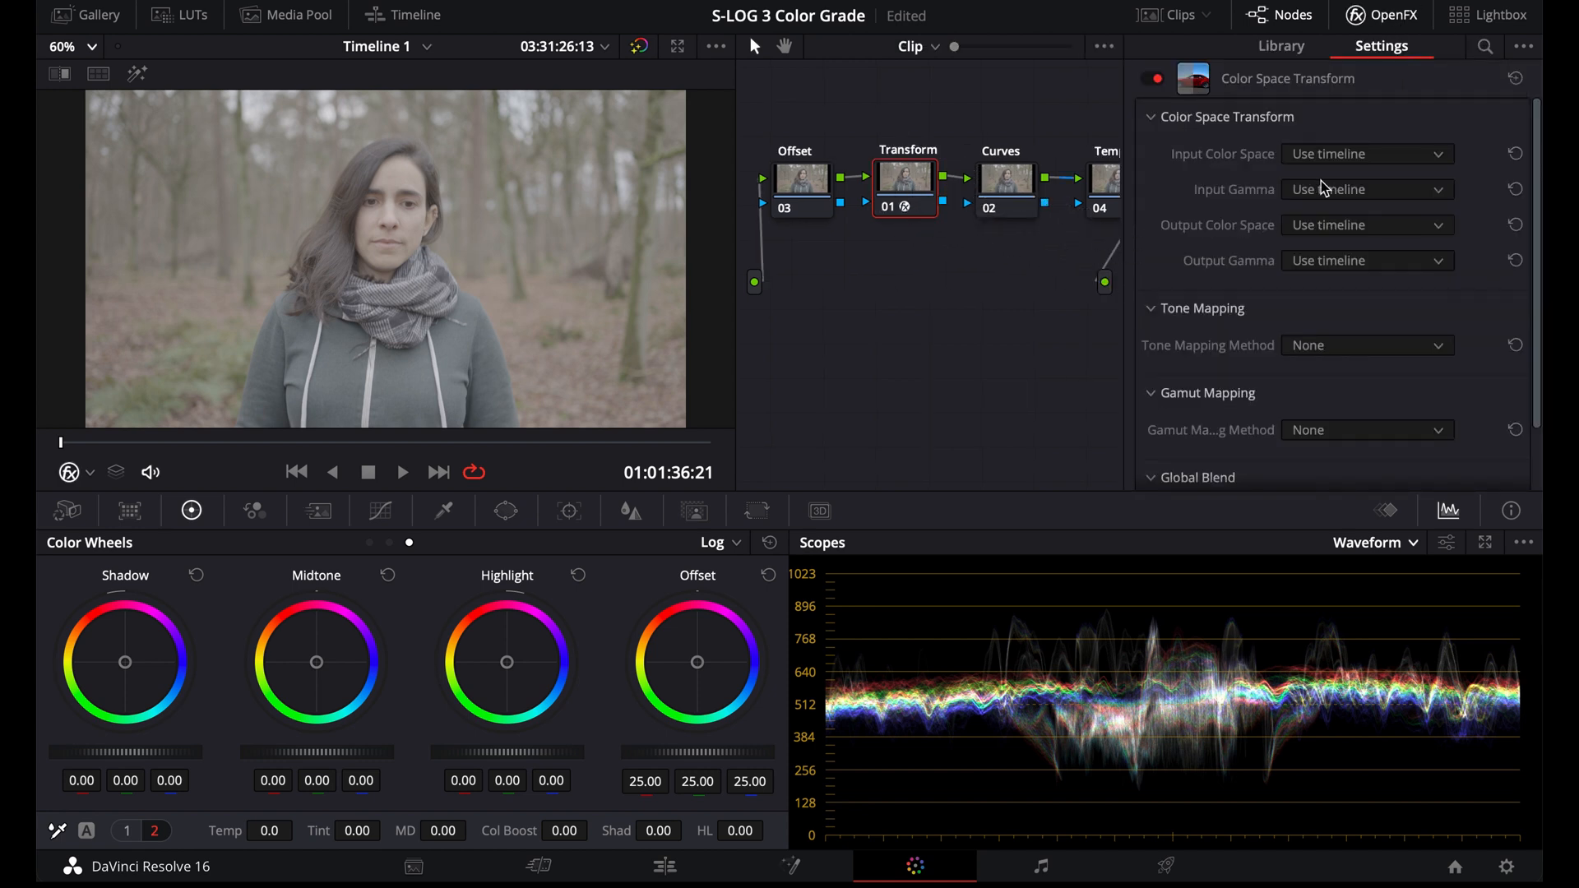
click(1367, 154)
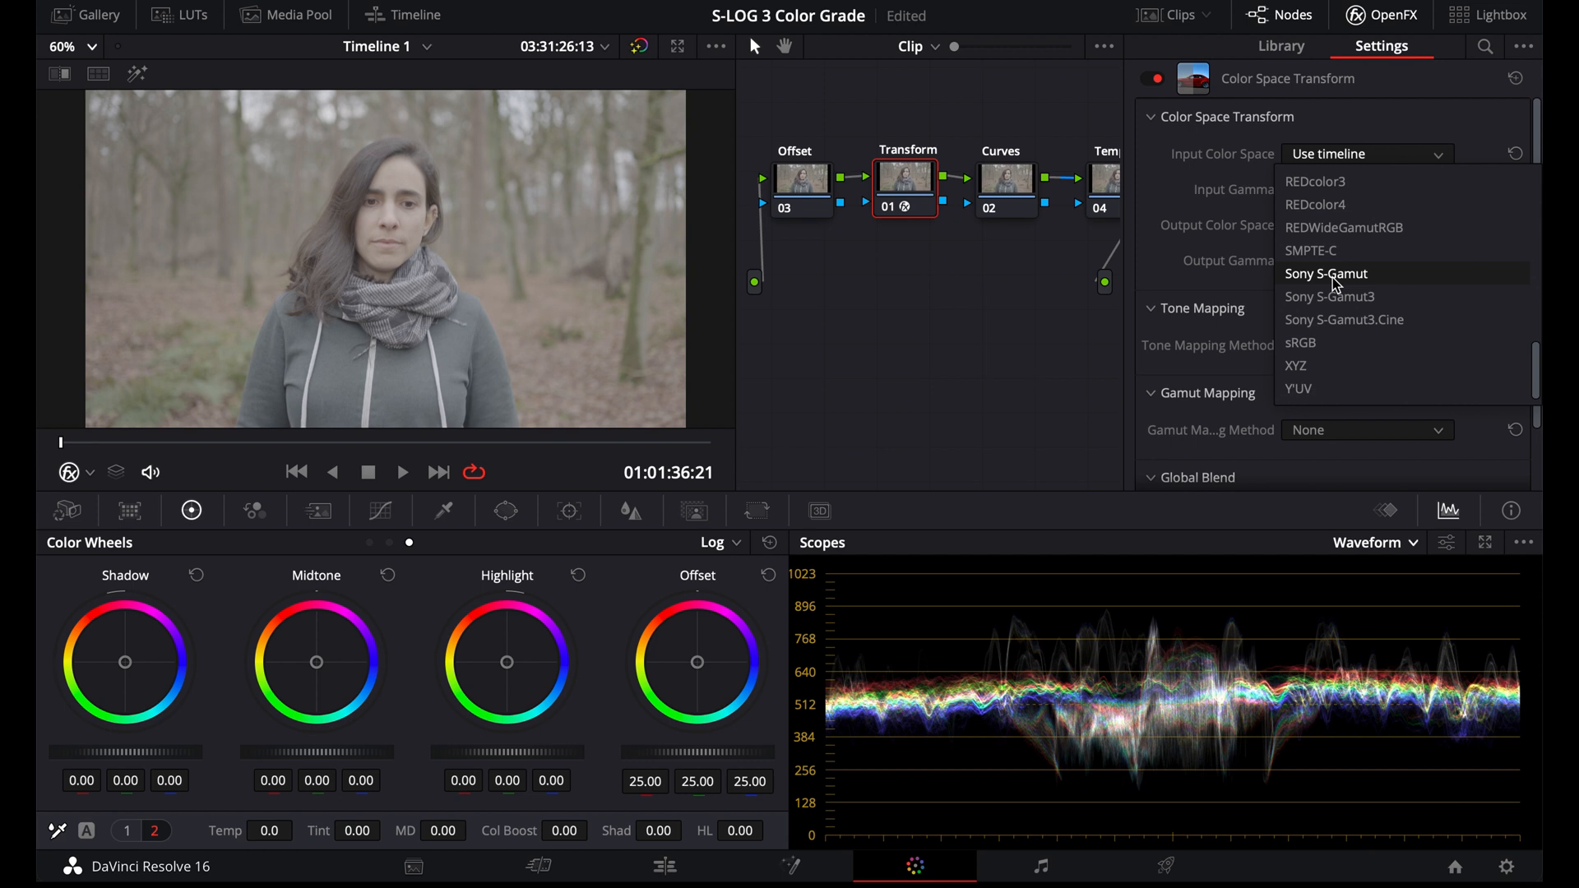
click(1344, 319)
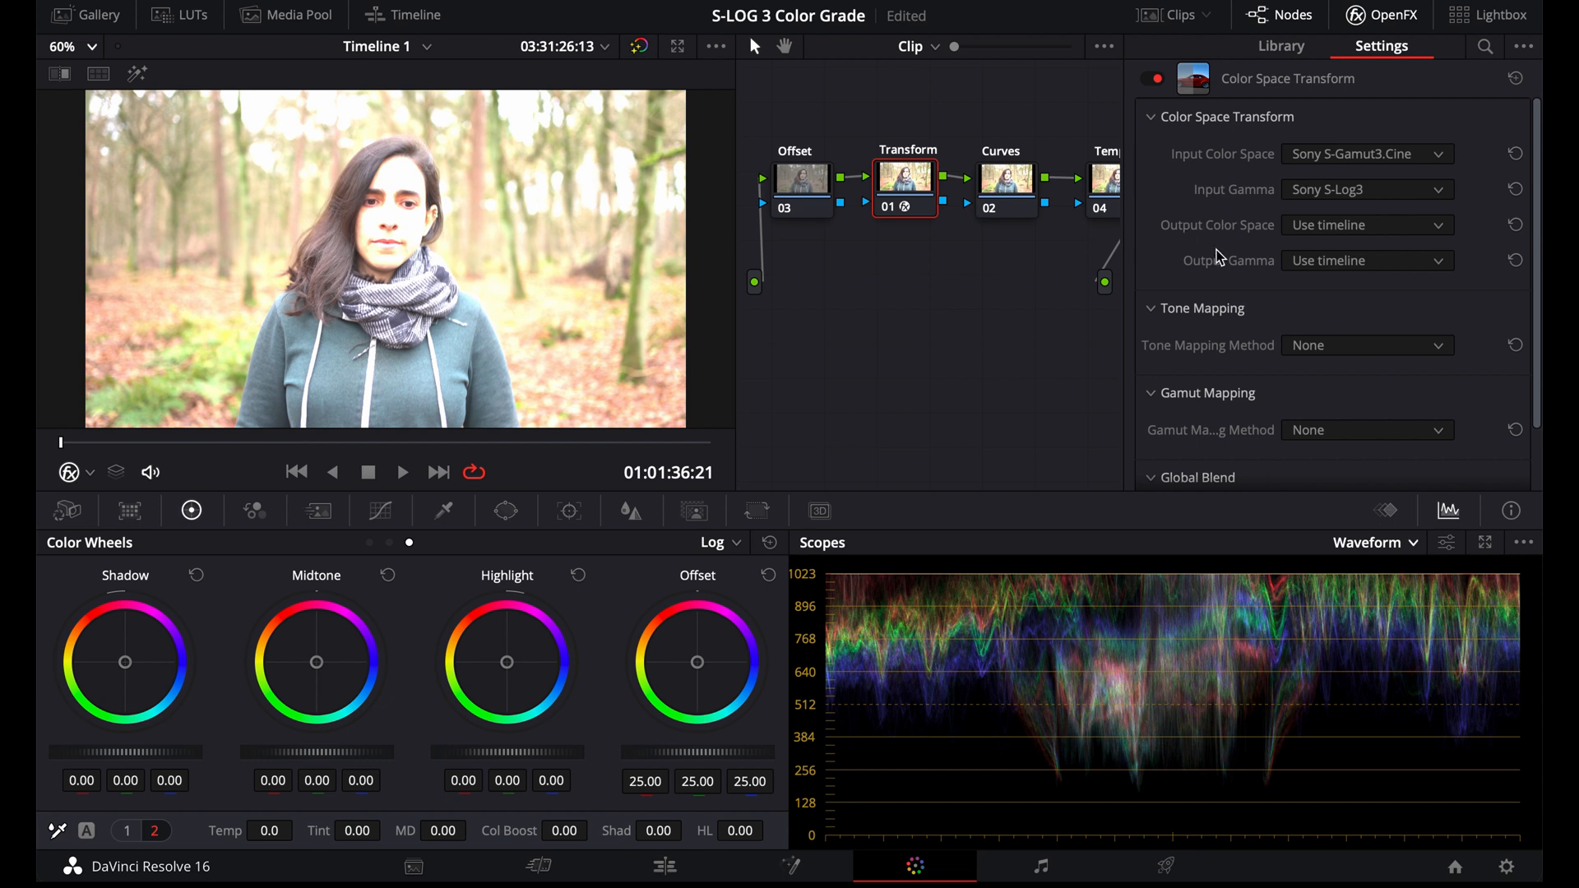
Set the output color space to Rec.709 with Luminance Mapping tone mapping
click(1366, 225)
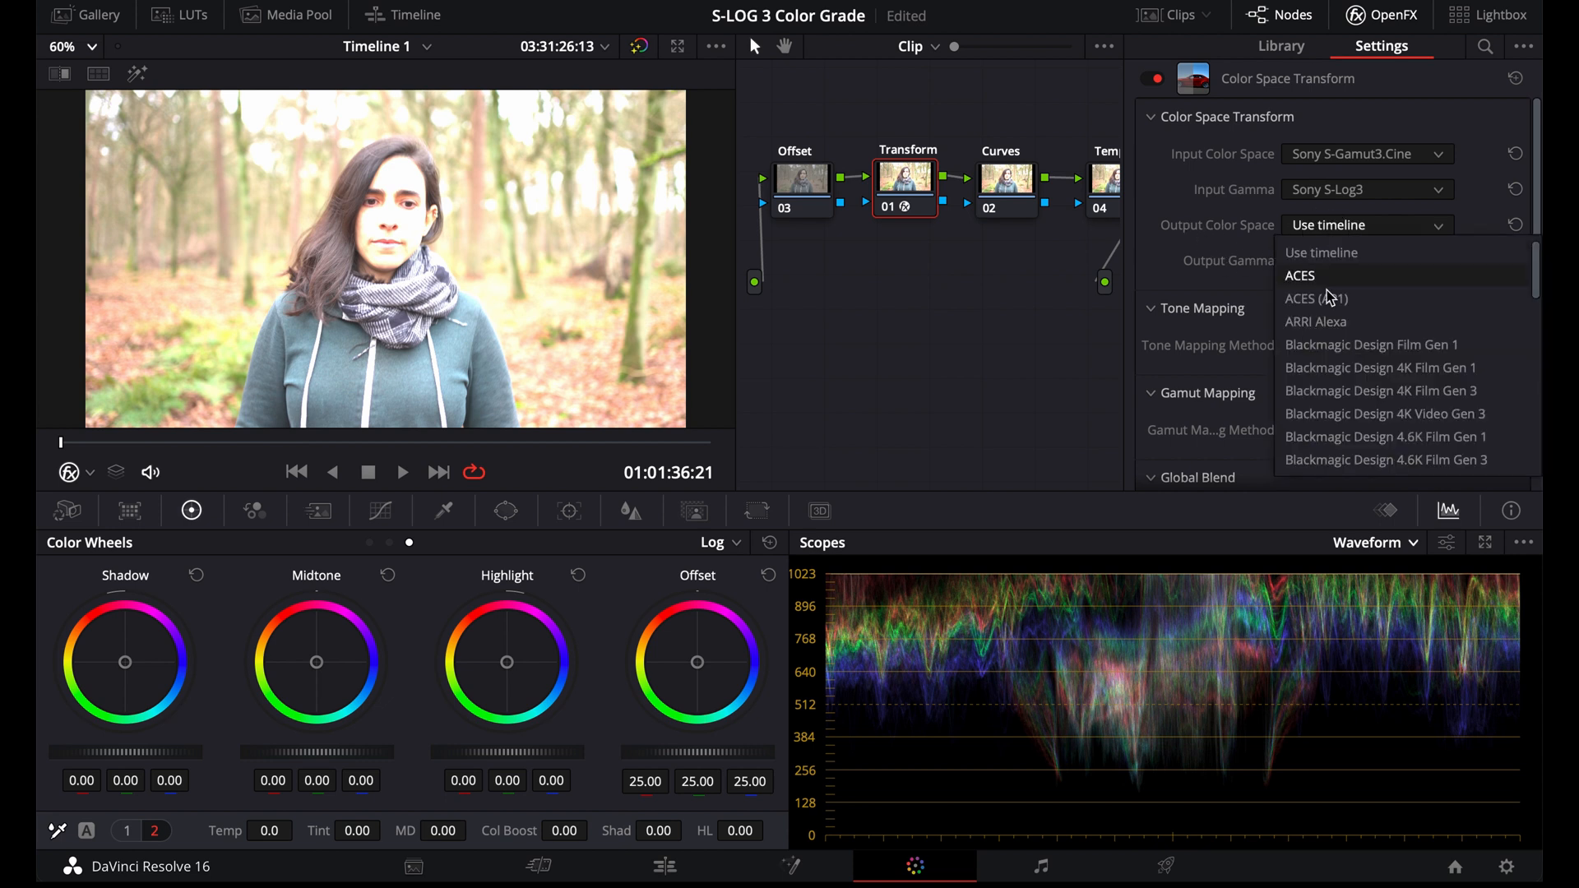
scroll(down, 3)
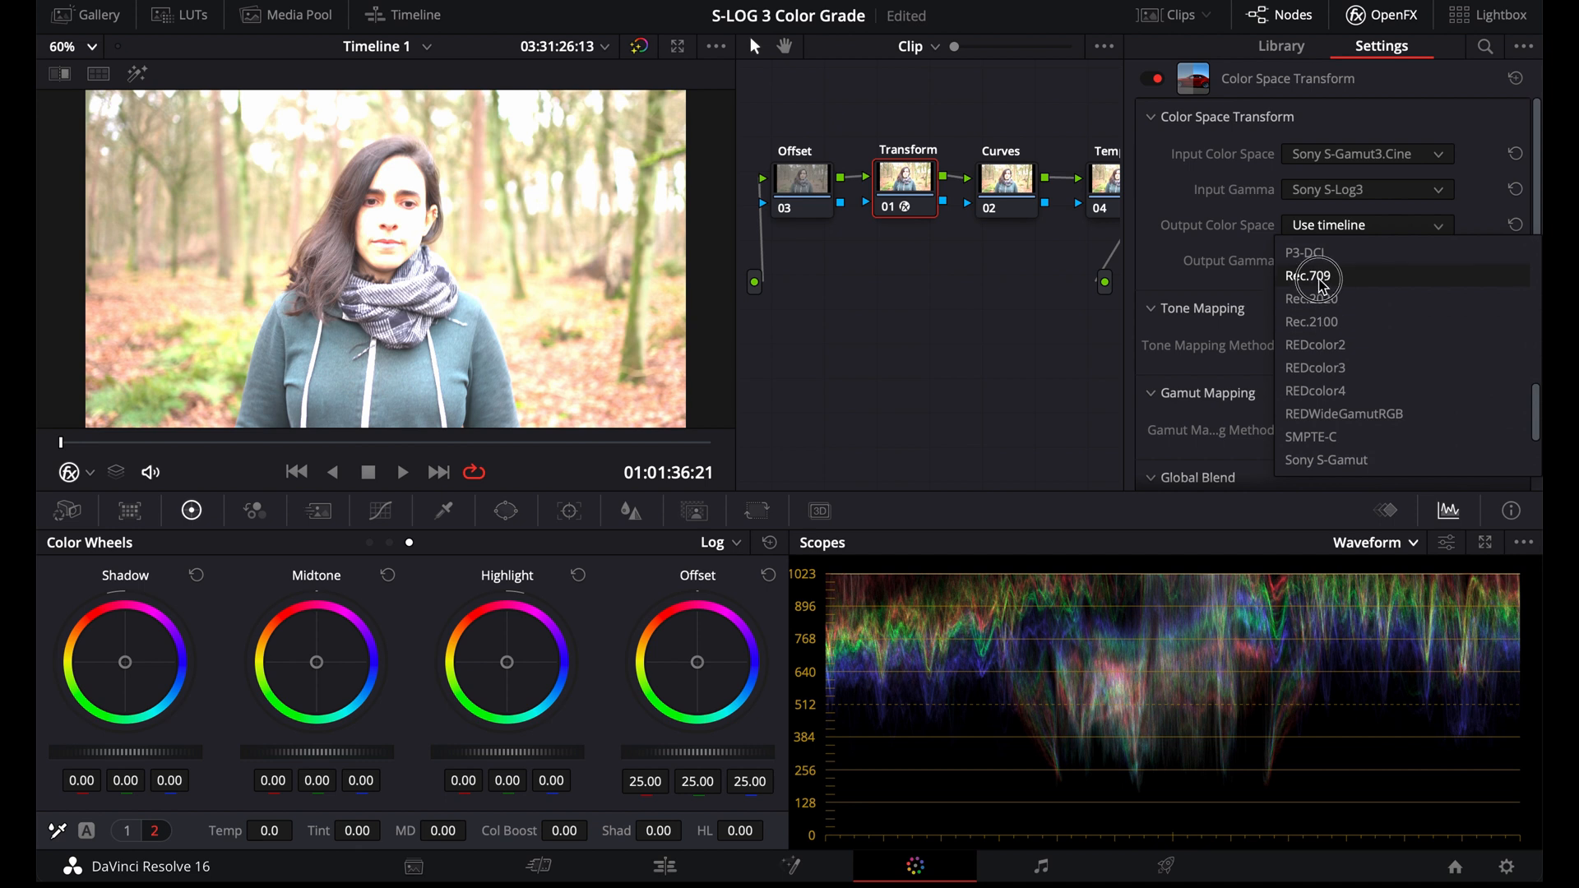
click(1309, 278)
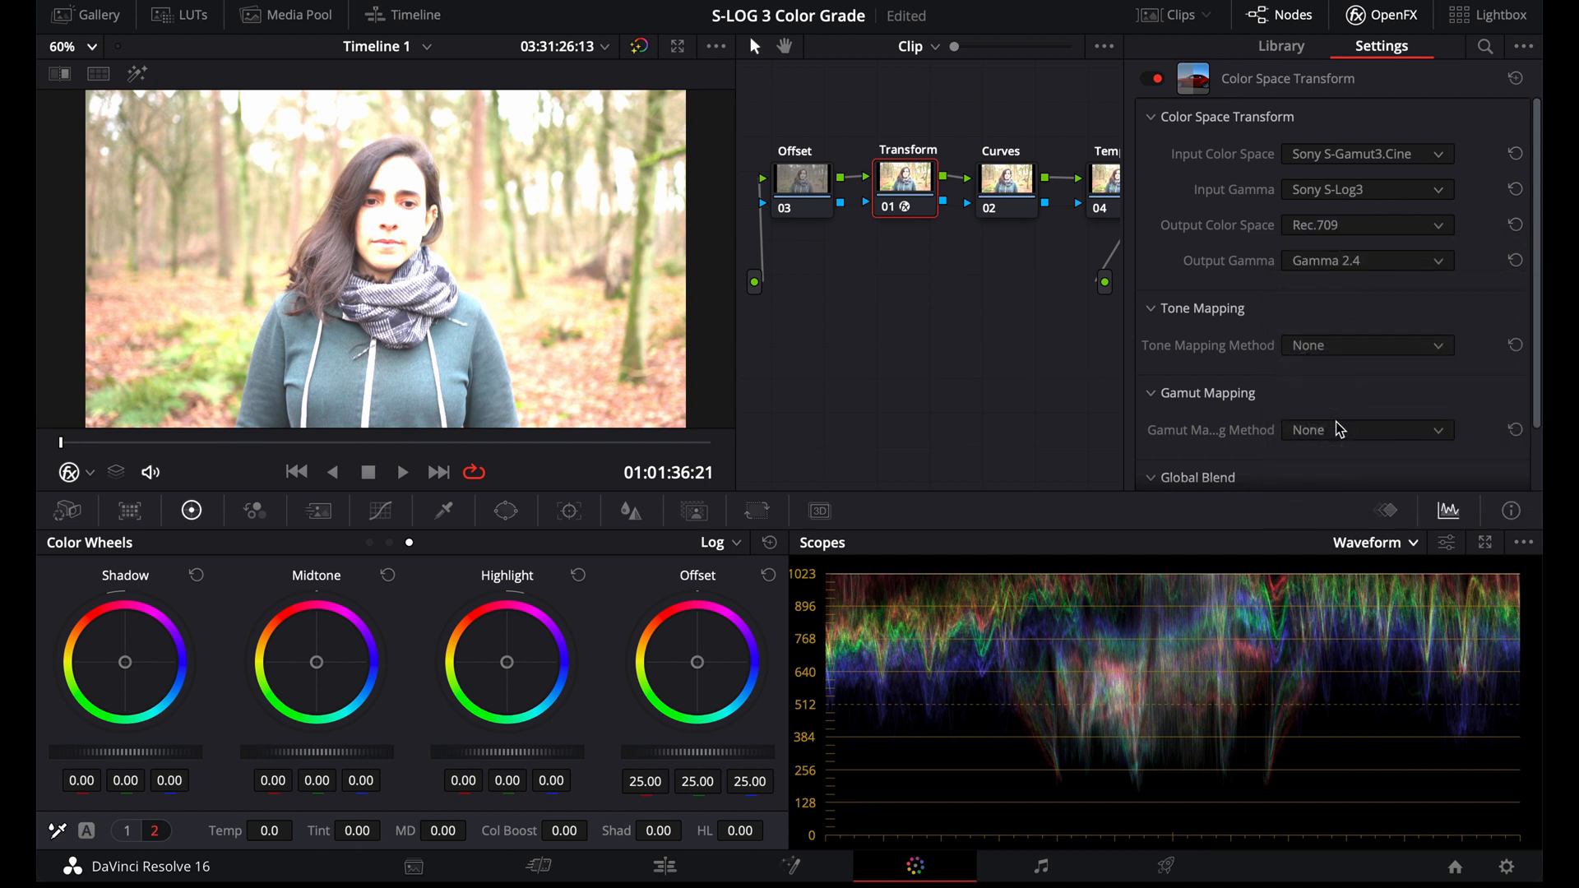
mouse_move(978, 345)
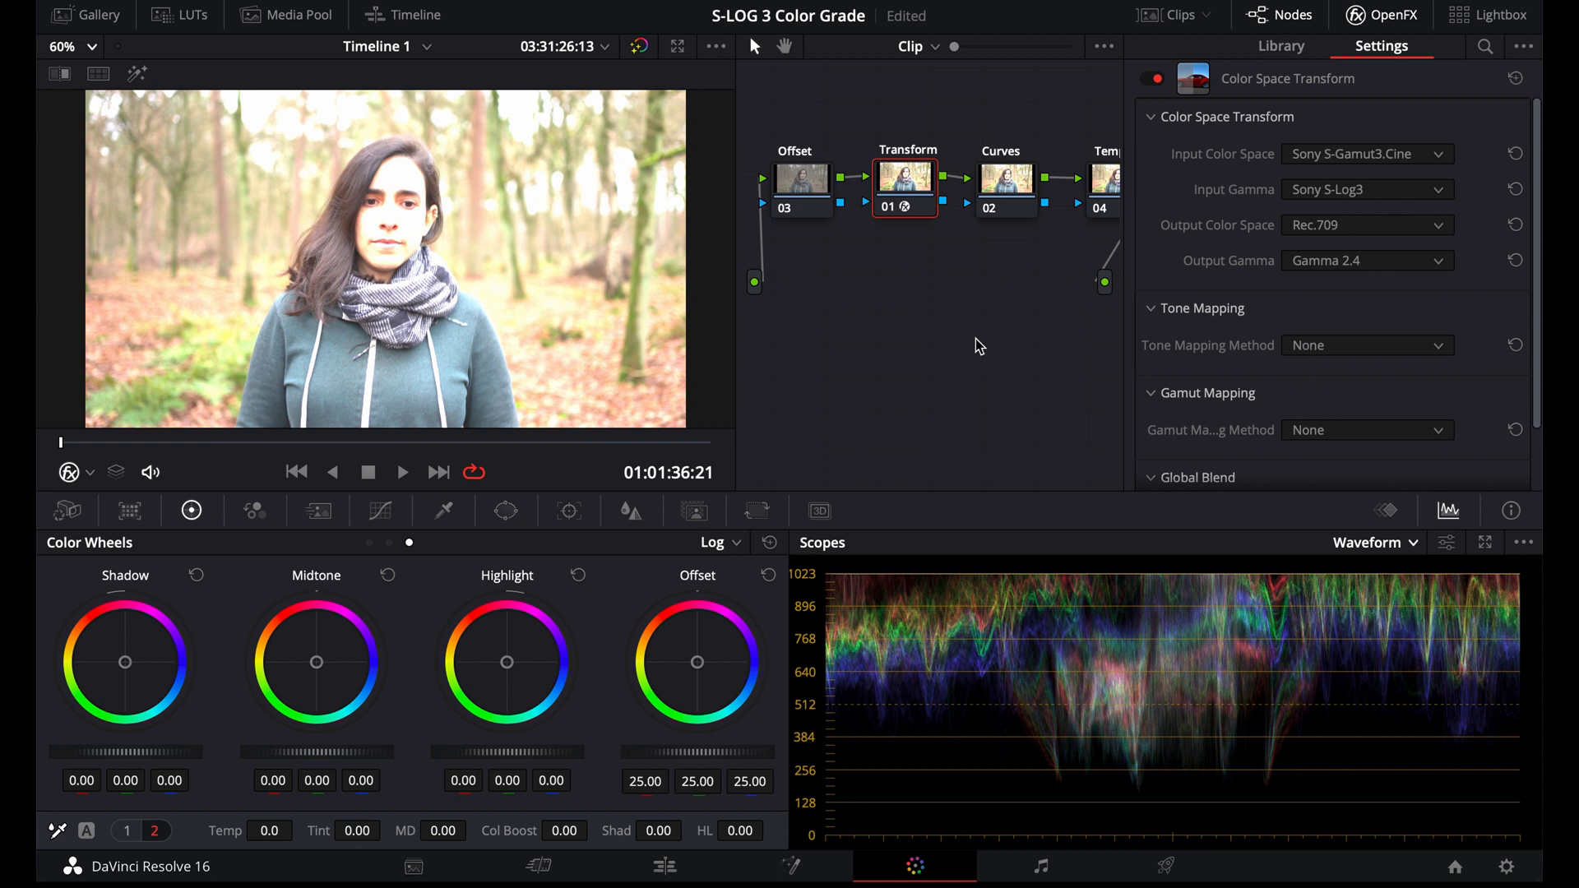
mouse_move(1366, 350)
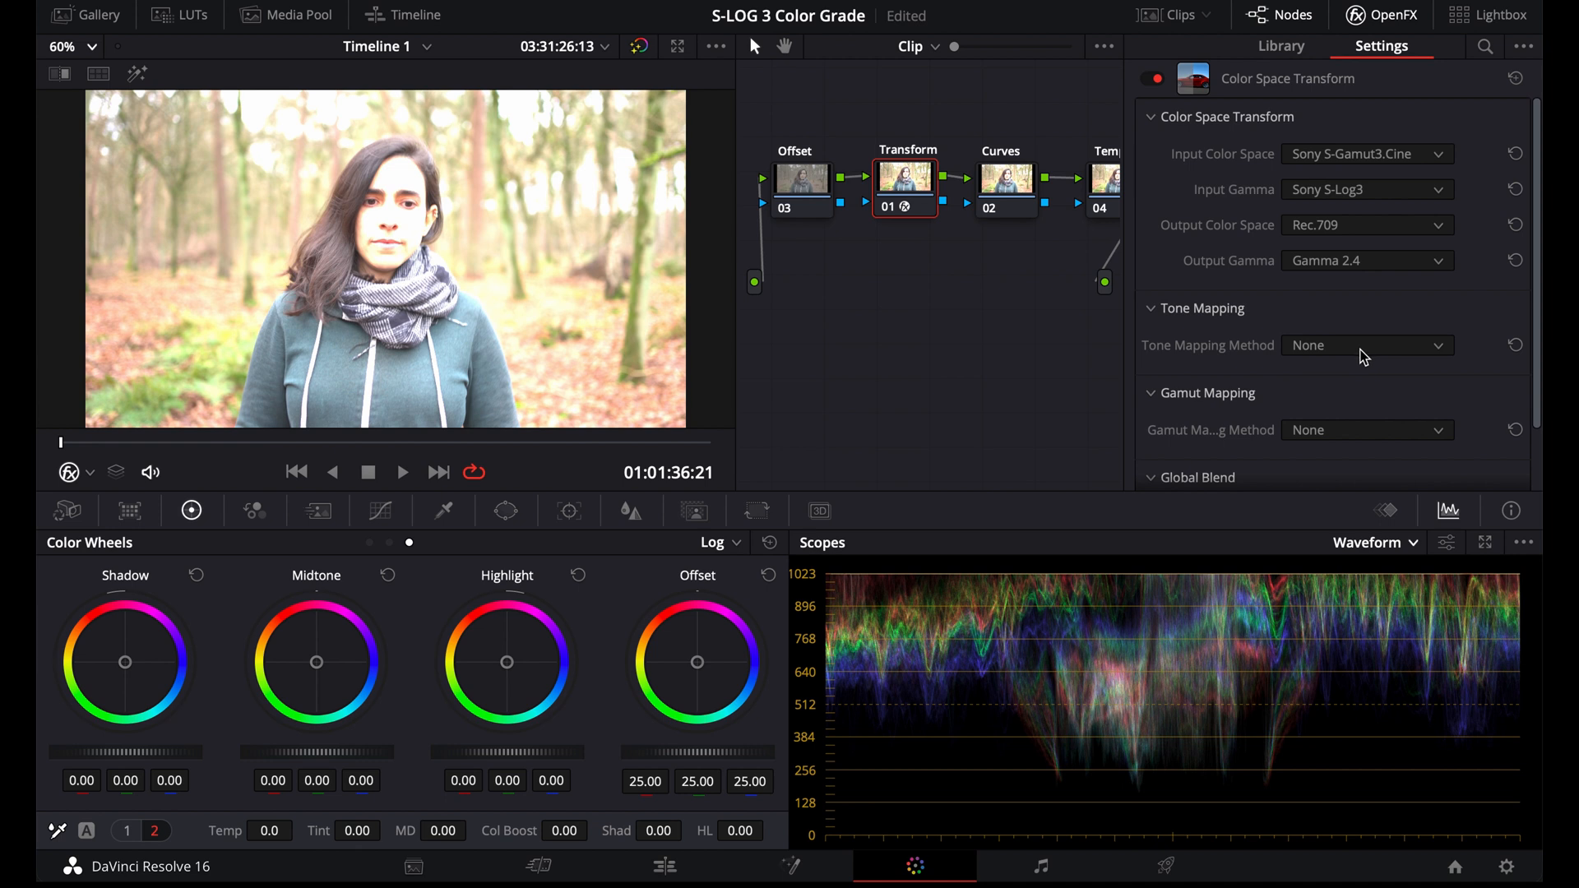
click(1366, 344)
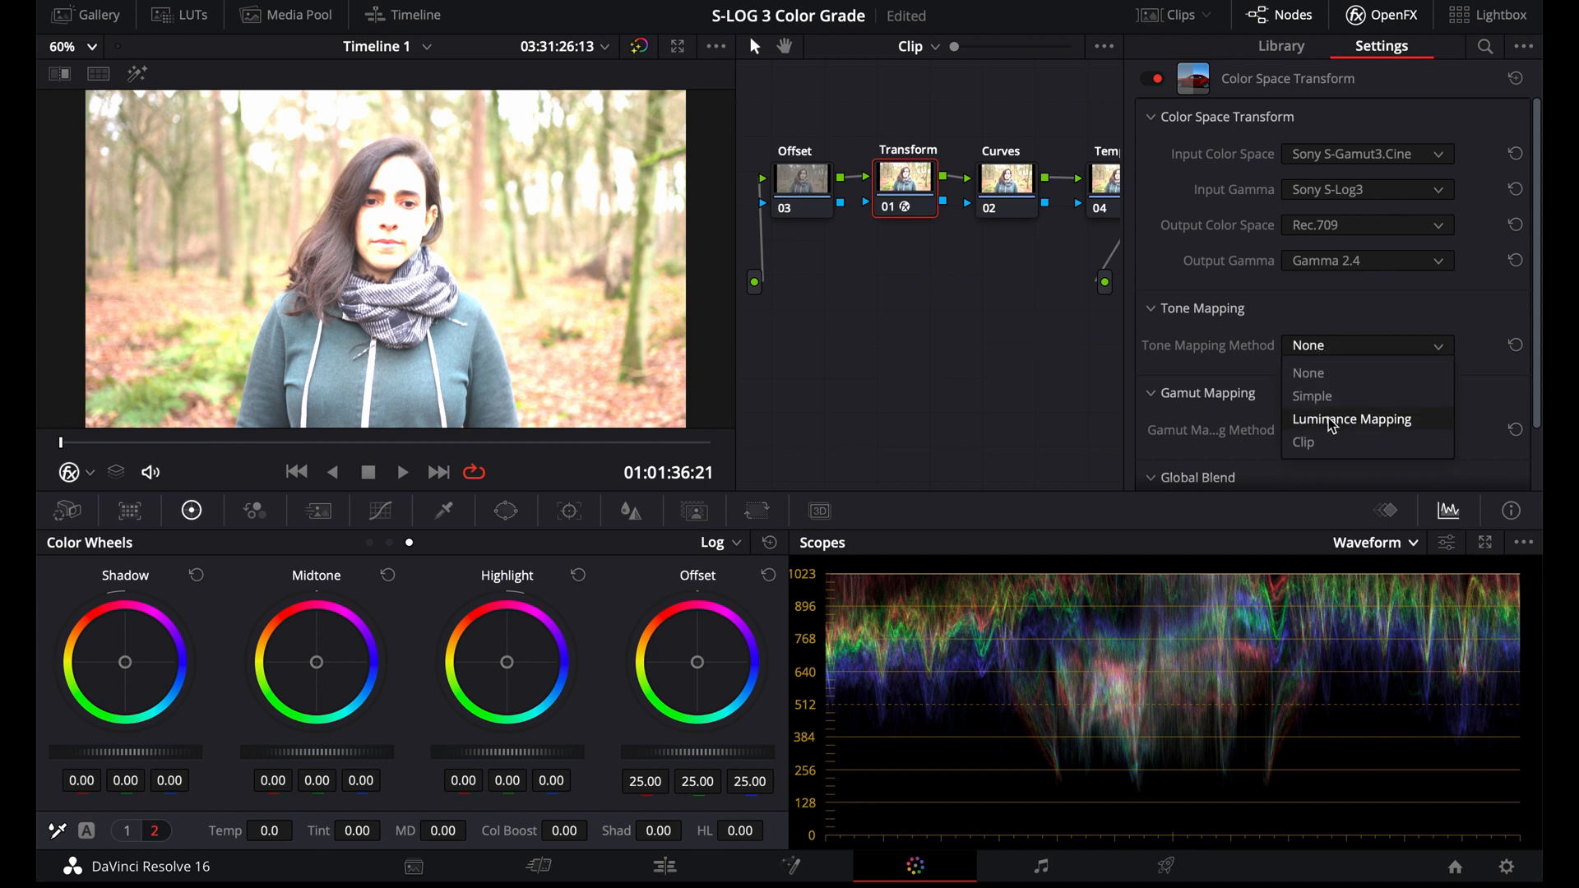
click(1351, 419)
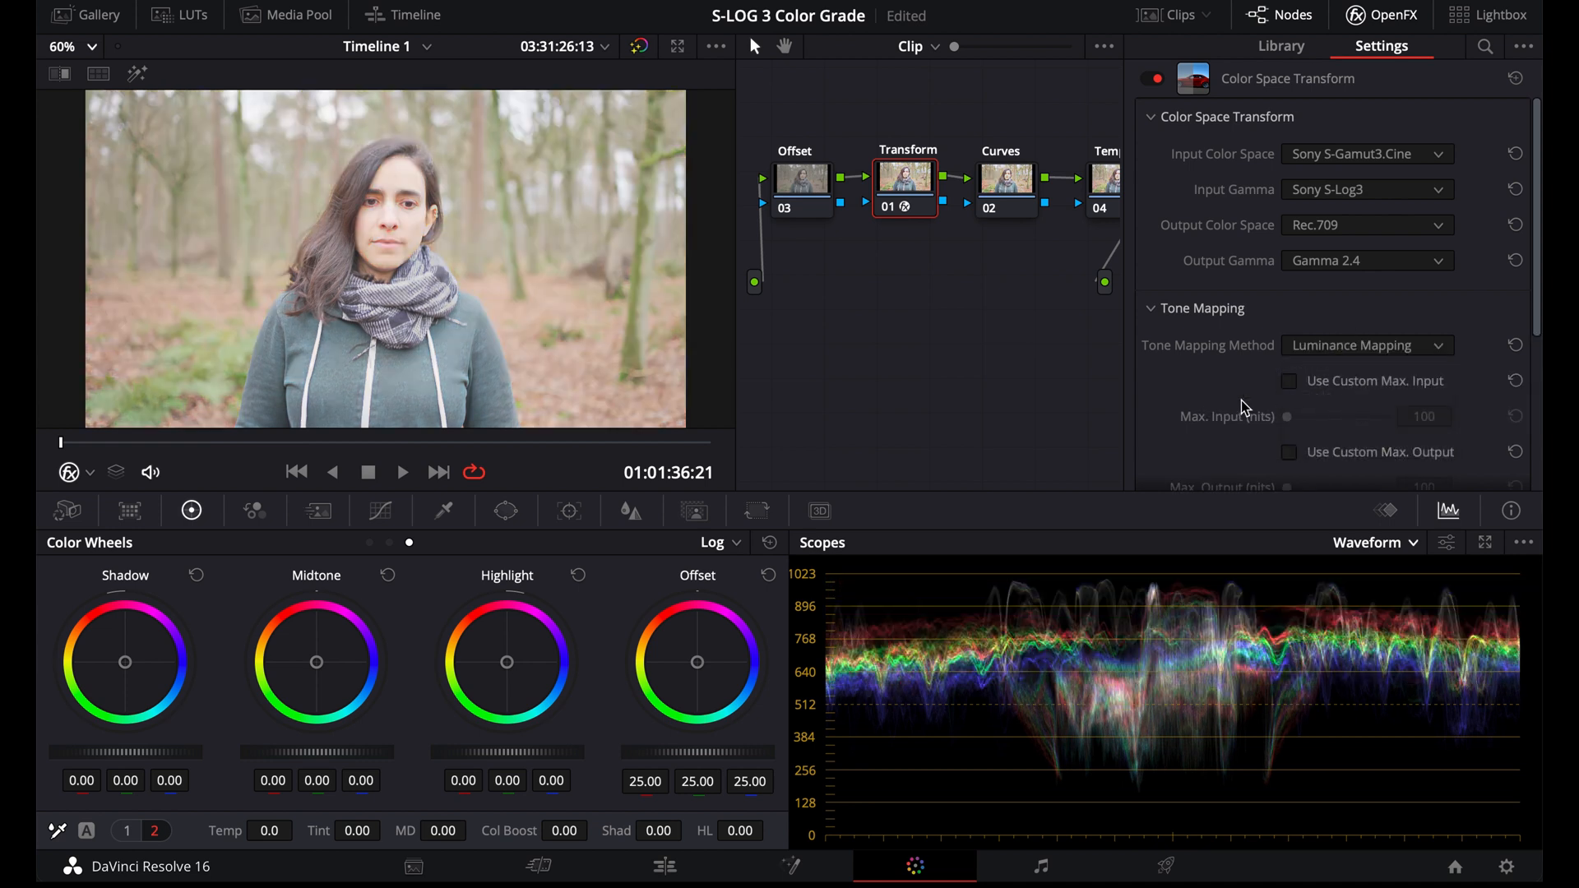
mouse_move(1055, 395)
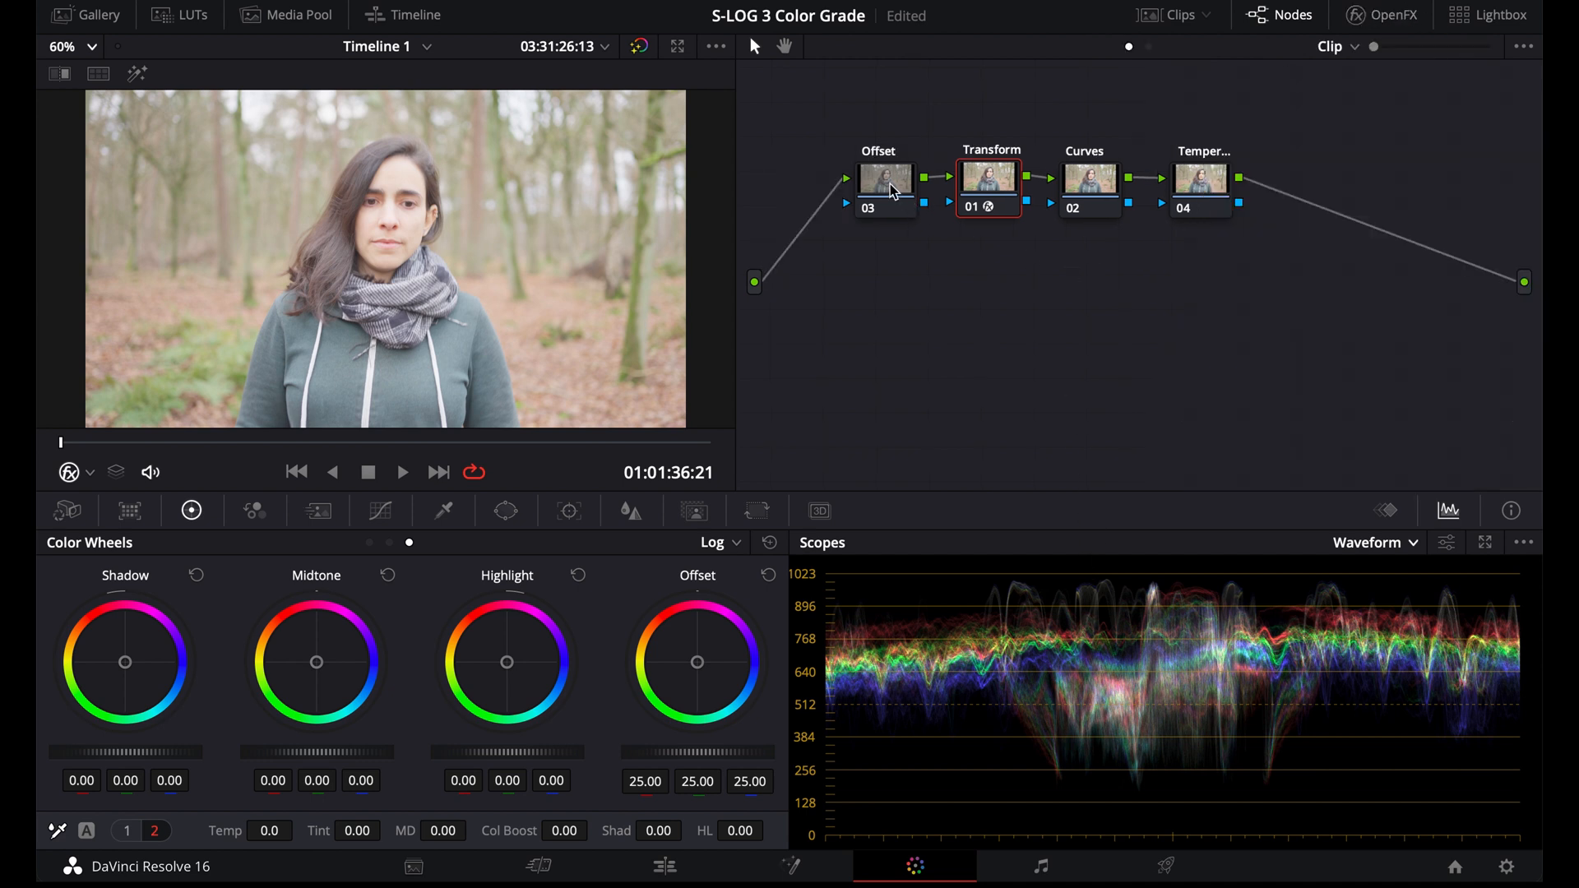
Set the Offset node's master offset to 9.00
click(884, 188)
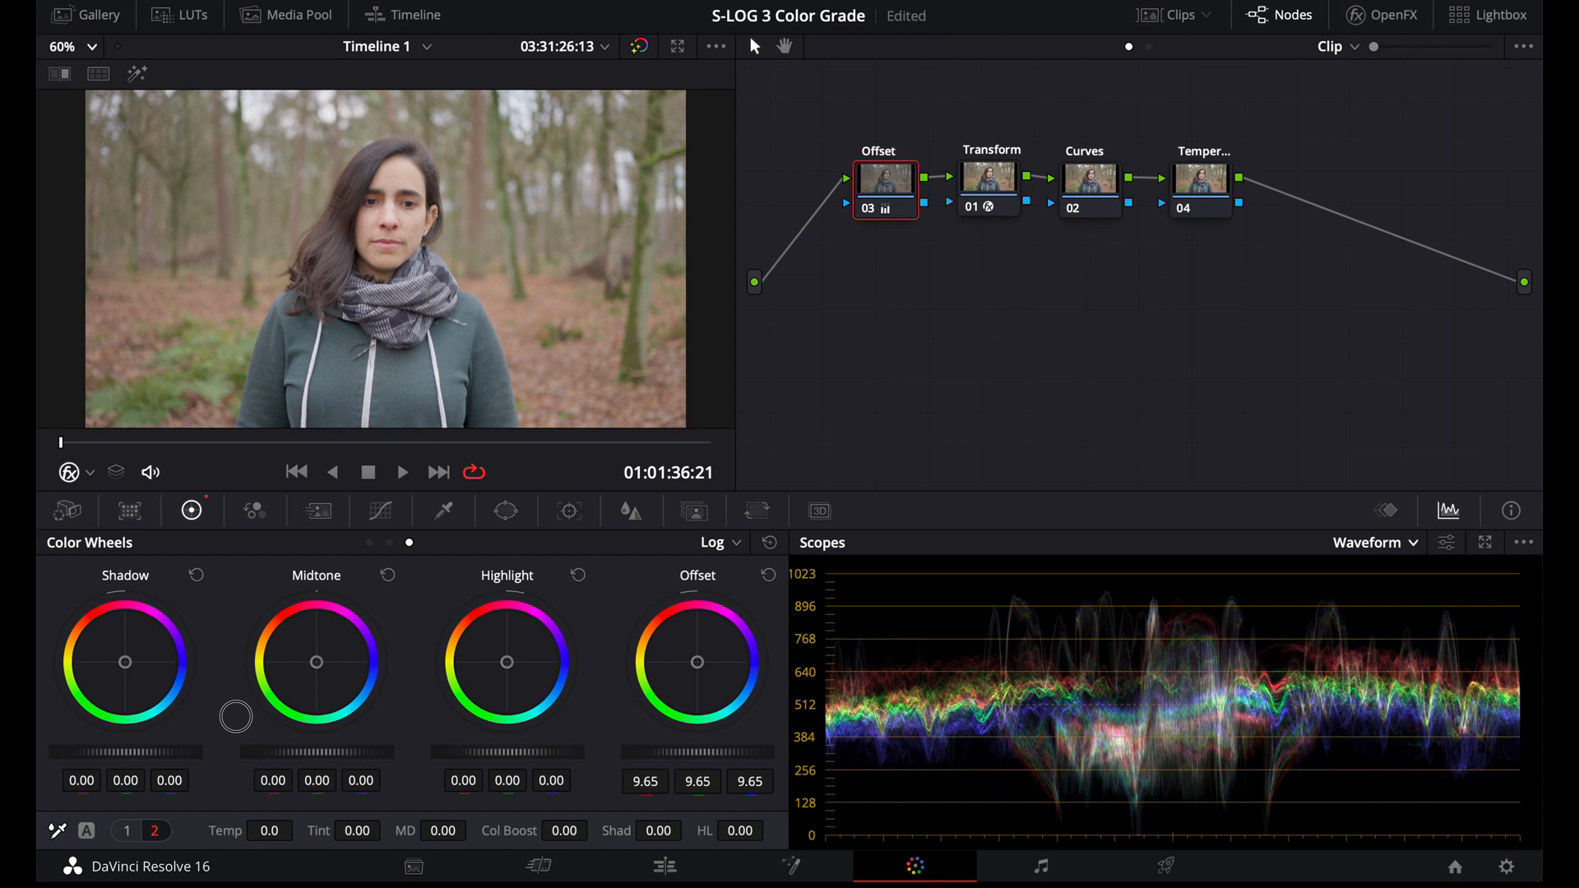
drag(236, 716, 211, 721)
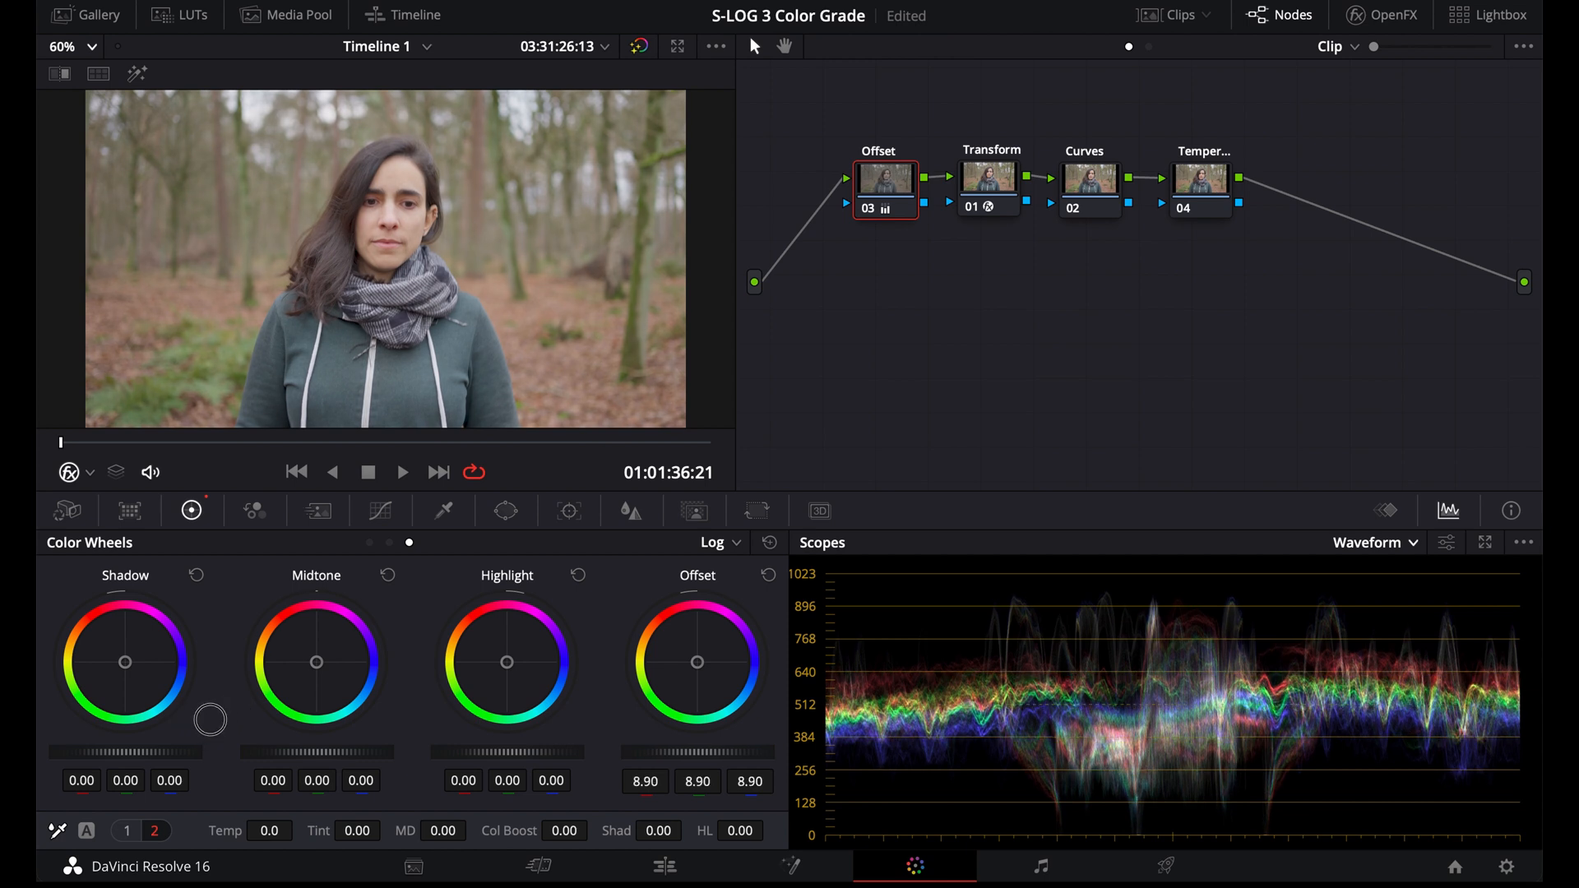
drag(210, 719, 228, 719)
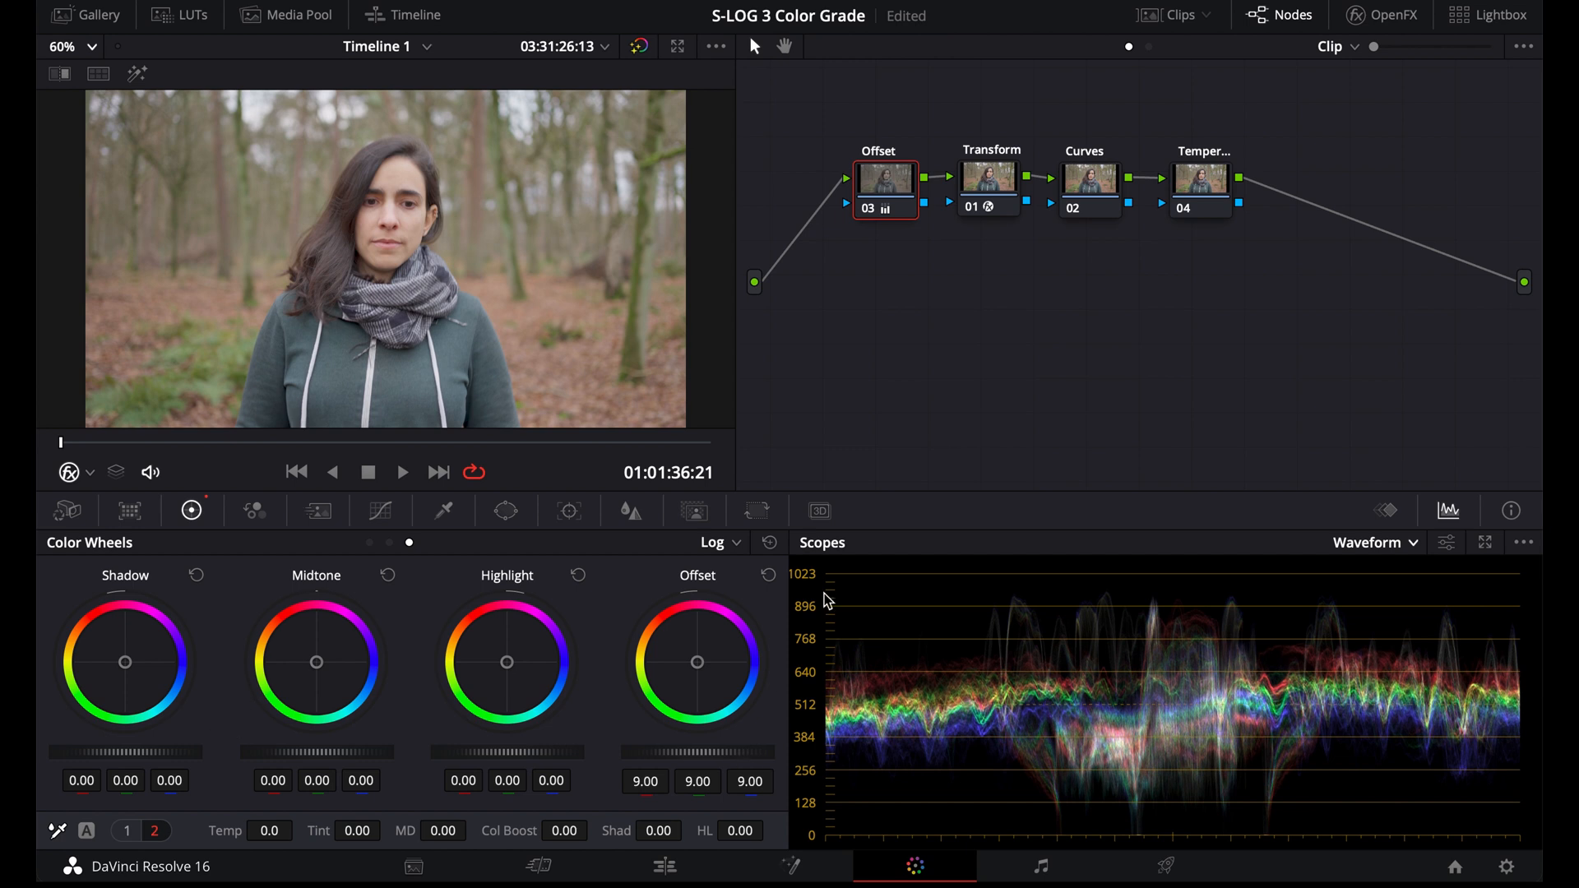
mouse_move(1020, 407)
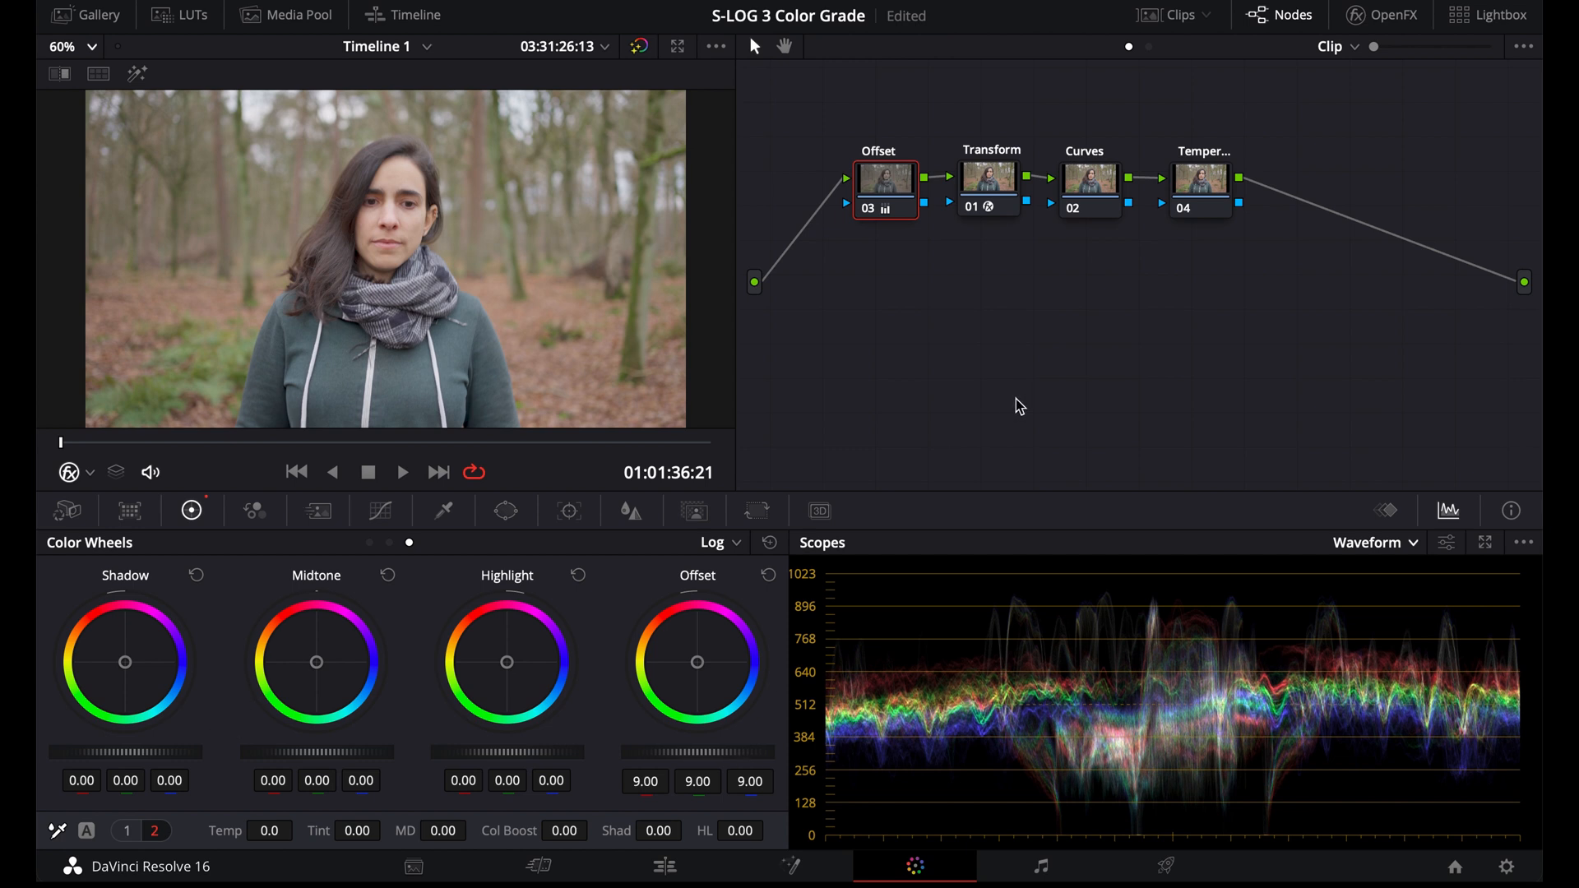
Pull the shadows down on the Curves node's custom luma curve
click(1090, 187)
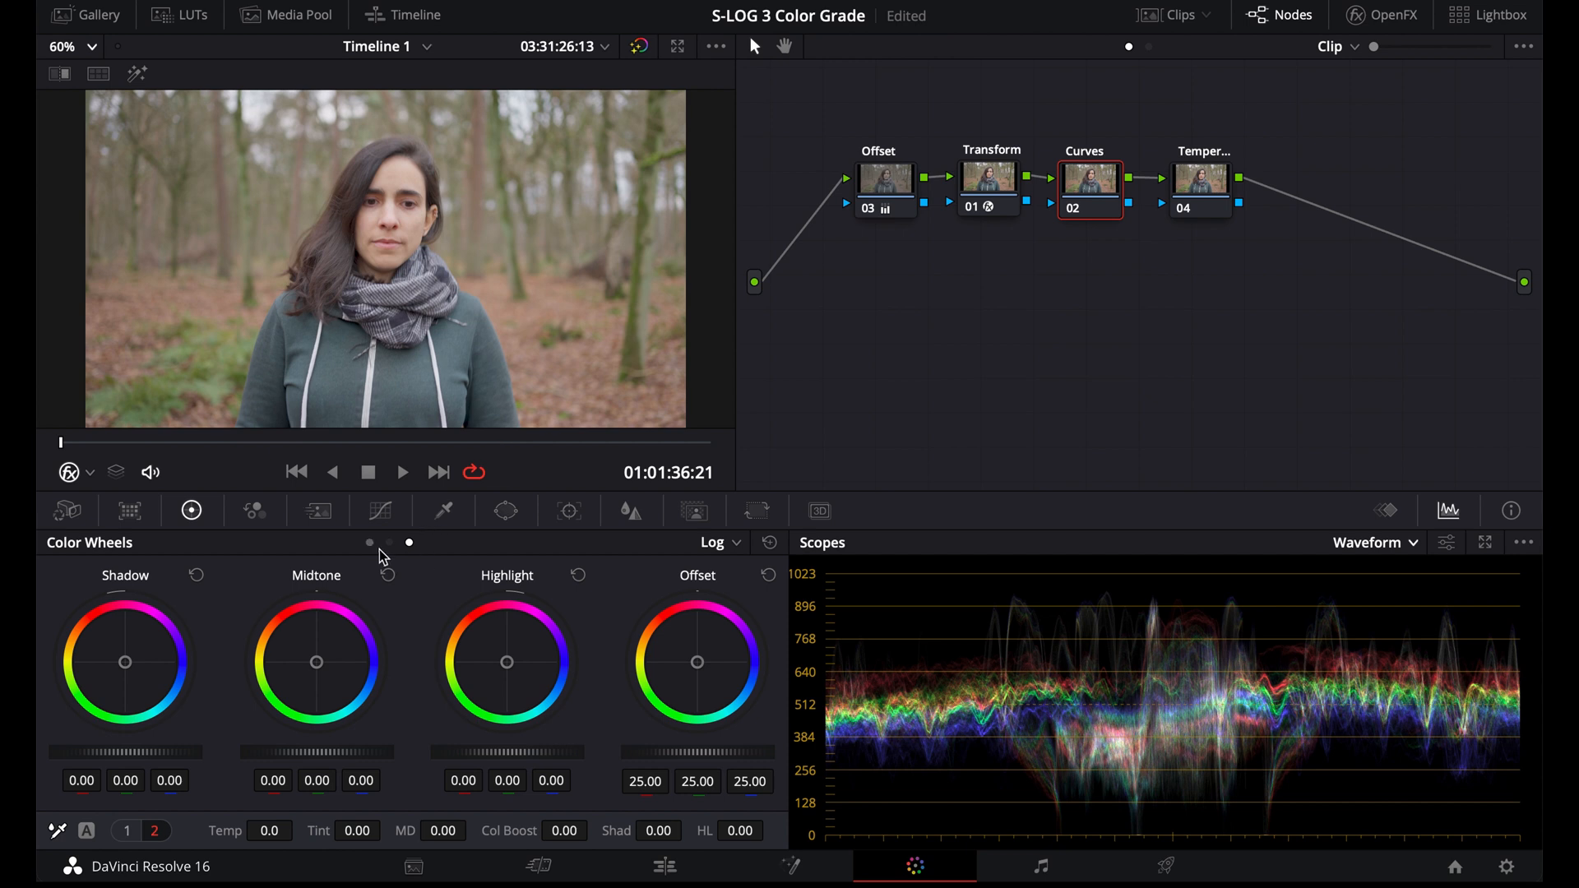
click(380, 511)
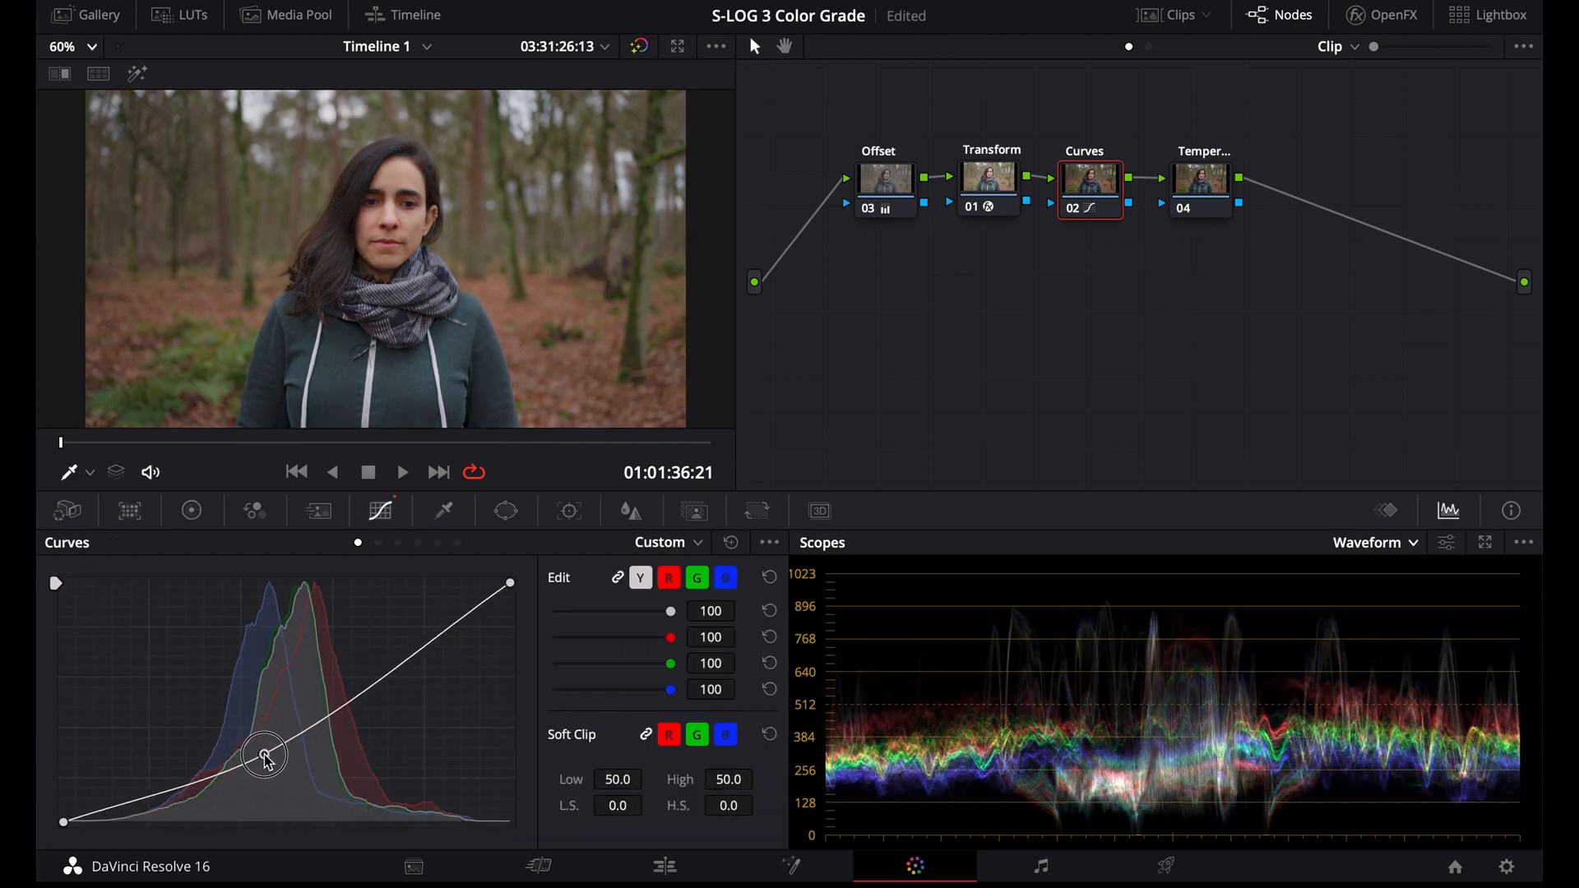
drag(265, 758, 255, 753)
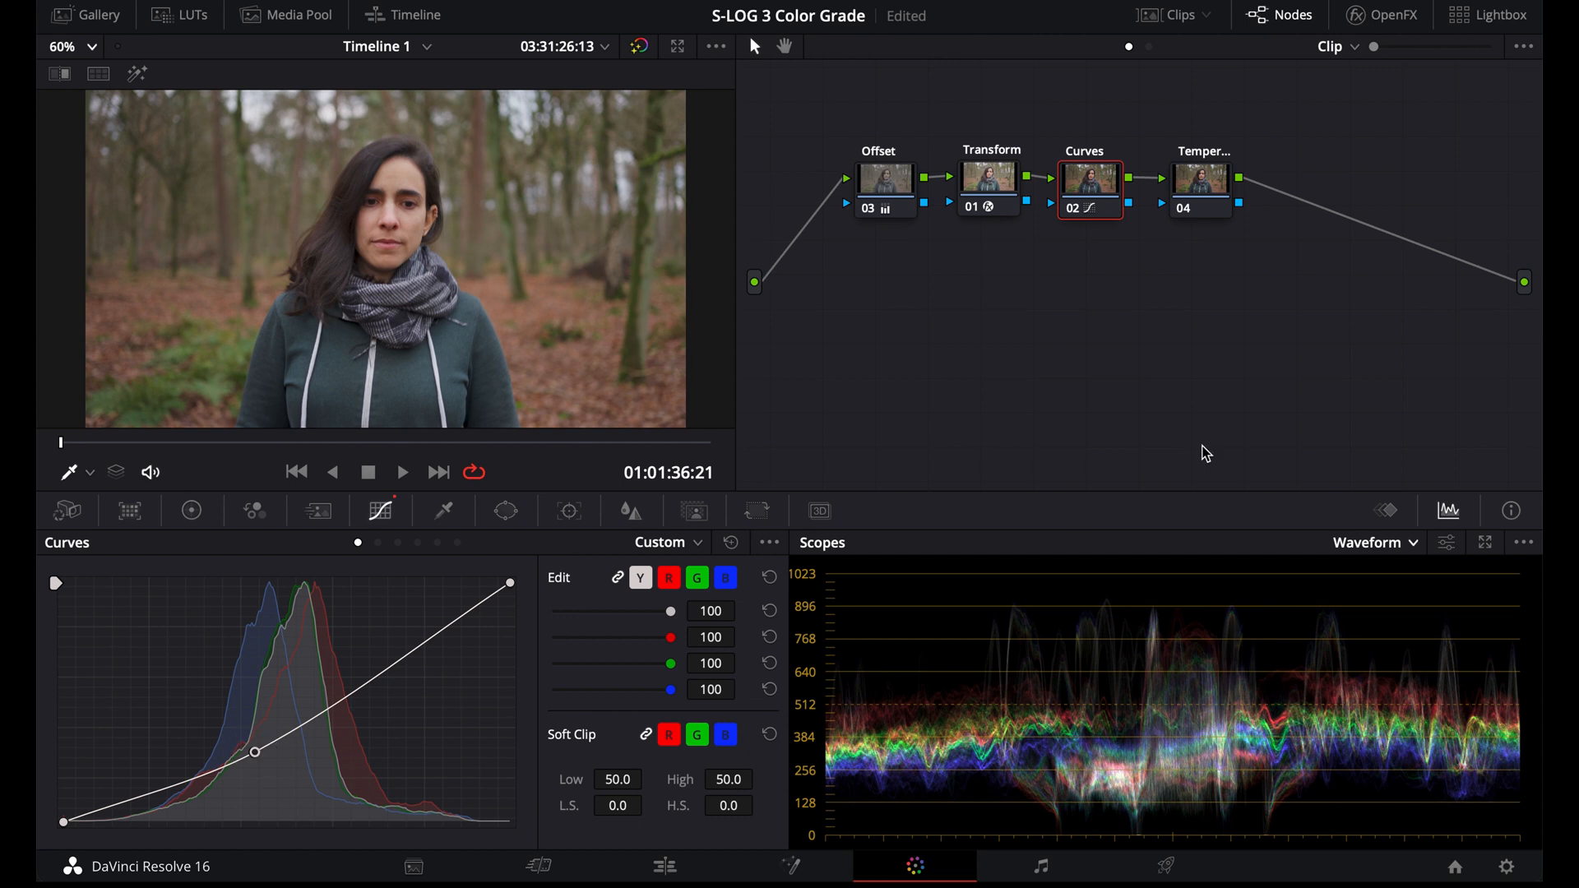
click(1201, 177)
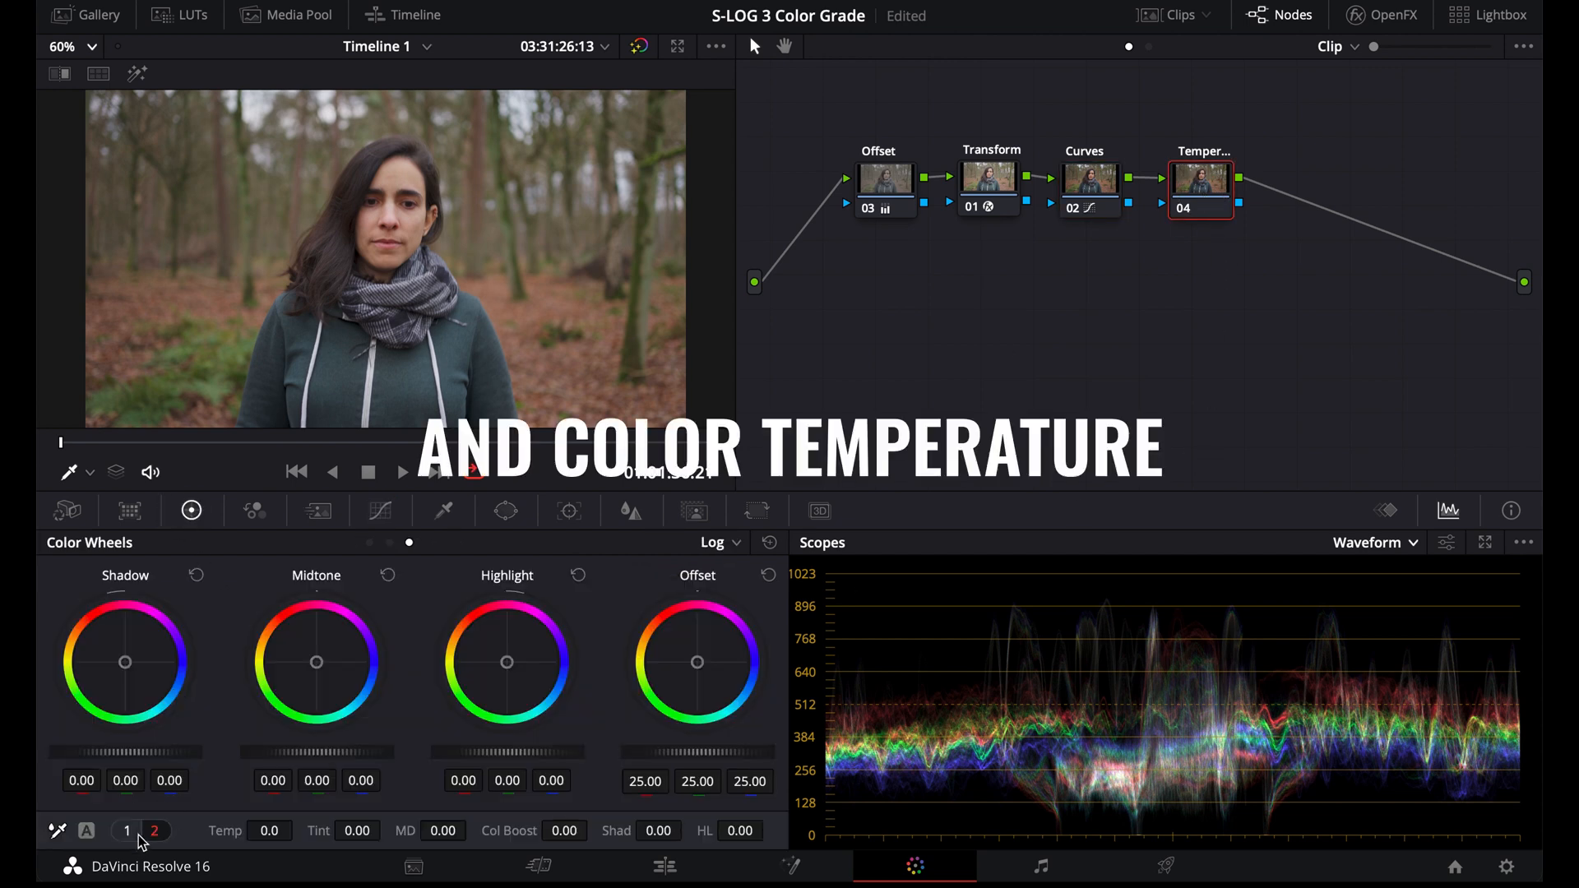
Drag the Temperature node's Temp value down to -500
drag(269, 830, 222, 830)
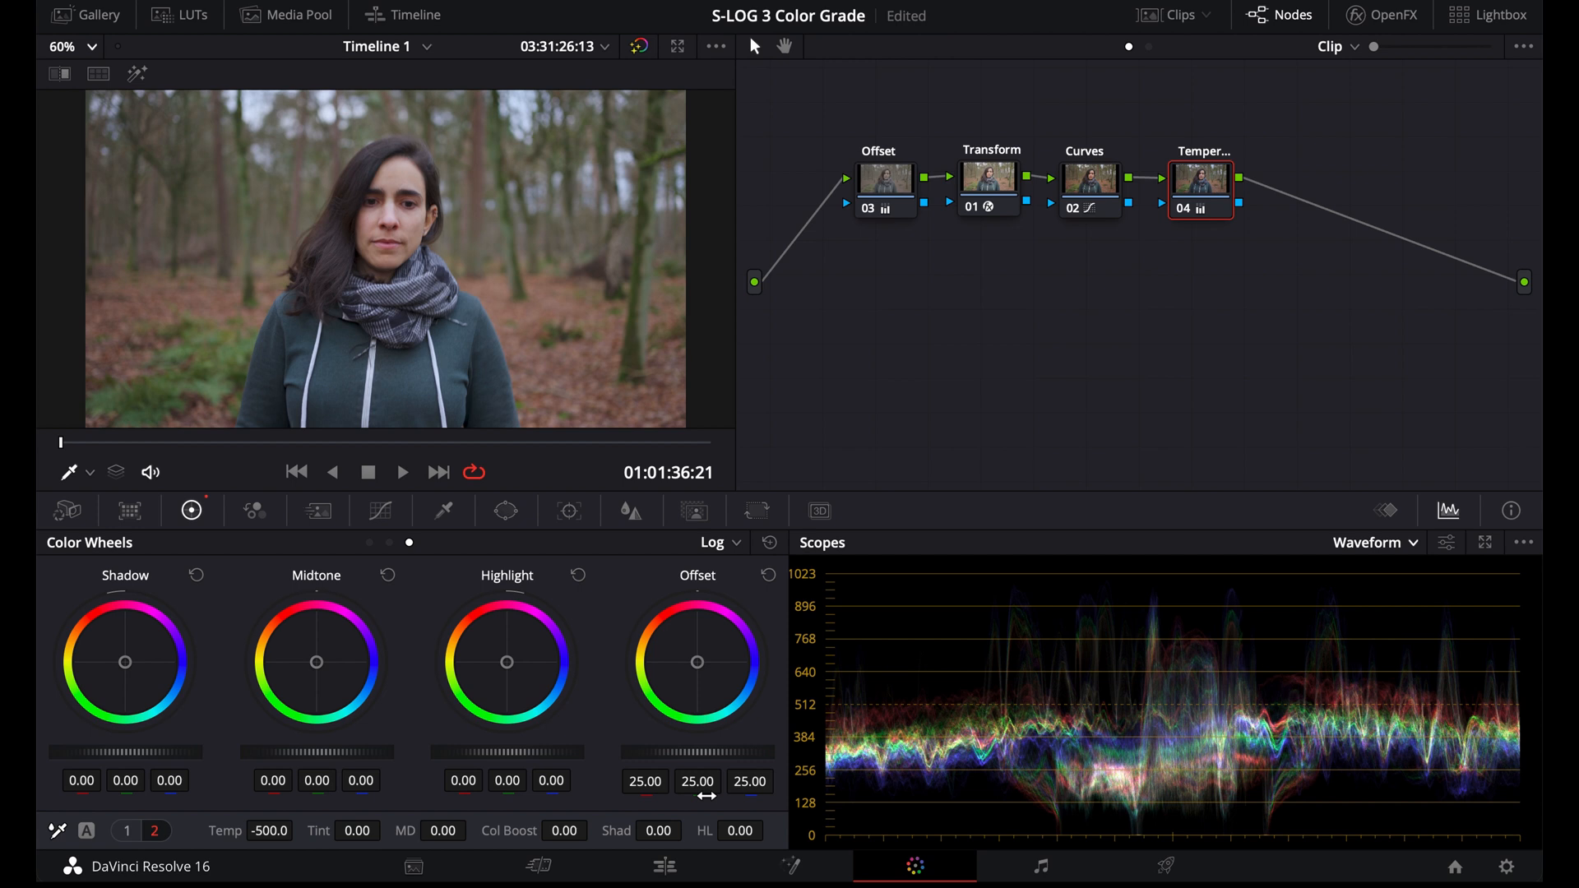
click(1161, 14)
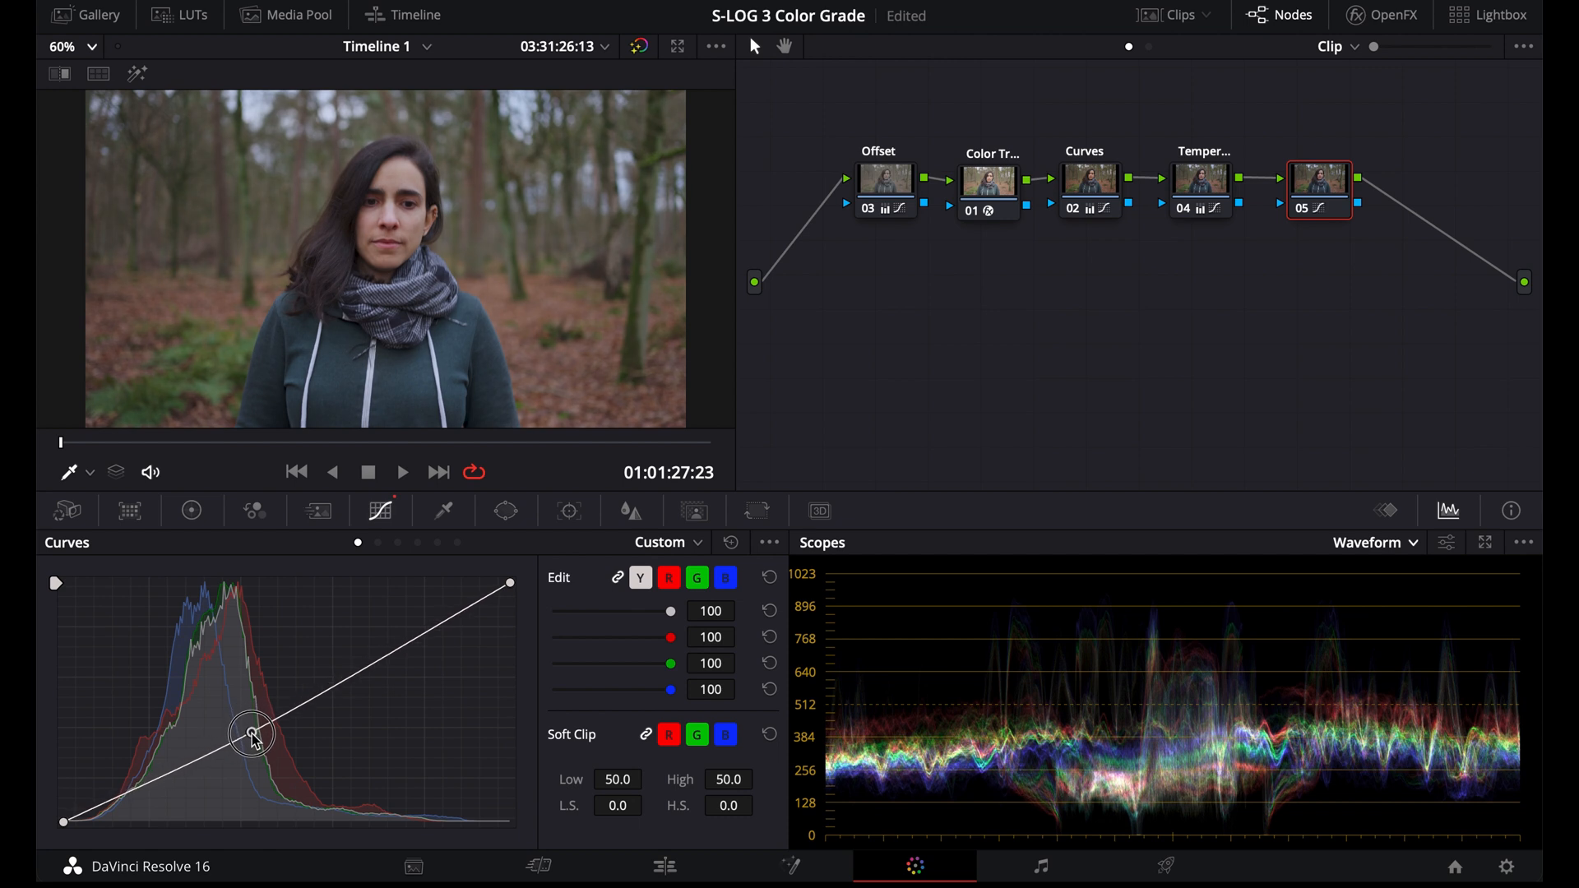
Bend node 05's curve into an S-shape and cool its temperature to -490
drag(252, 732, 246, 745)
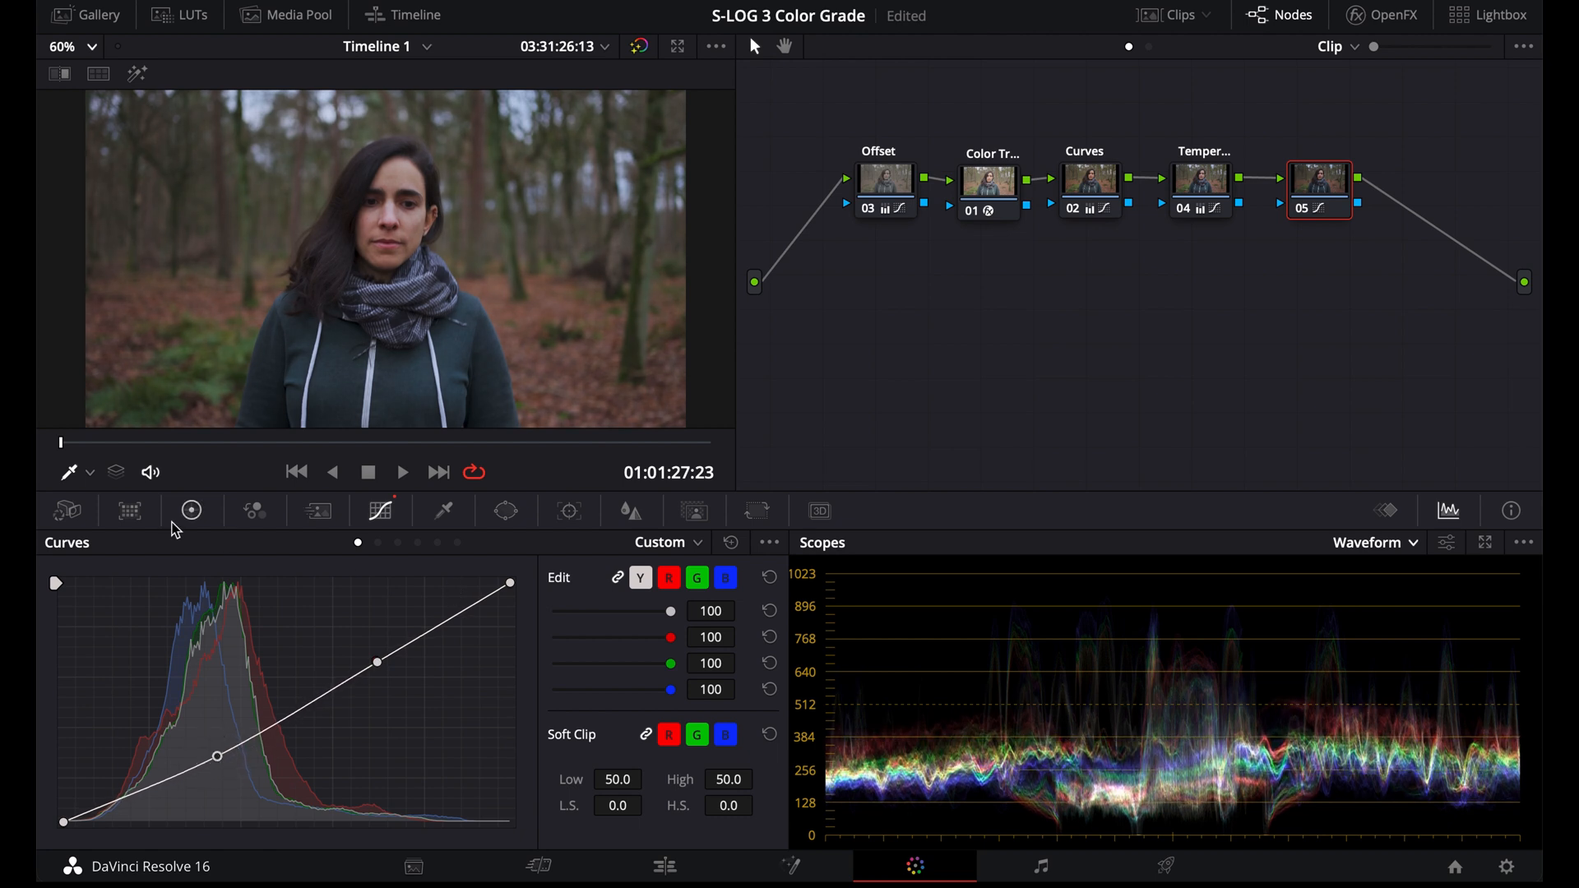
click(191, 511)
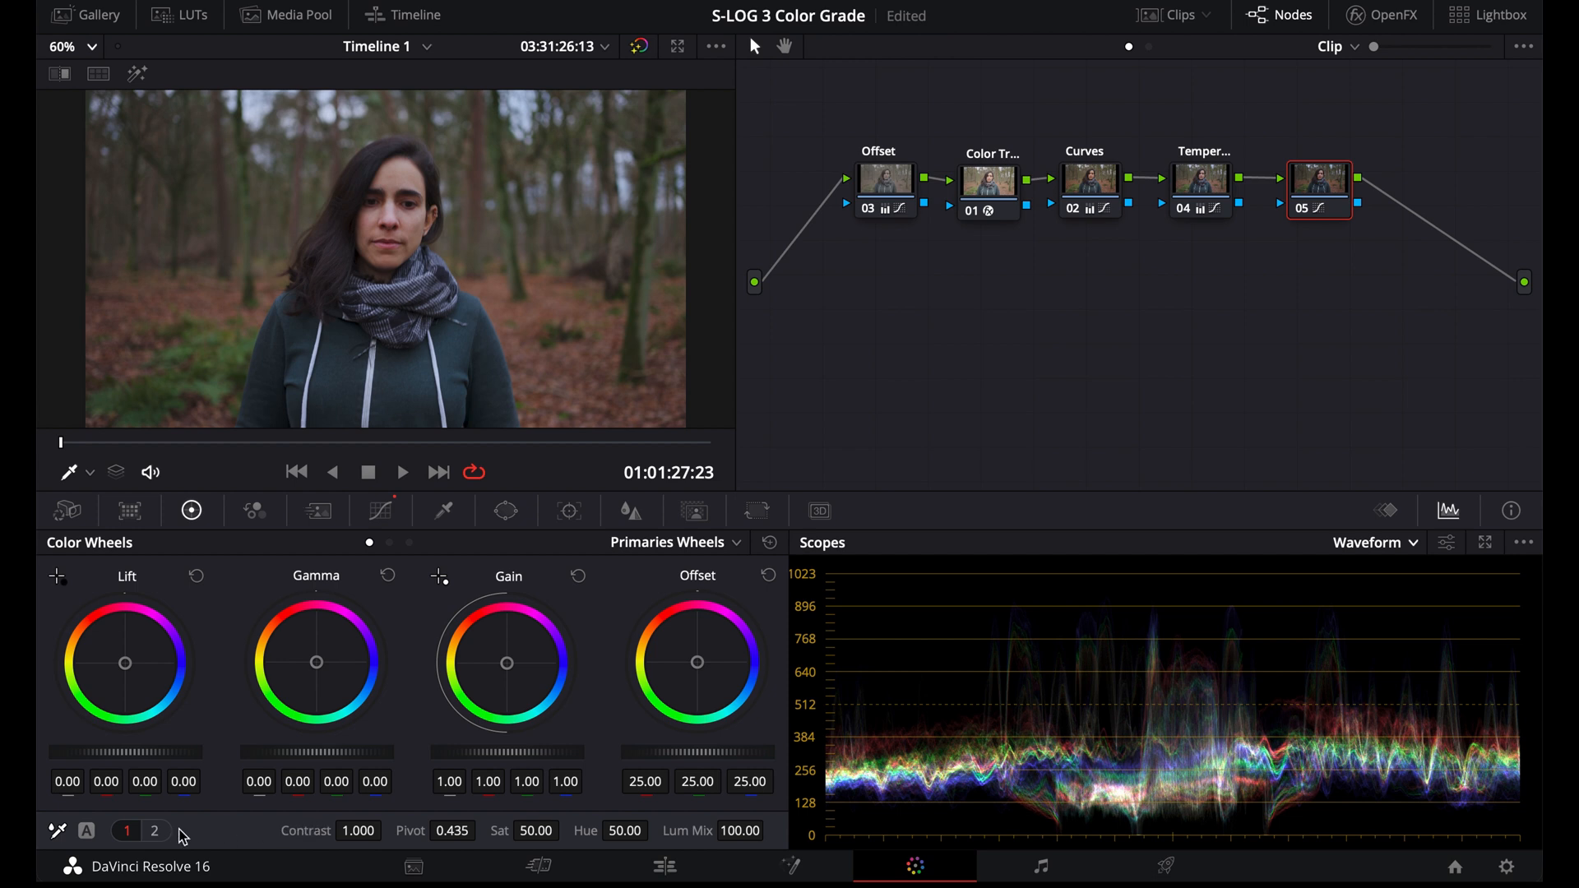
click(148, 832)
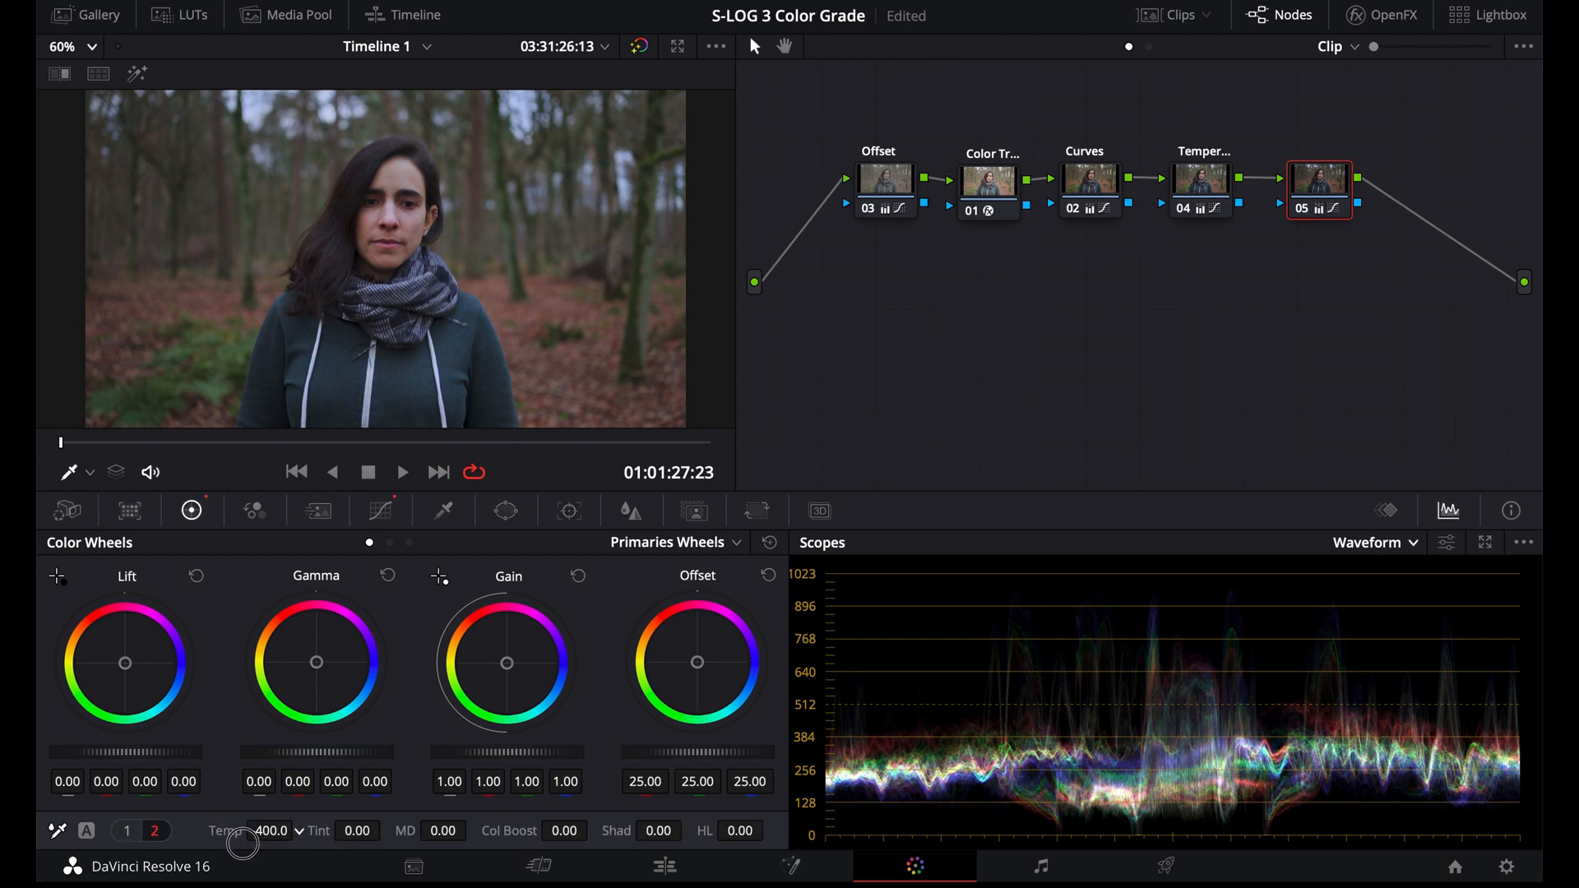
drag(272, 841, 247, 849)
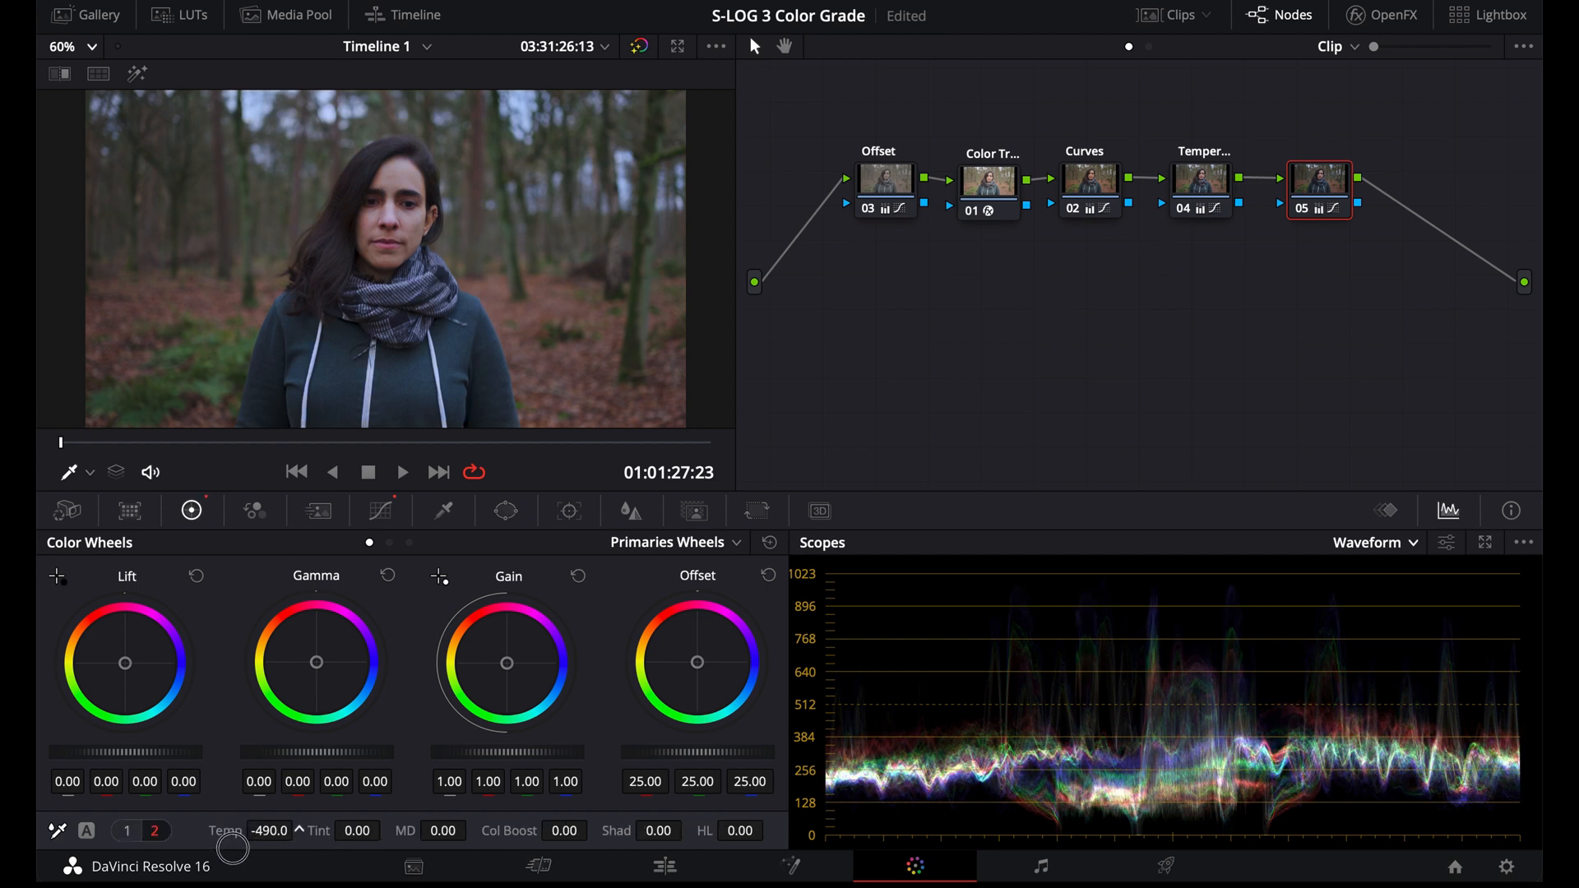
mouse_move(399, 702)
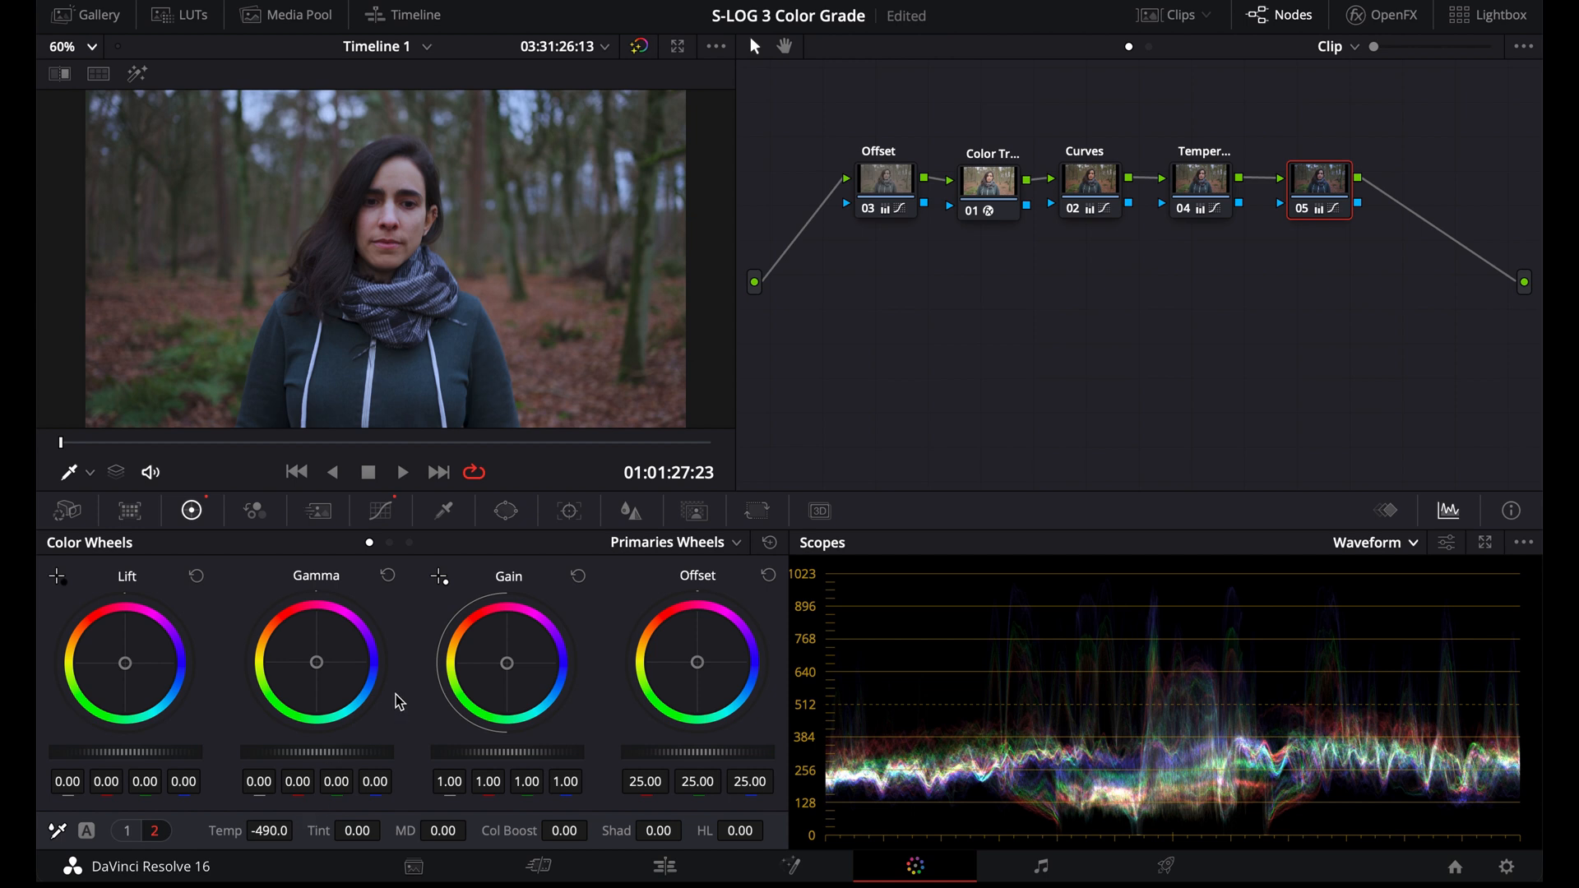
click(381, 511)
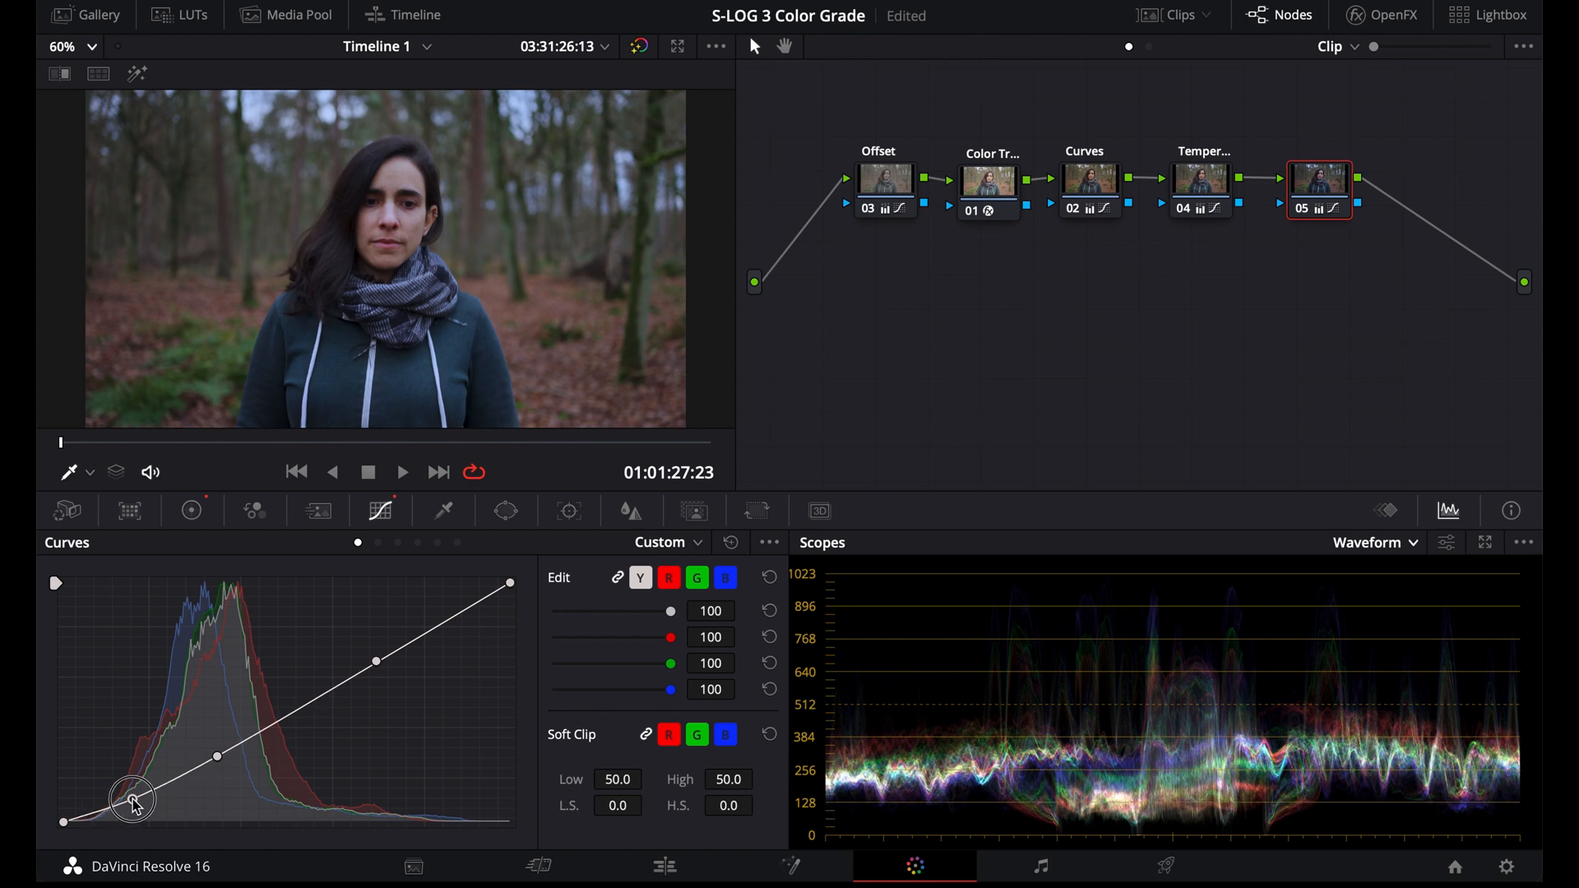
mouse_move(508, 586)
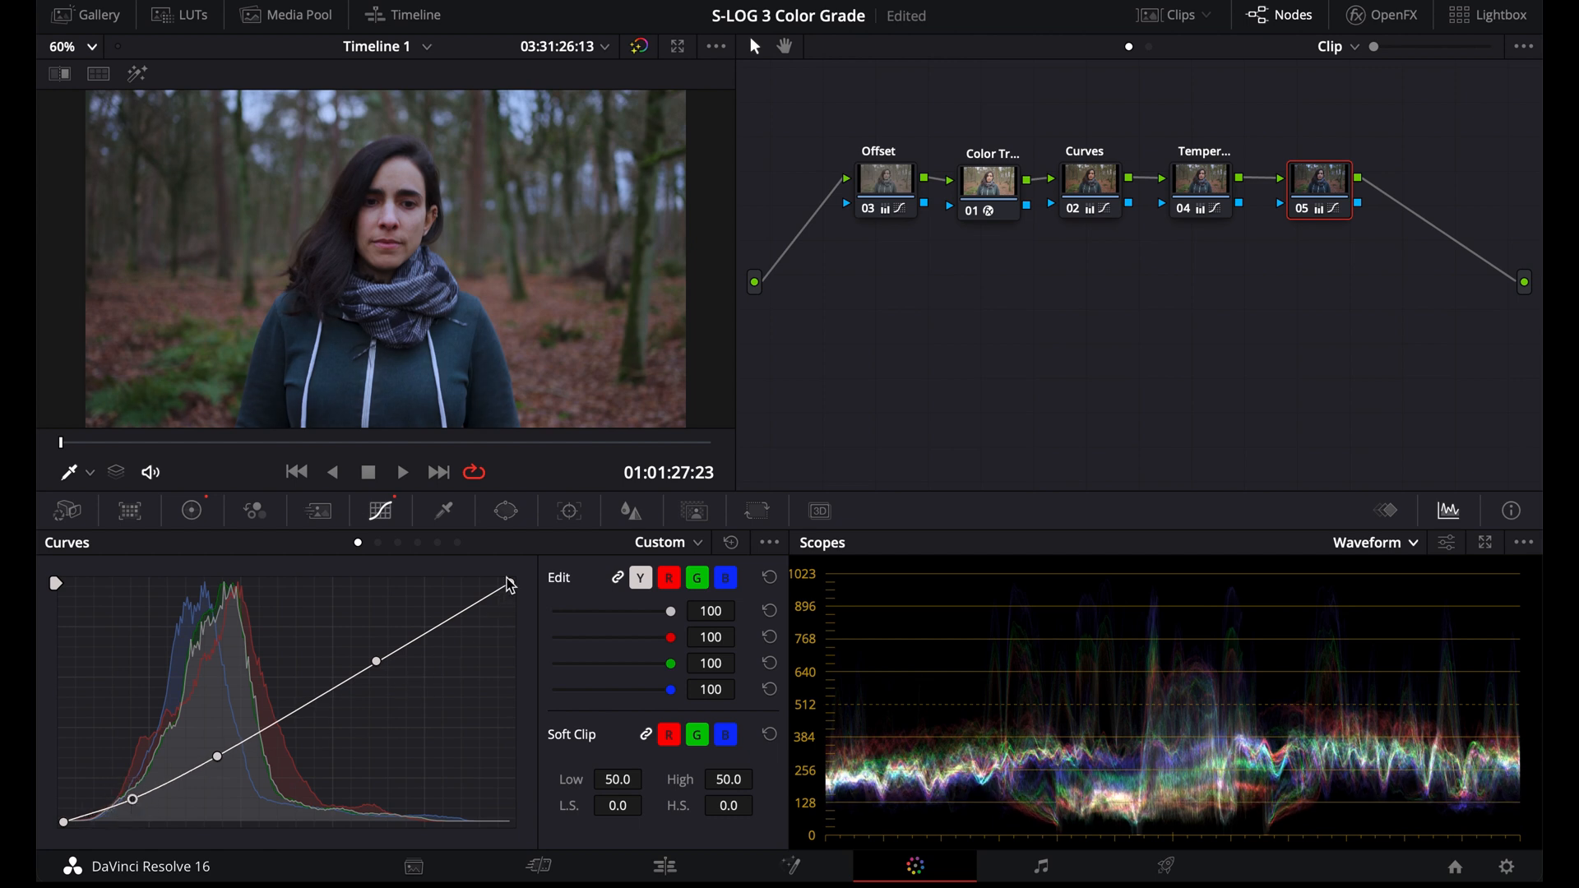
mouse_move(505, 590)
text(Greens)
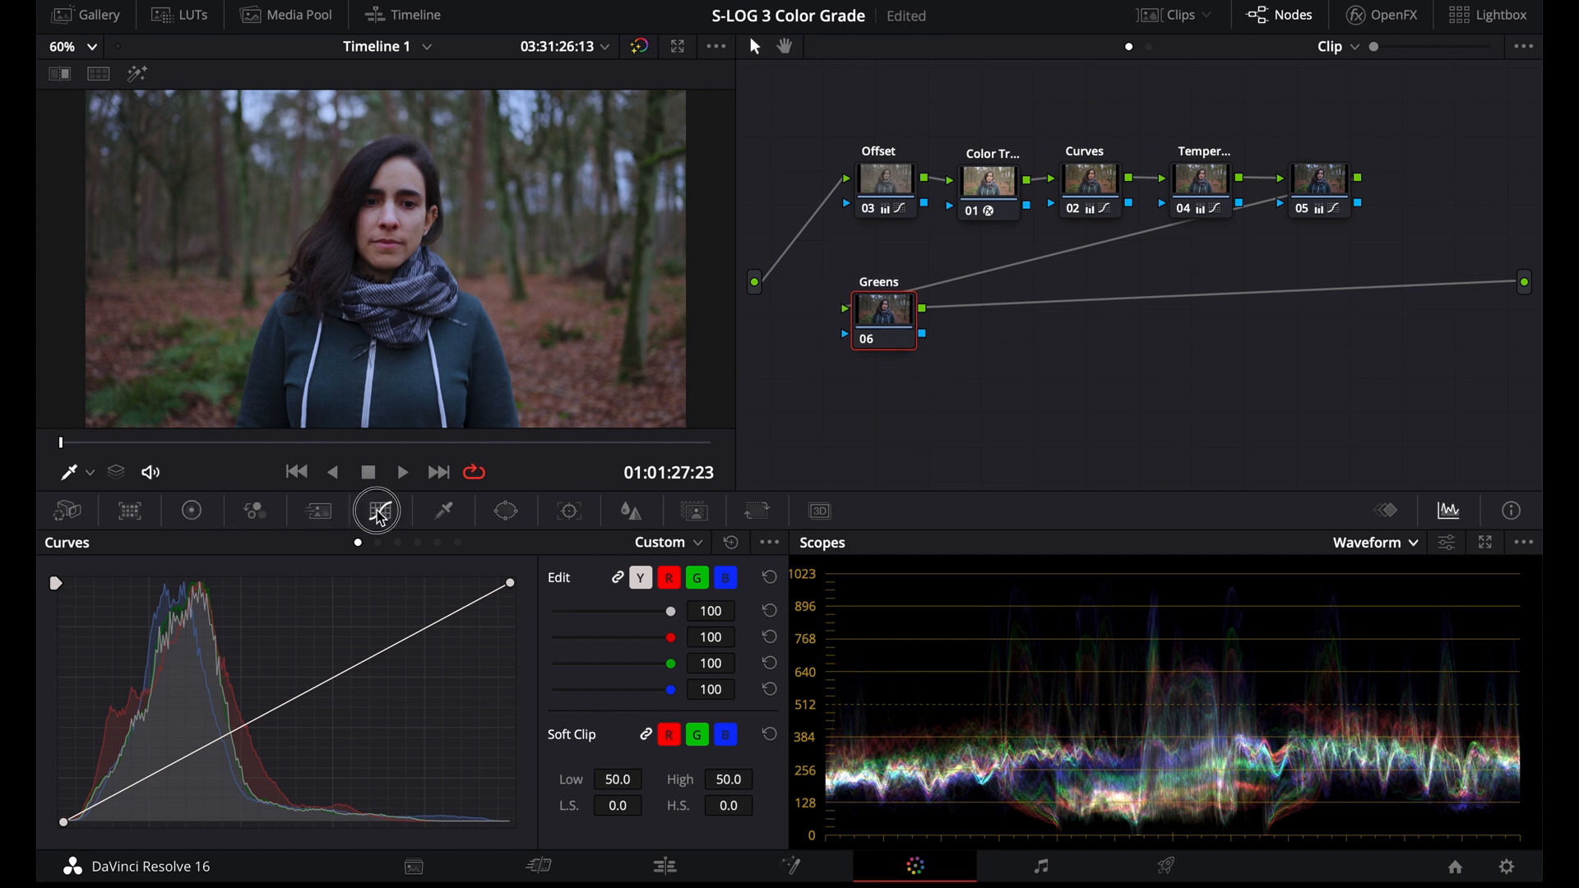
Place Hue vs Hue points across the yellow-green, green and cyan hues on the Greens node
click(377, 510)
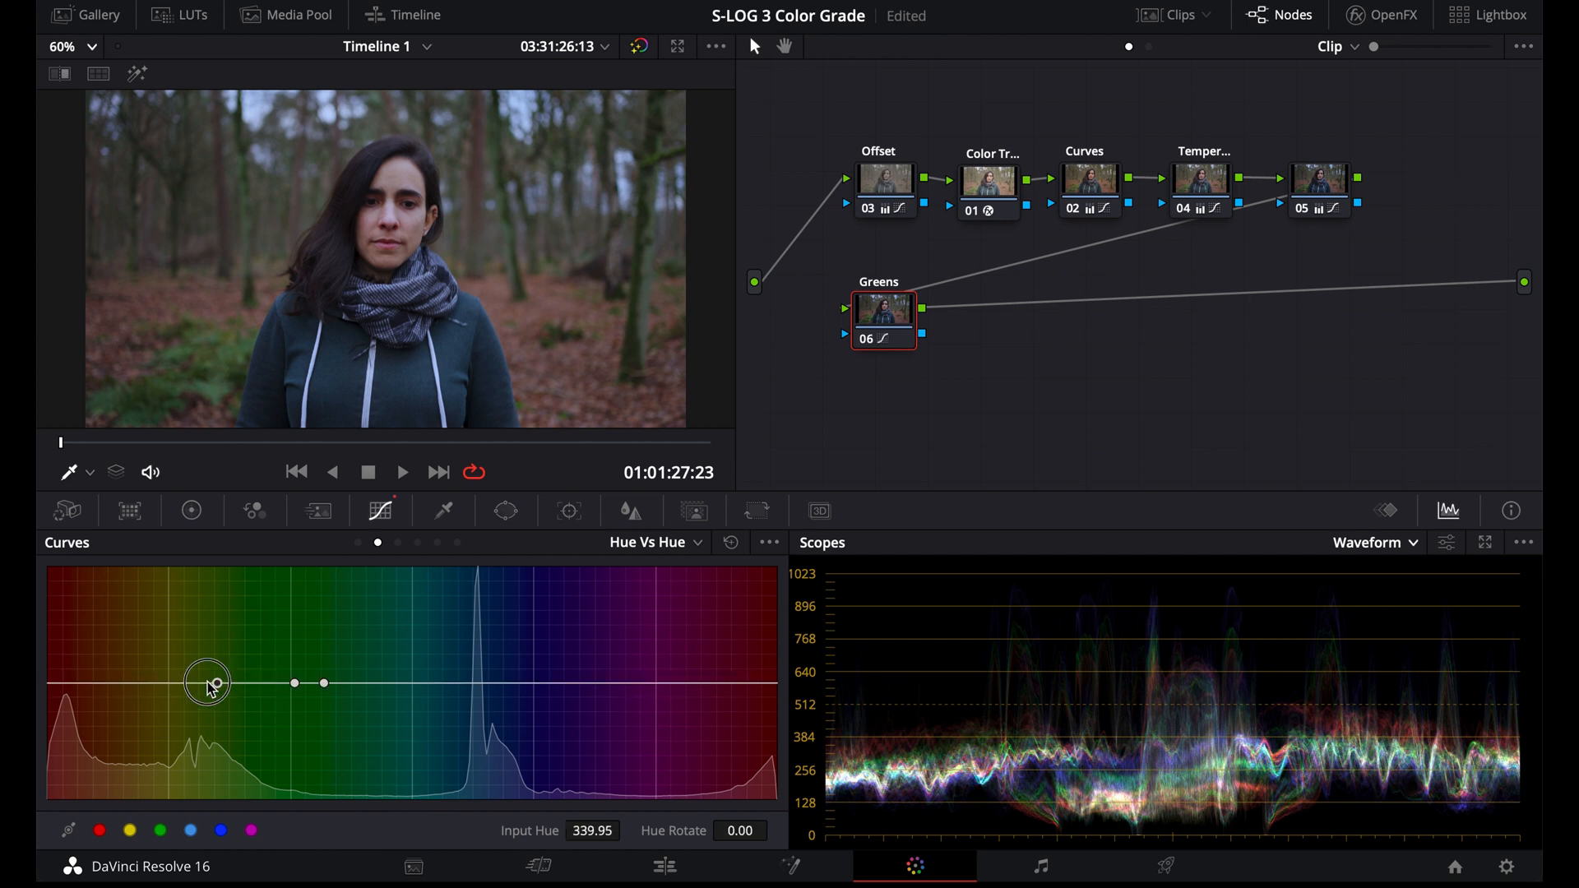
drag(207, 683, 327, 686)
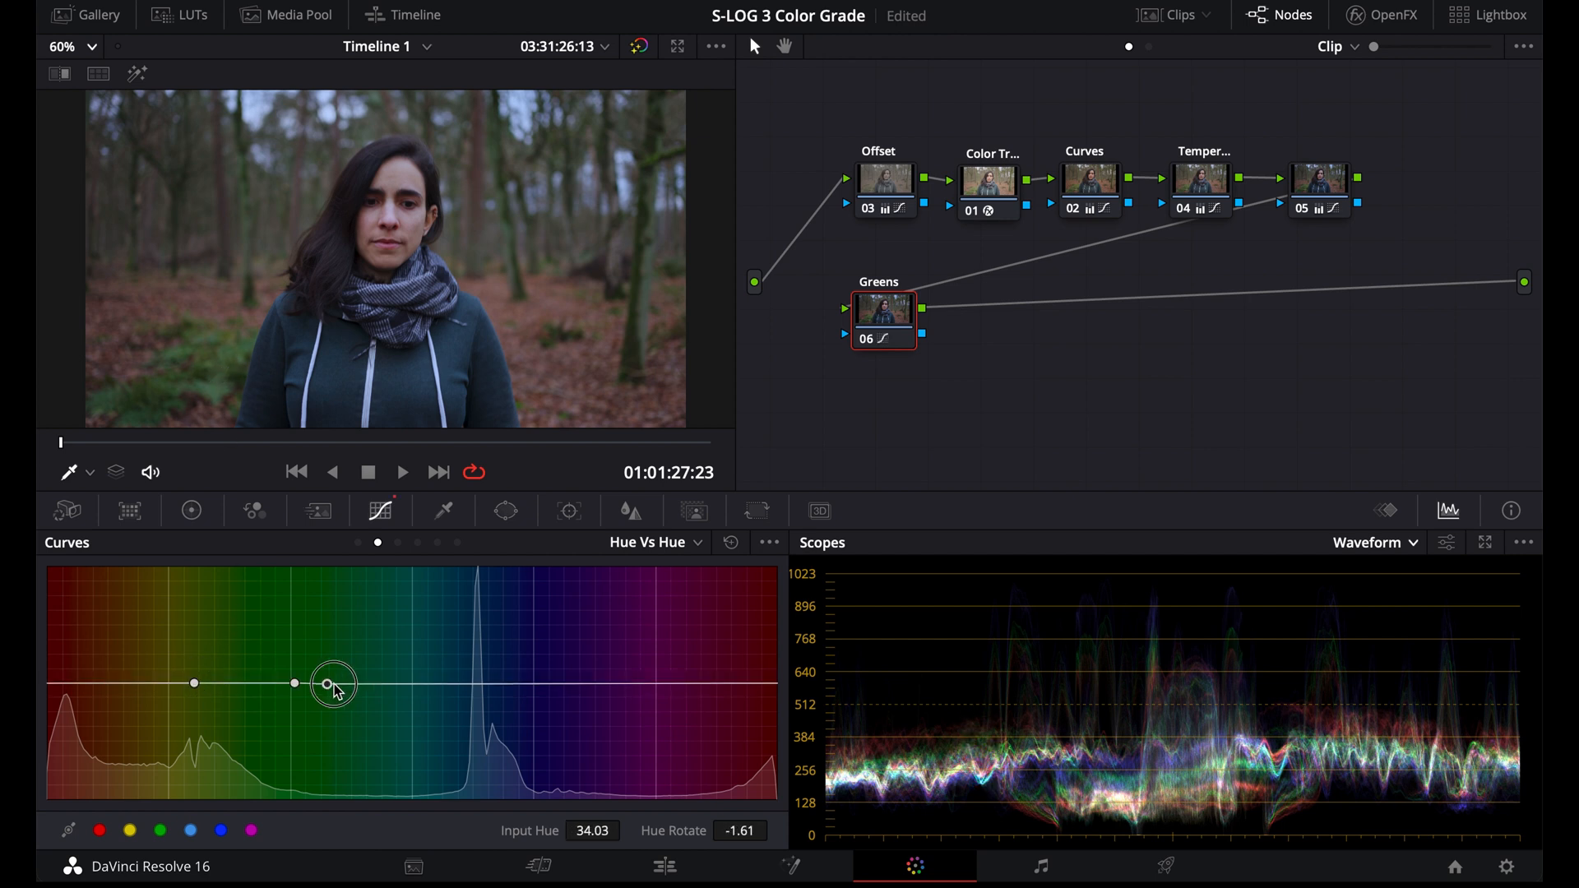
drag(332, 685, 396, 686)
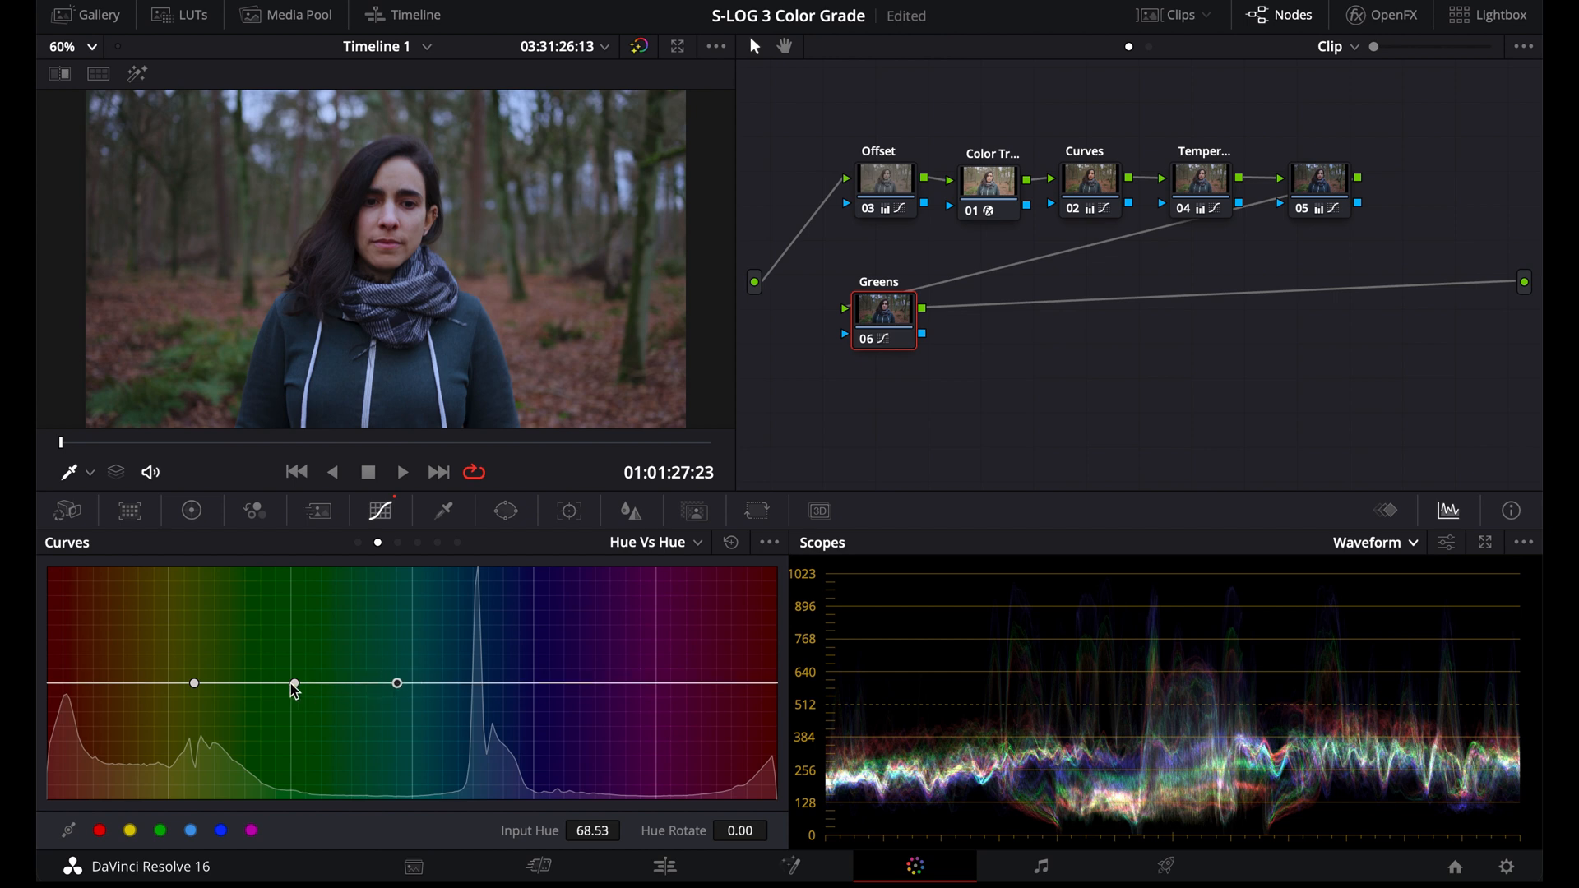
drag(296, 688, 309, 669)
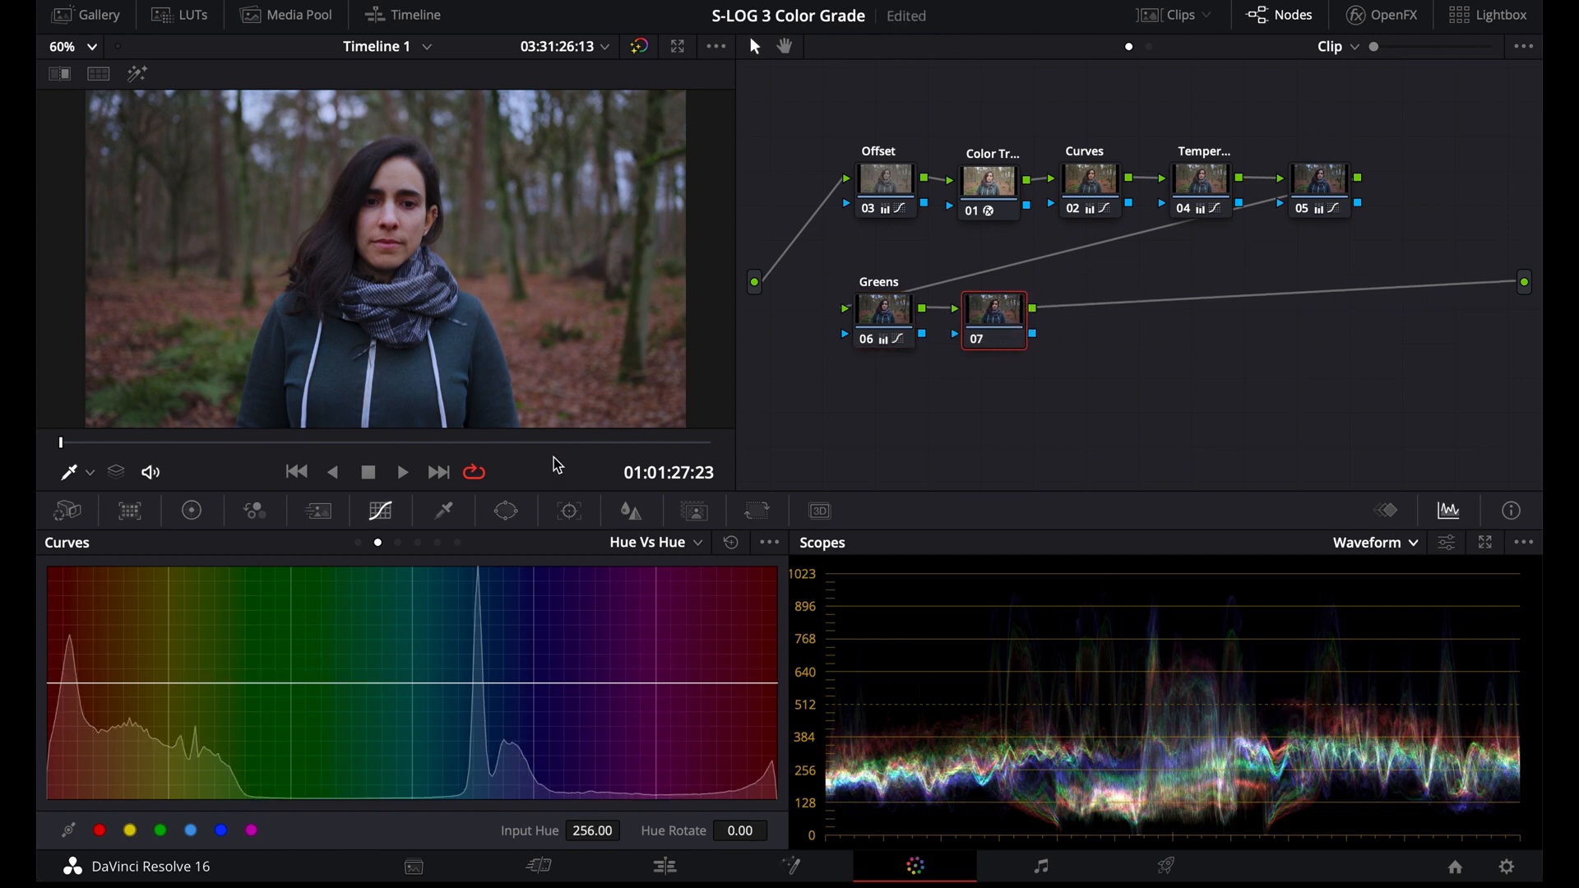
Qualify the woman's skin on node 07 with Highlight on, higher Luminance Low, and Denoise 16.5
click(445, 510)
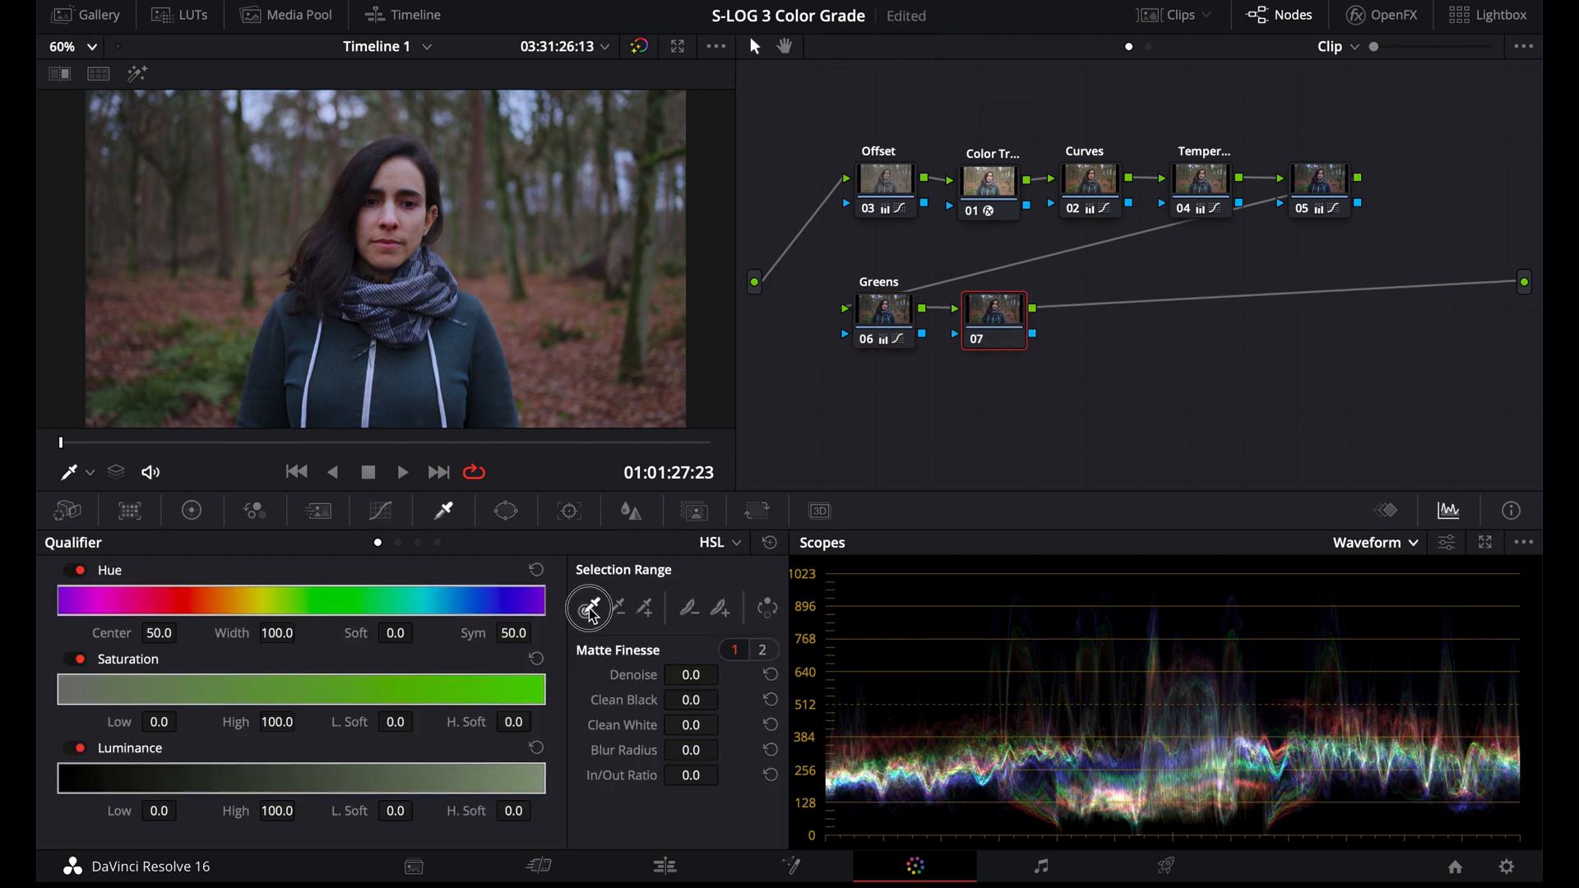
click(401, 229)
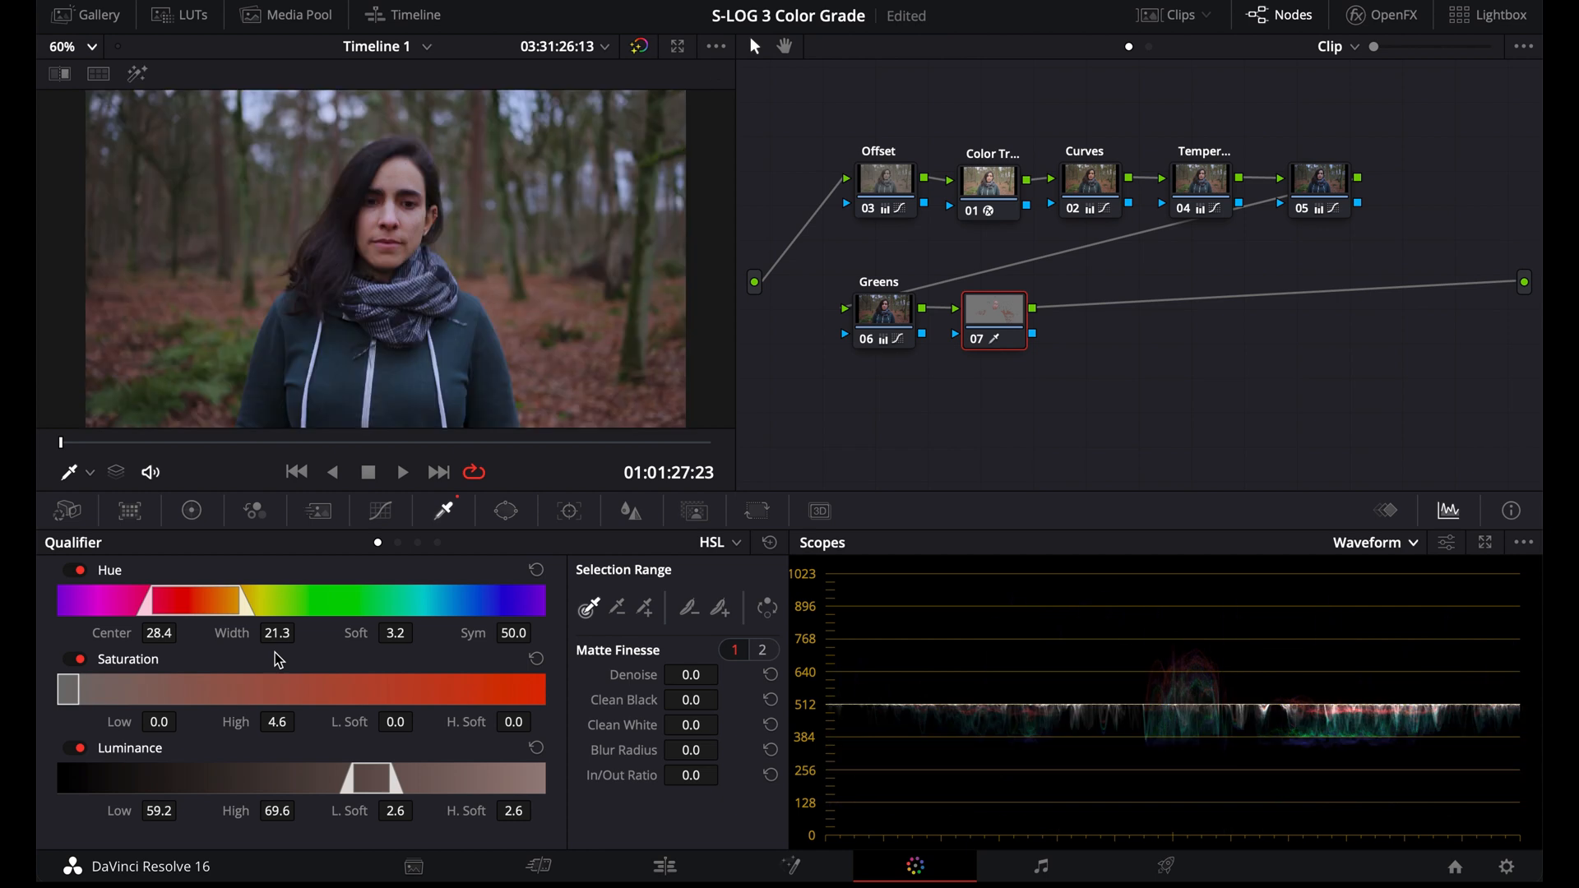
click(668, 74)
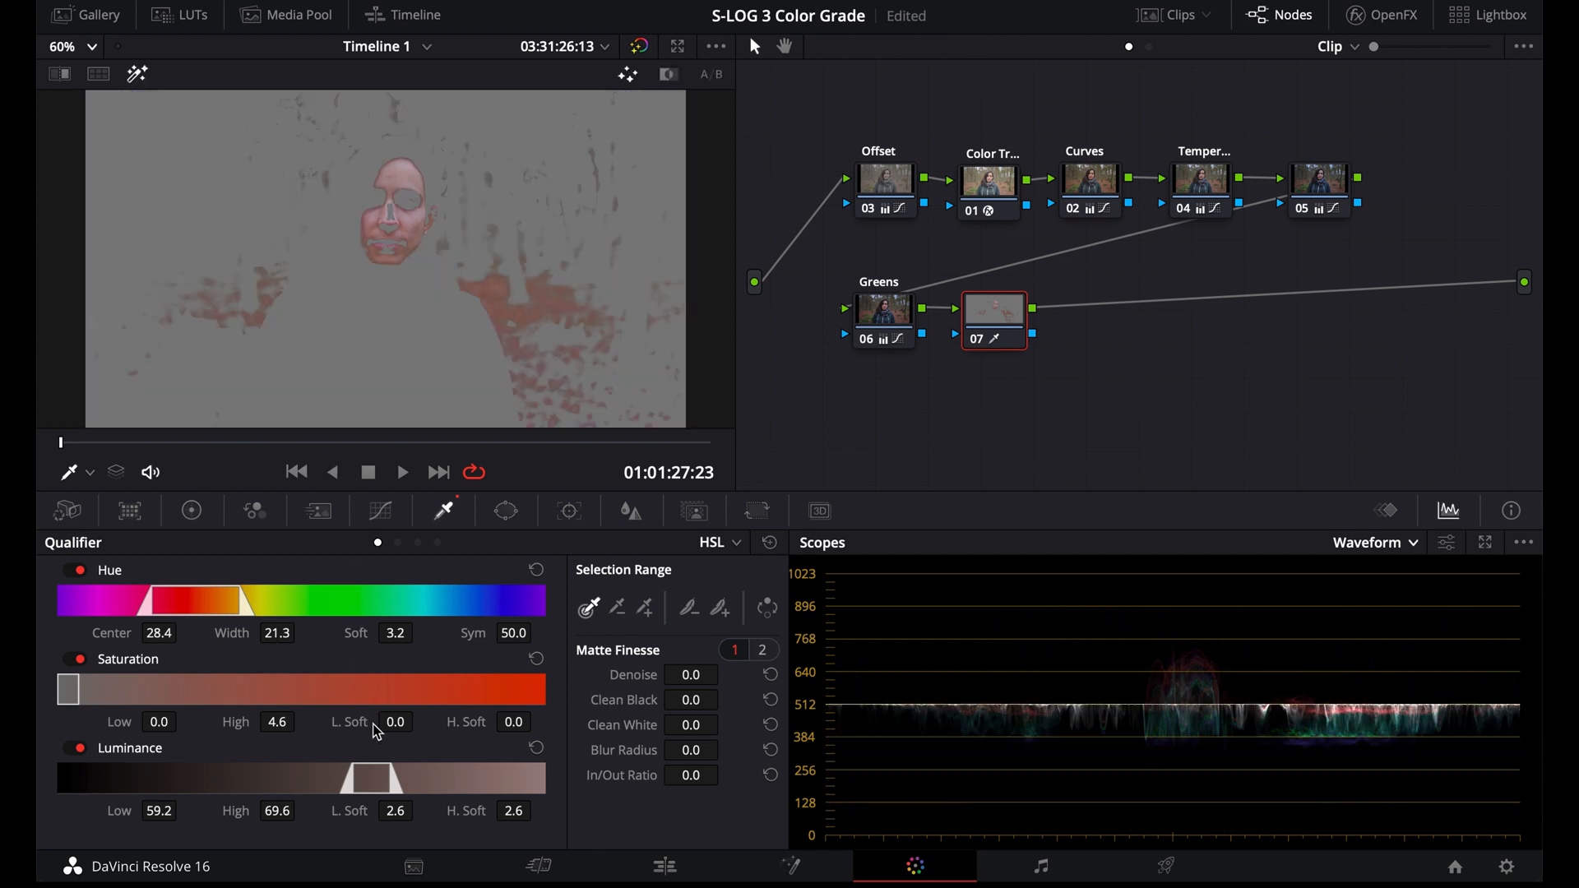
mouse_move(350, 785)
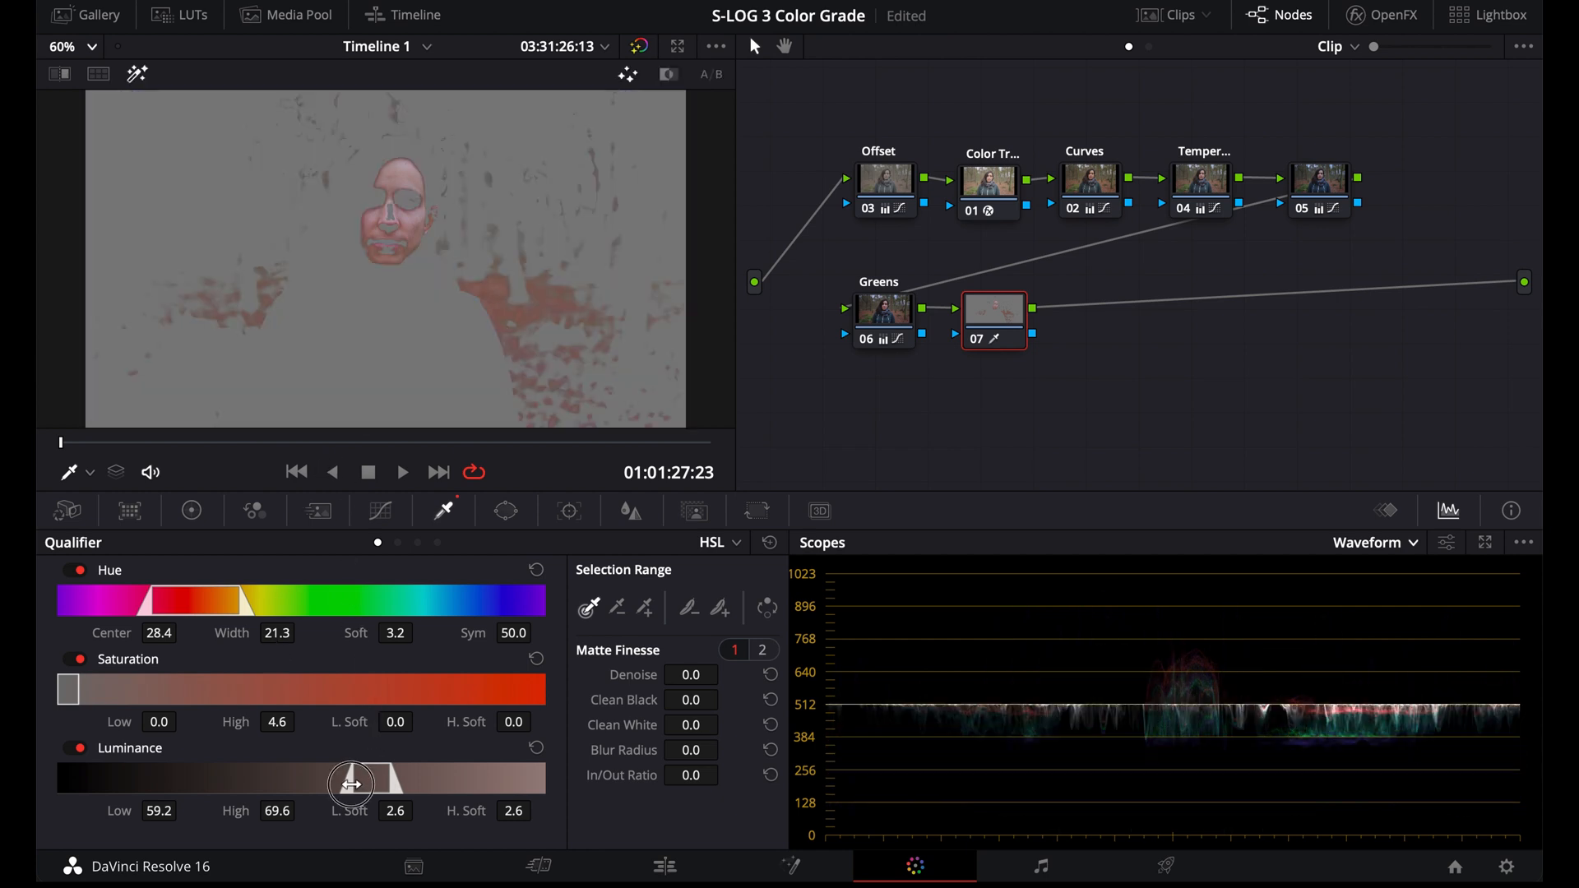
drag(350, 784, 361, 784)
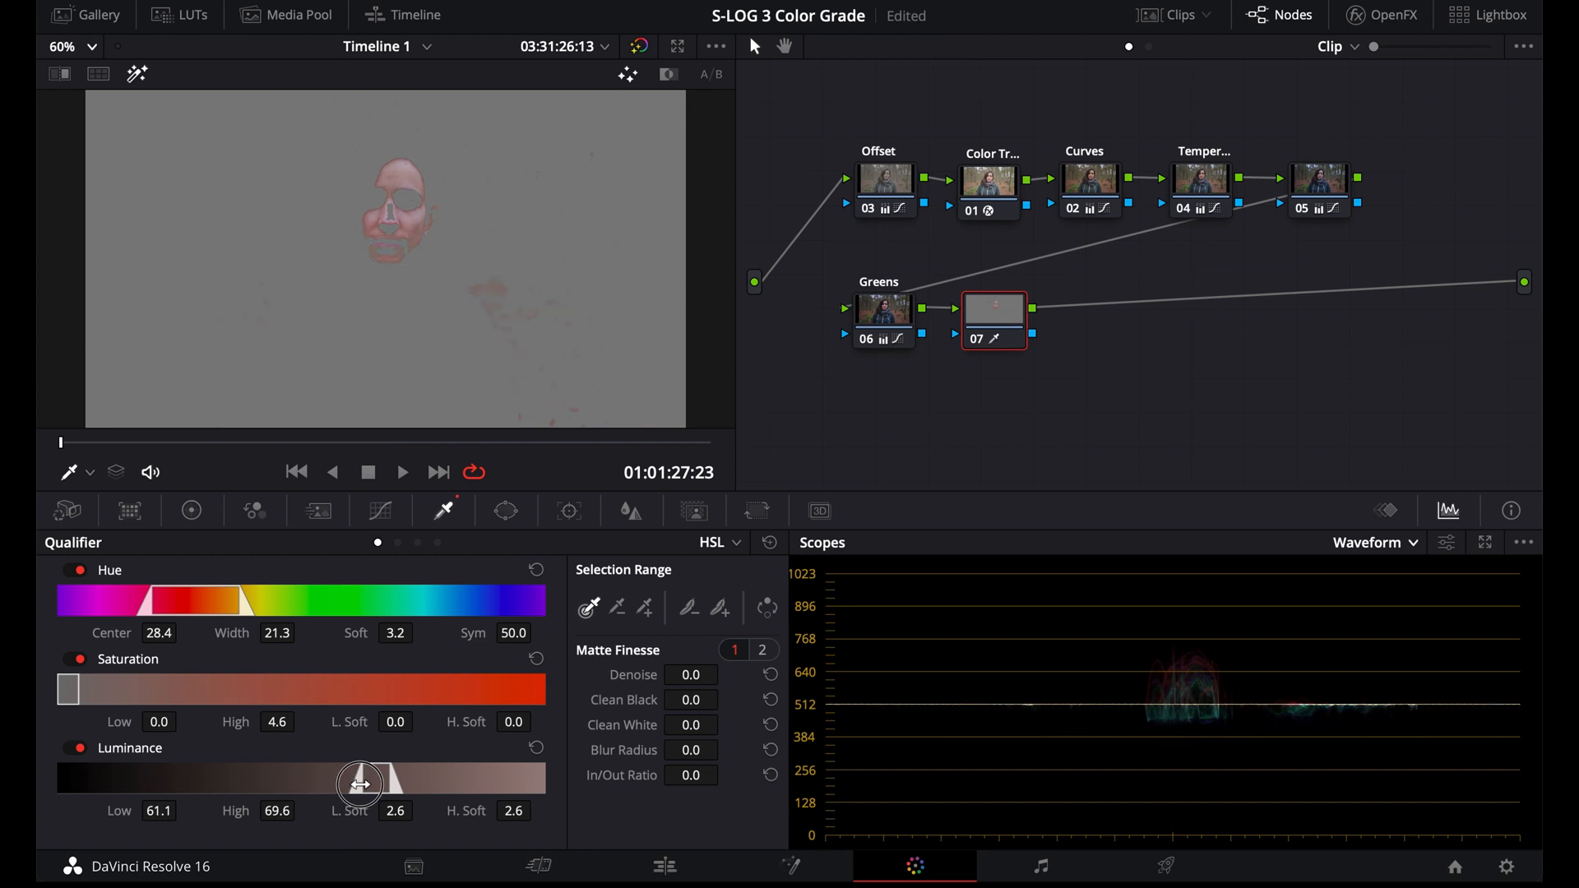
mouse_move(373, 615)
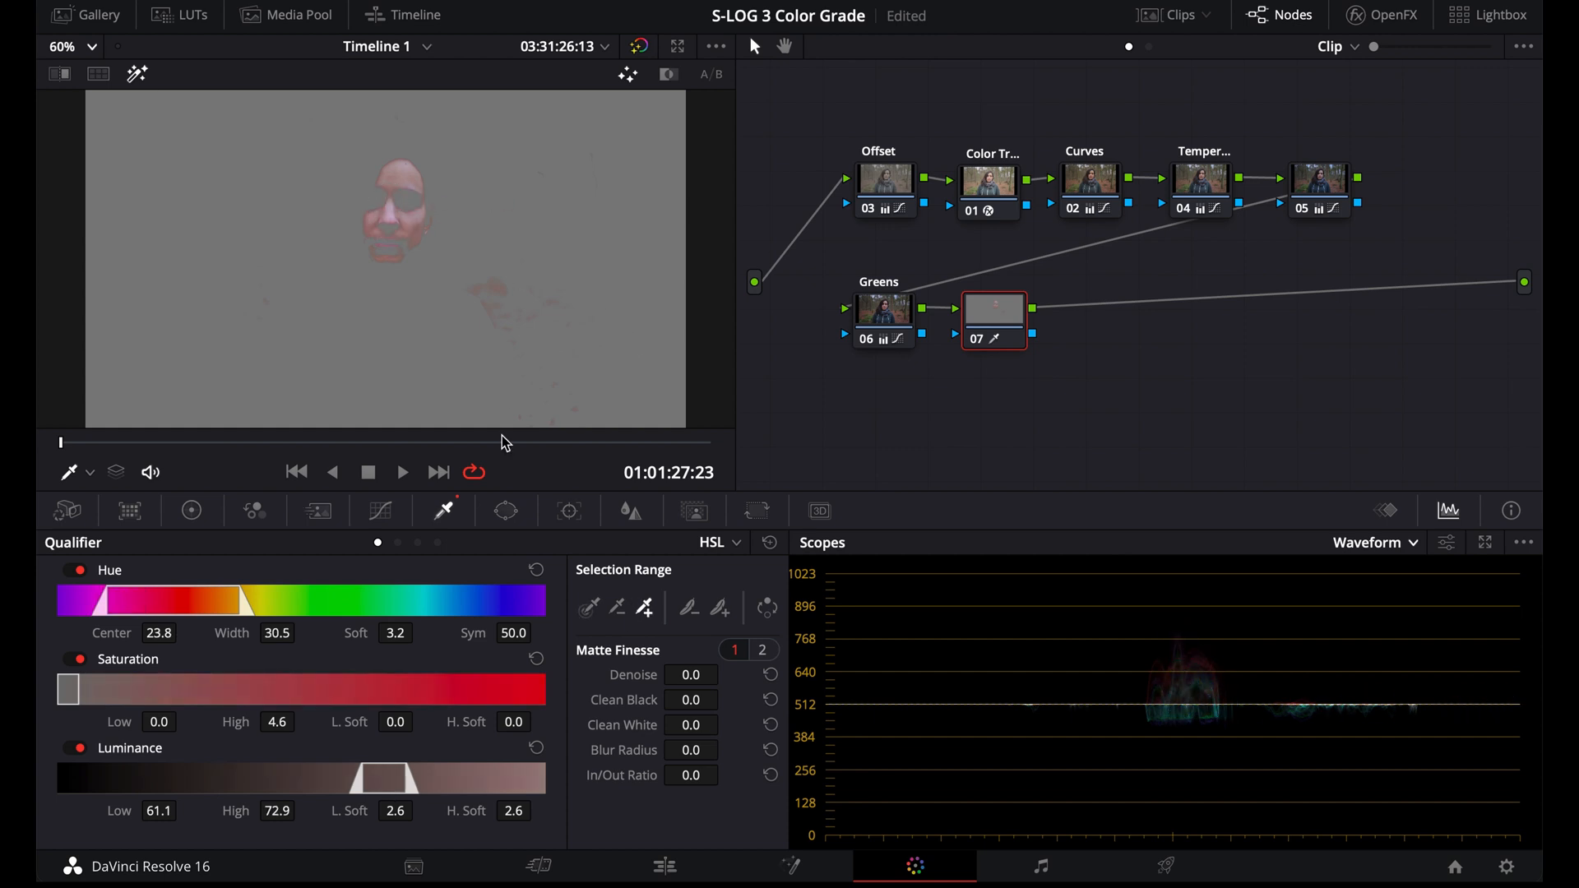
drag(691, 675, 735, 655)
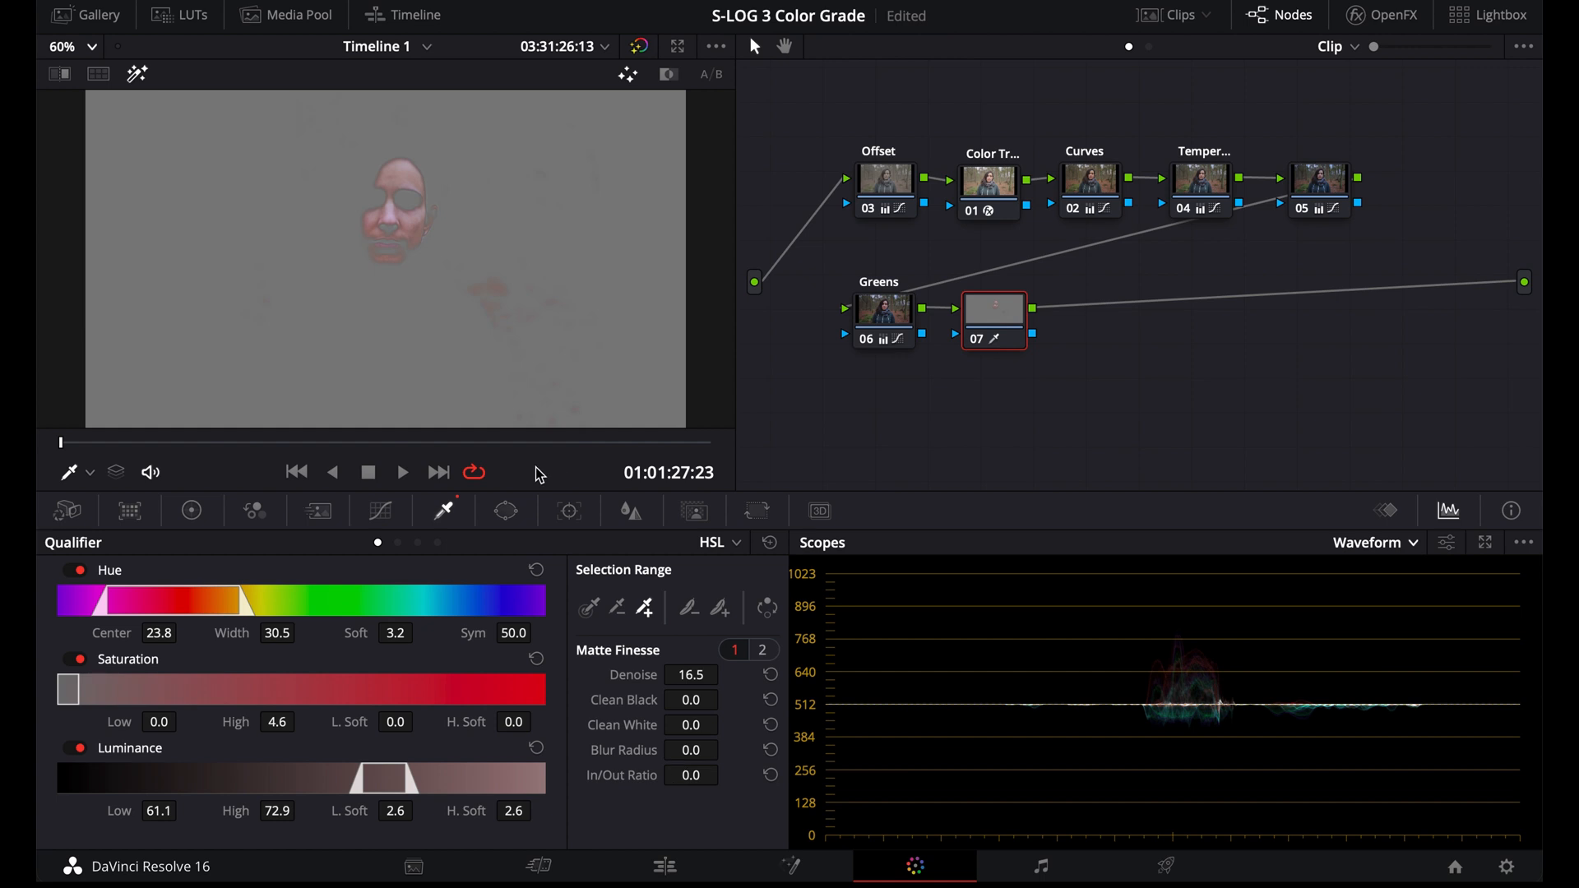
mouse_move(805, 570)
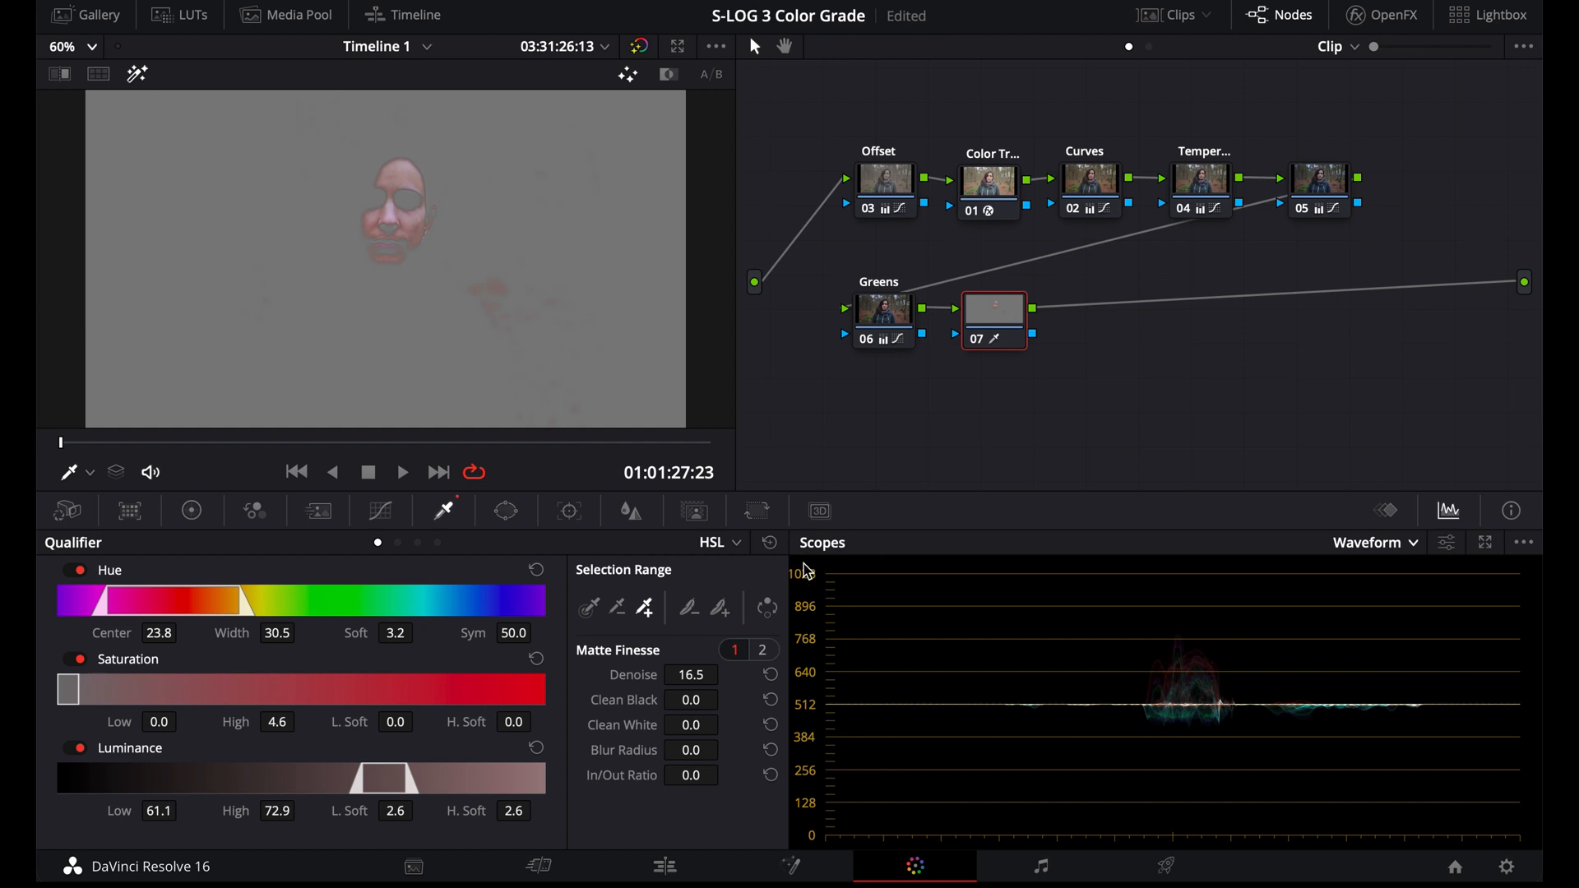
Switch the scope display from Waveform to Vectorscope
click(1376, 543)
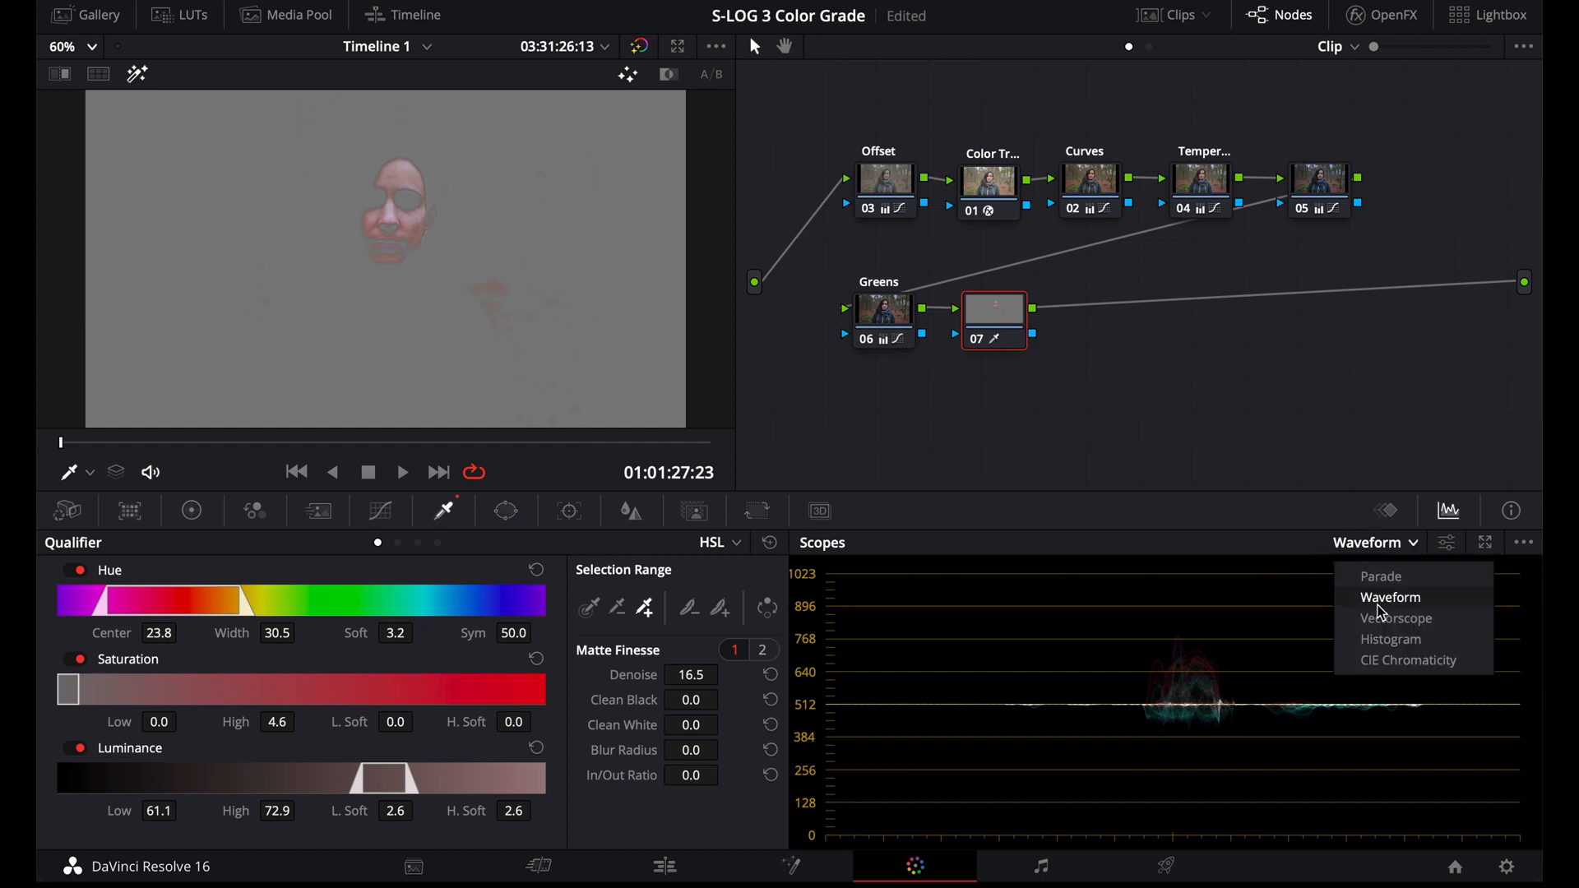
click(1395, 619)
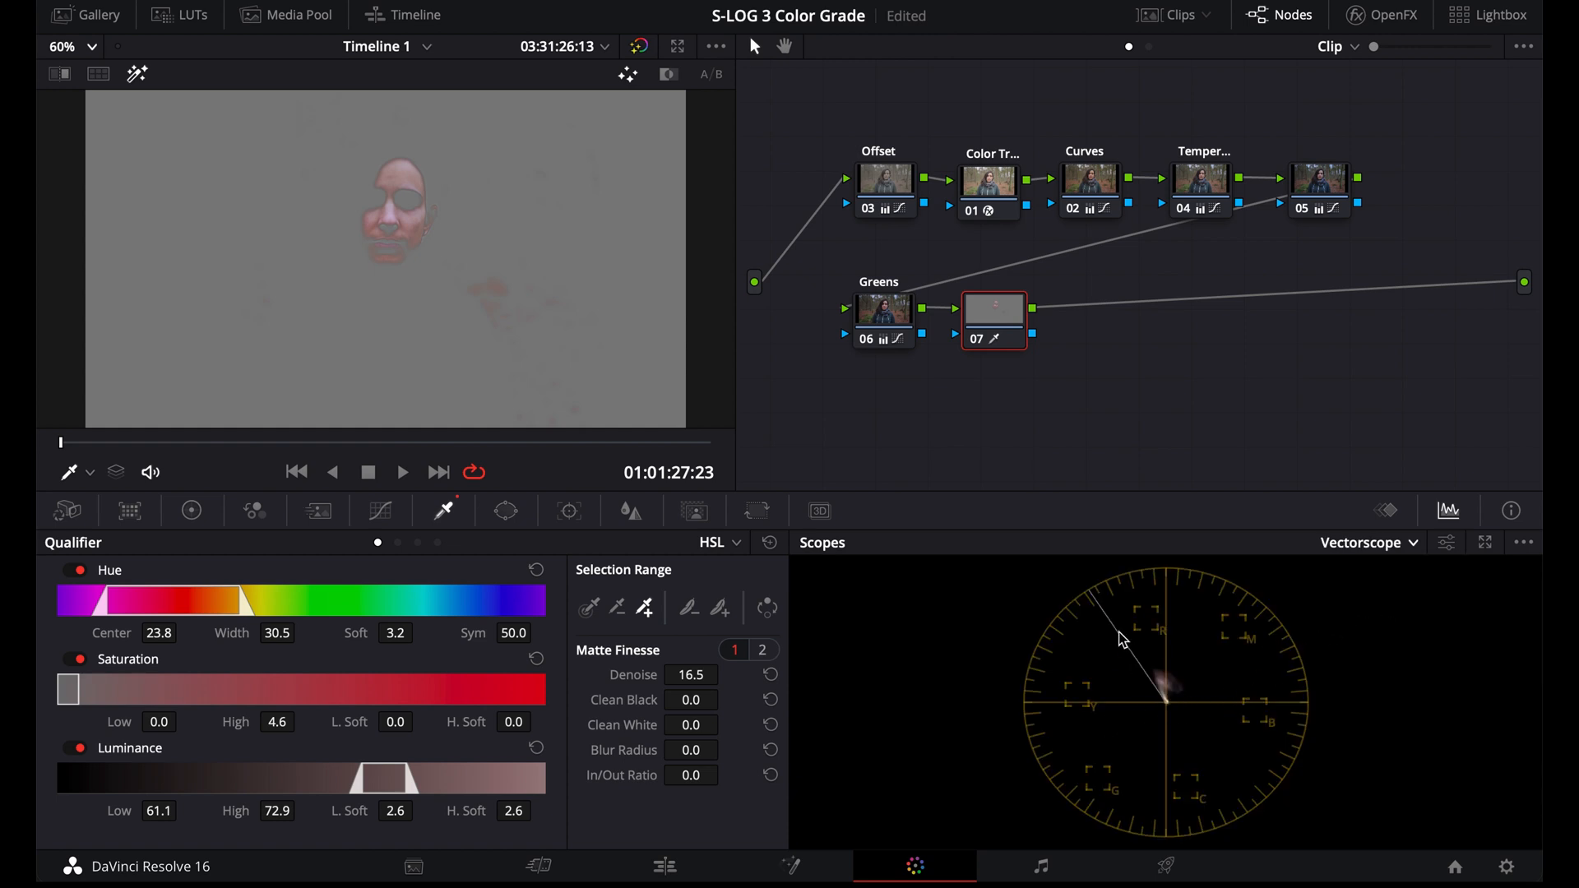
click(1444, 542)
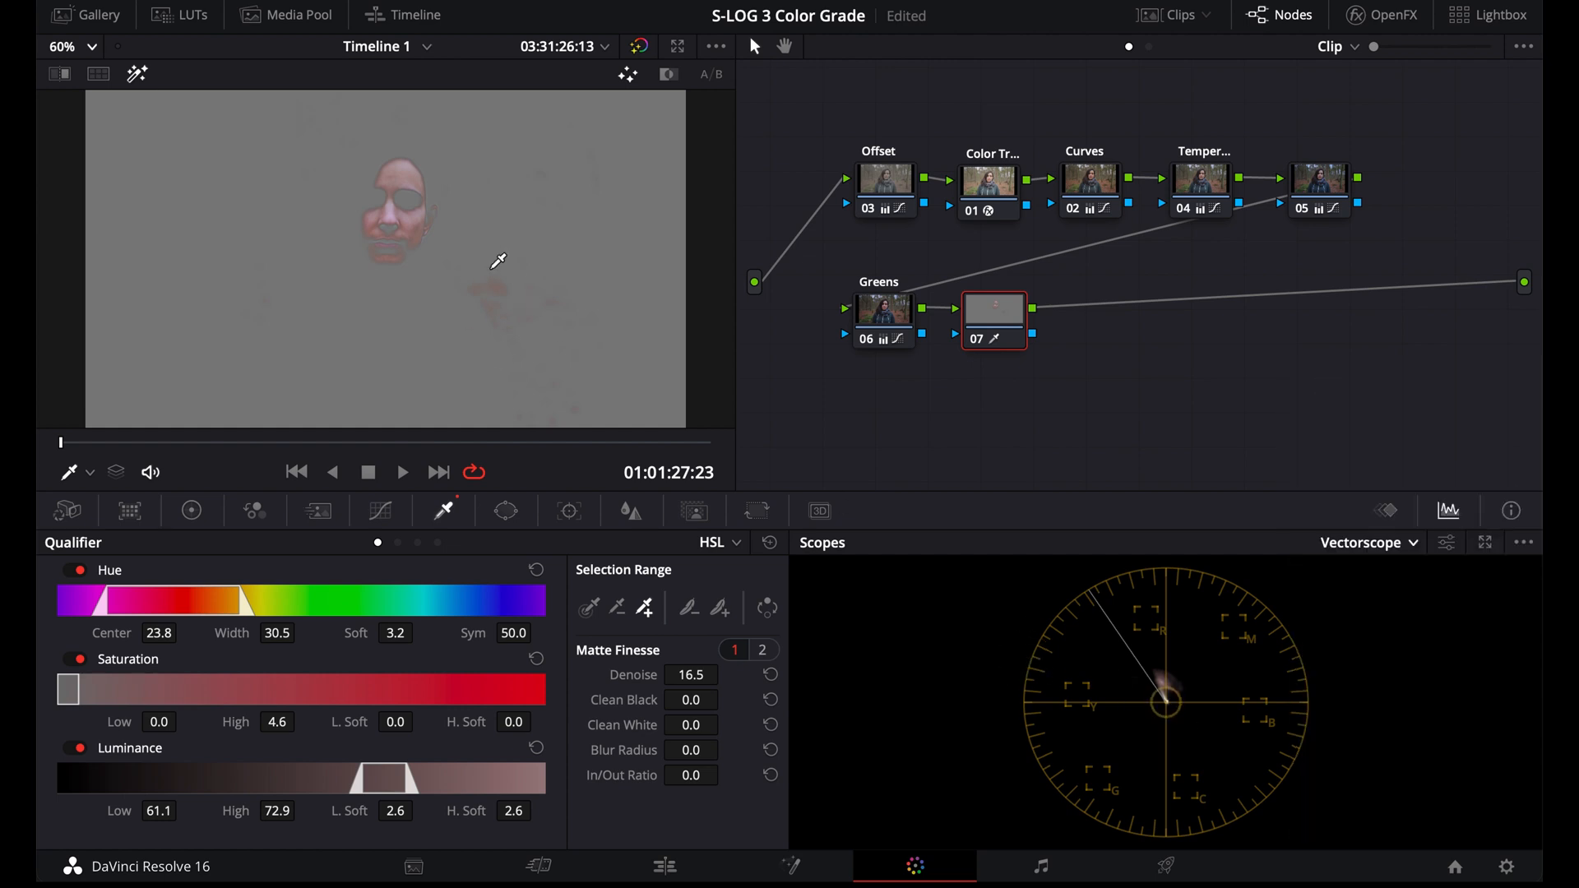
Open the Window palette and bring up node 07's Color Wheels
click(506, 511)
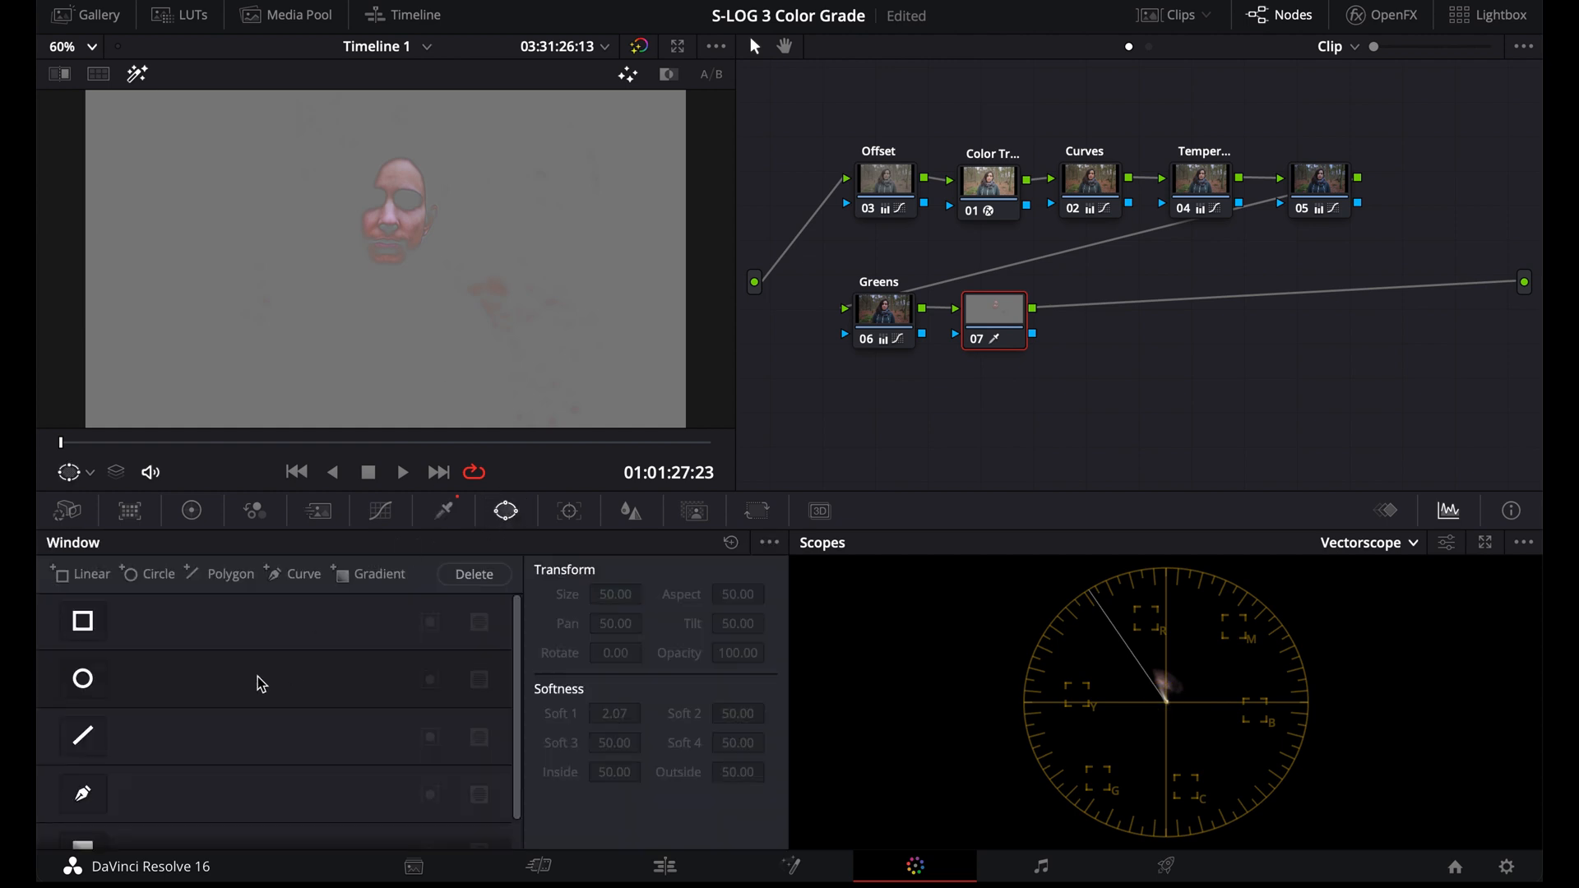
click(81, 678)
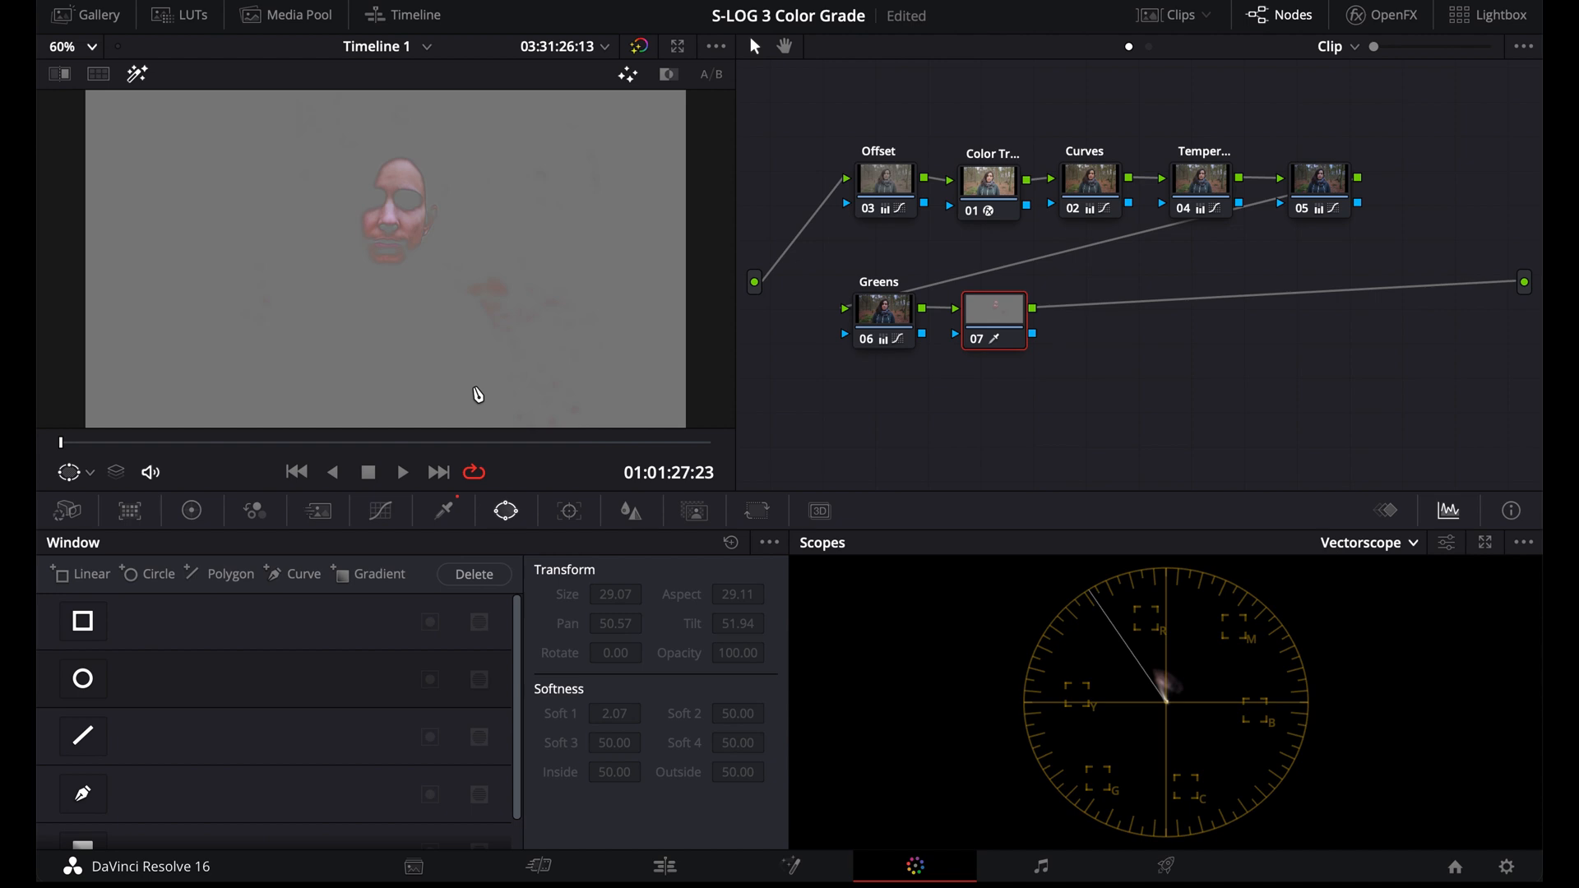
click(191, 511)
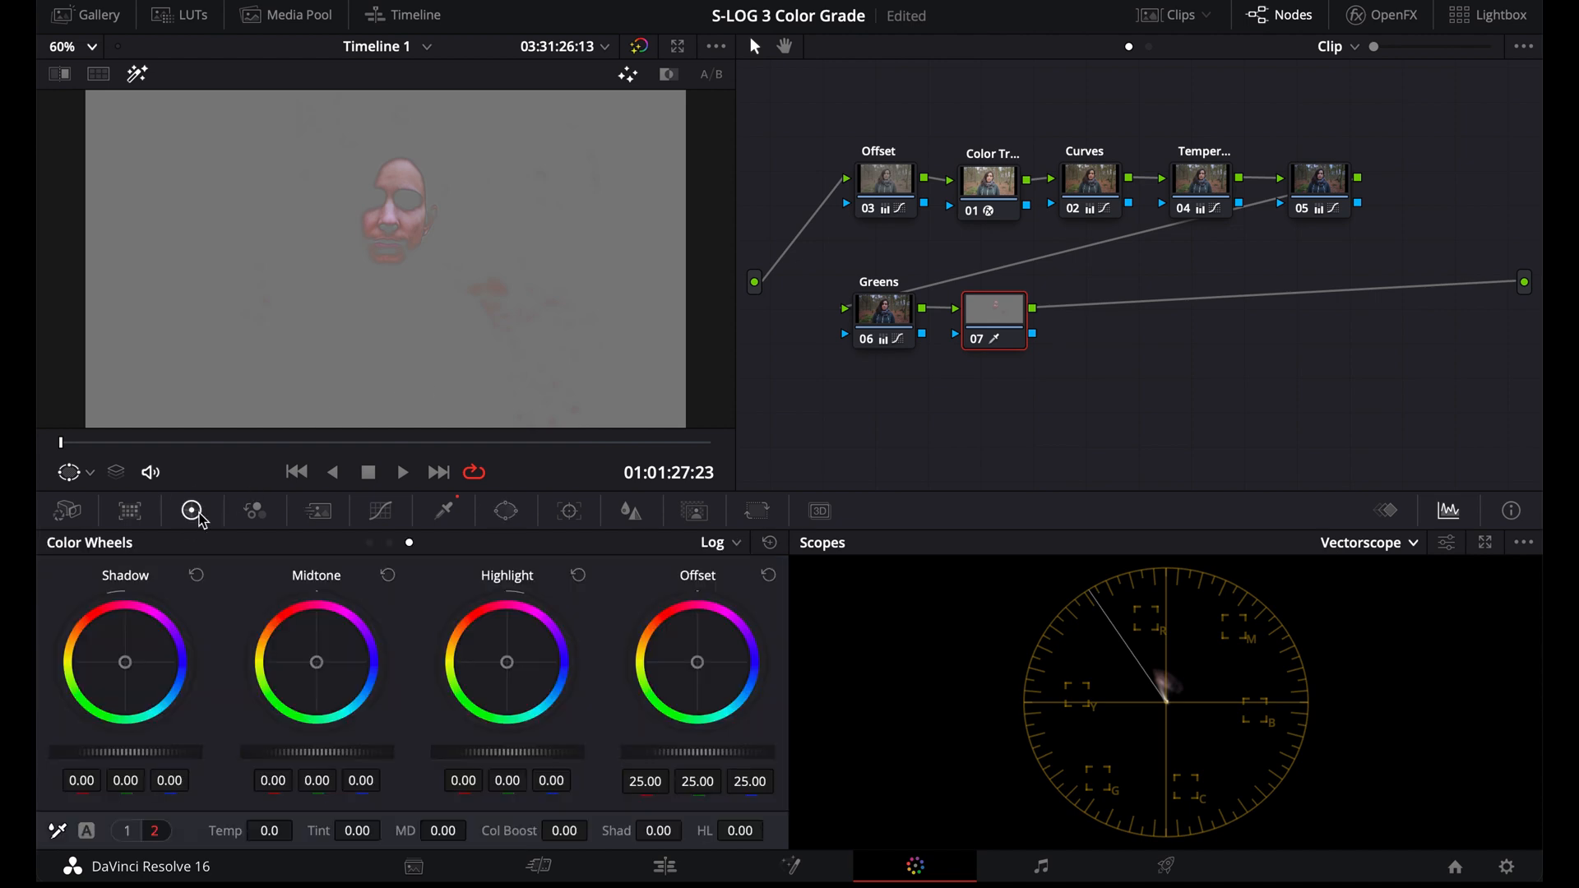
mouse_move(699, 666)
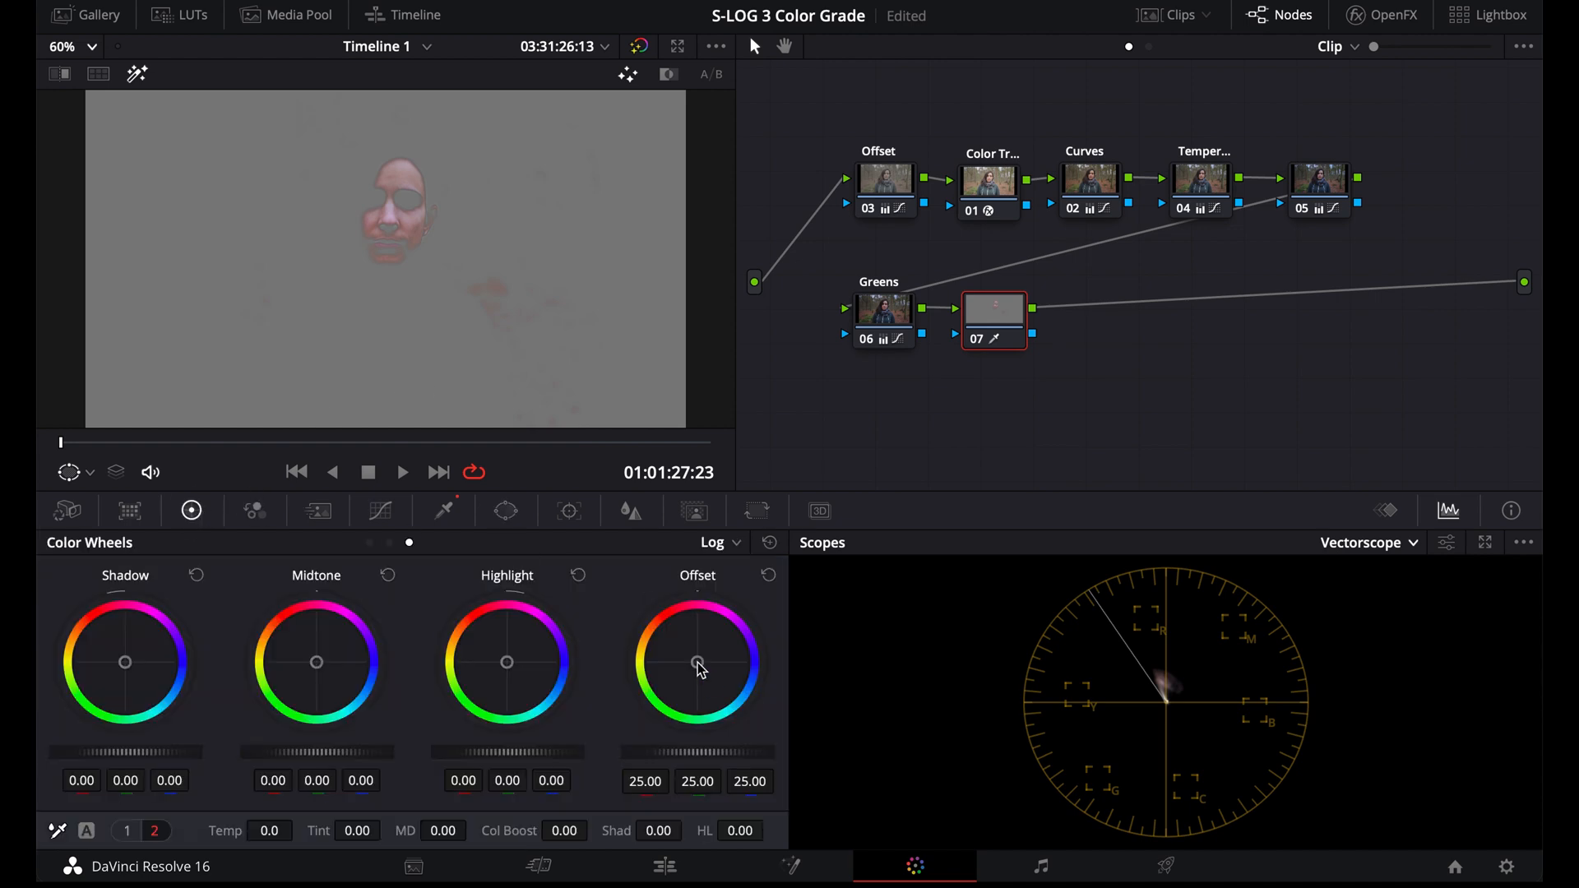
Push node 07's Offset wheel toward yellow-orange to warm the isolated skin
drag(697, 661, 693, 661)
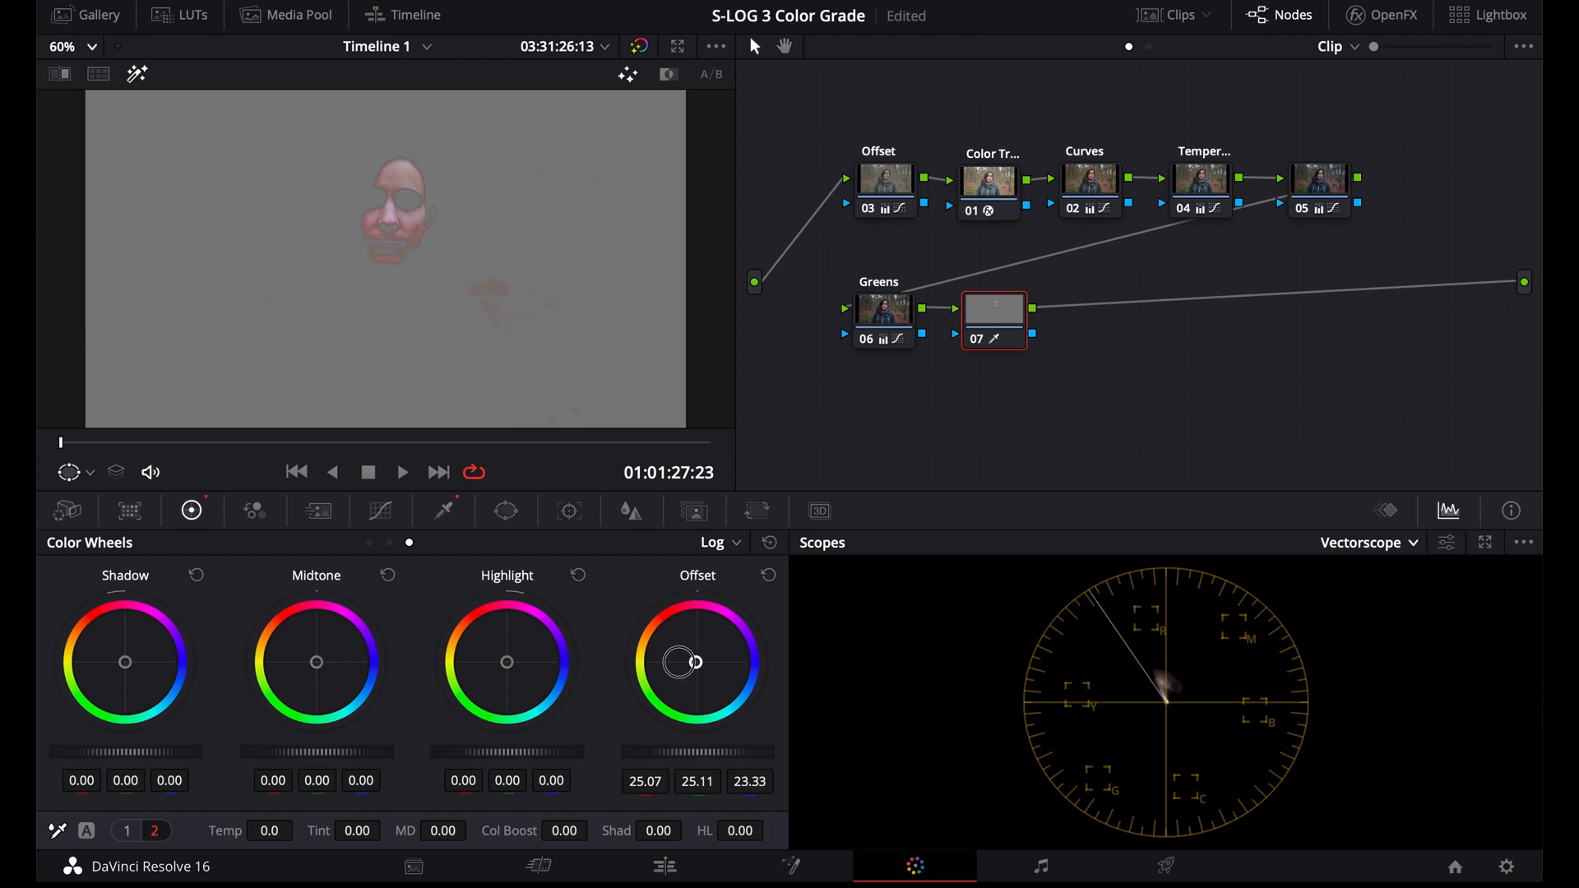
drag(692, 661, 641, 656)
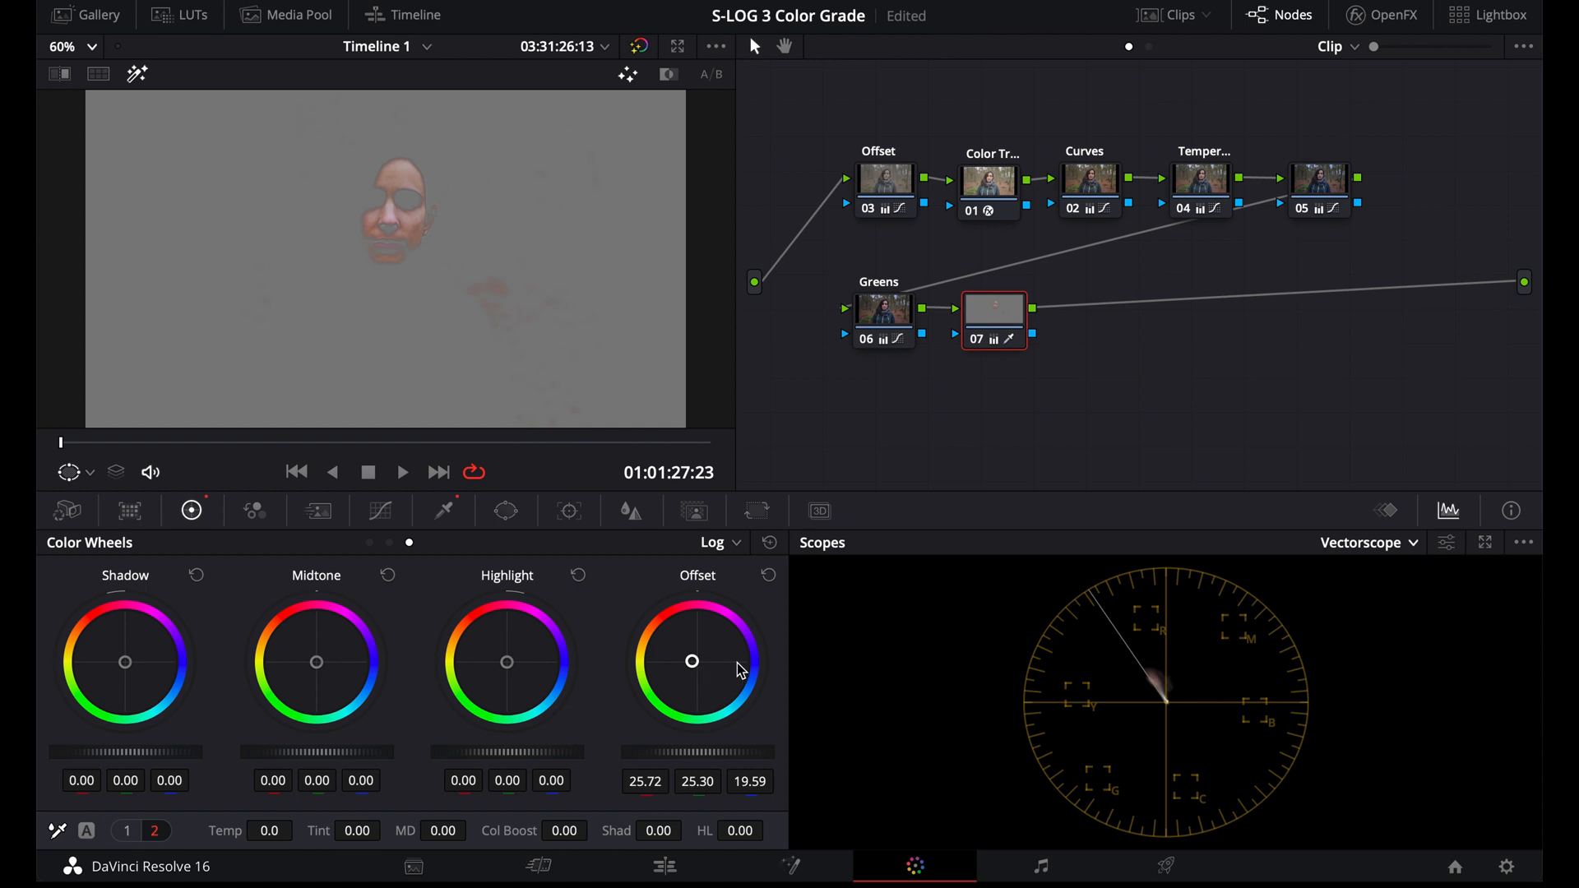
mouse_move(1084, 707)
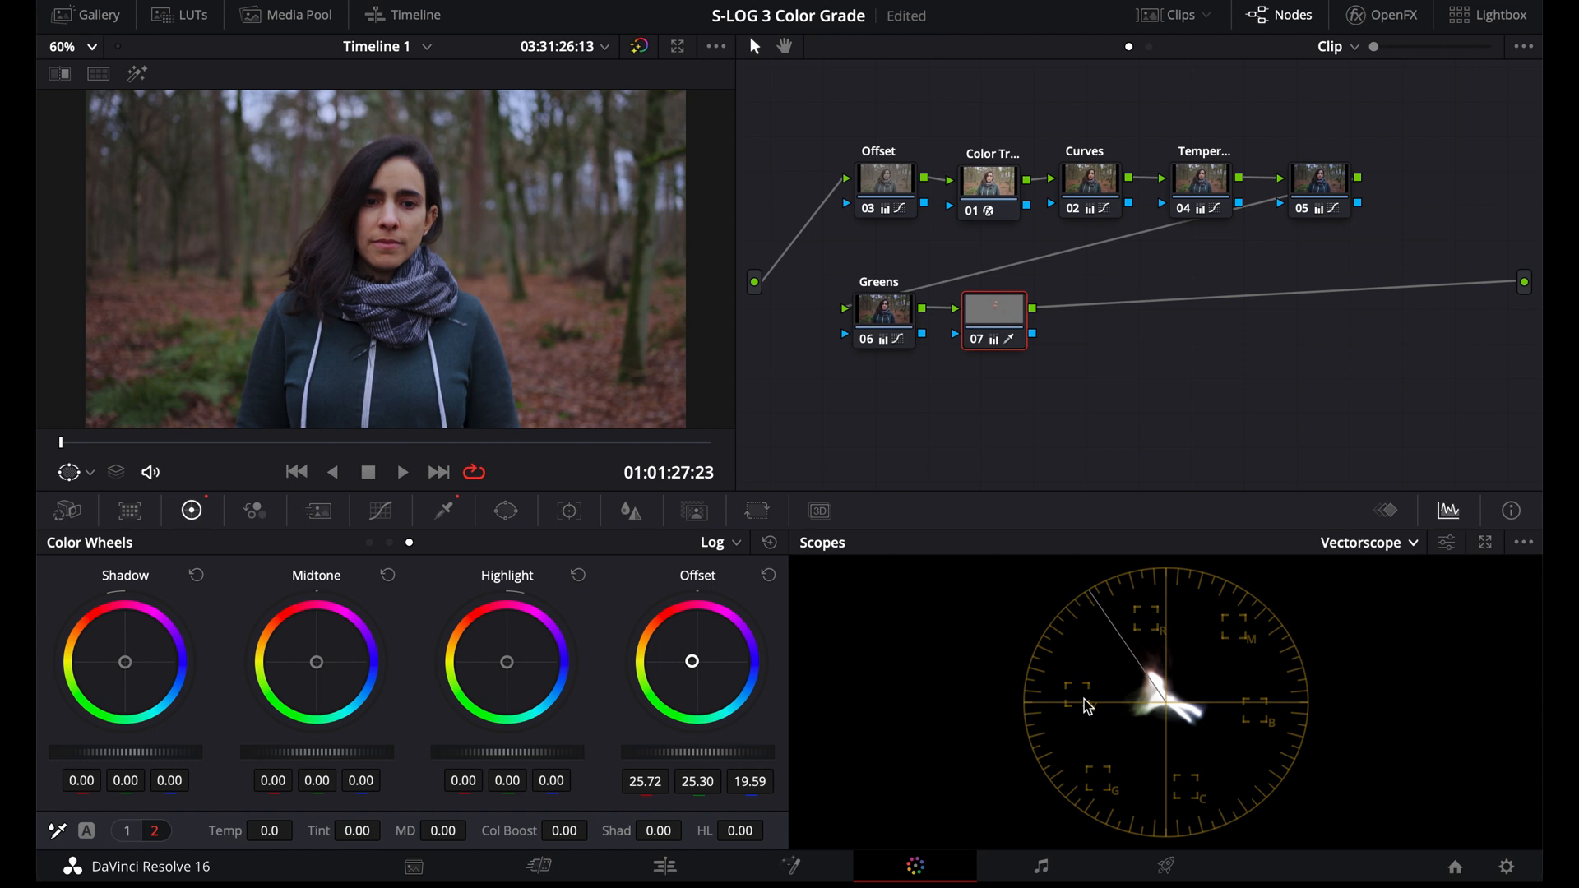
mouse_move(977, 384)
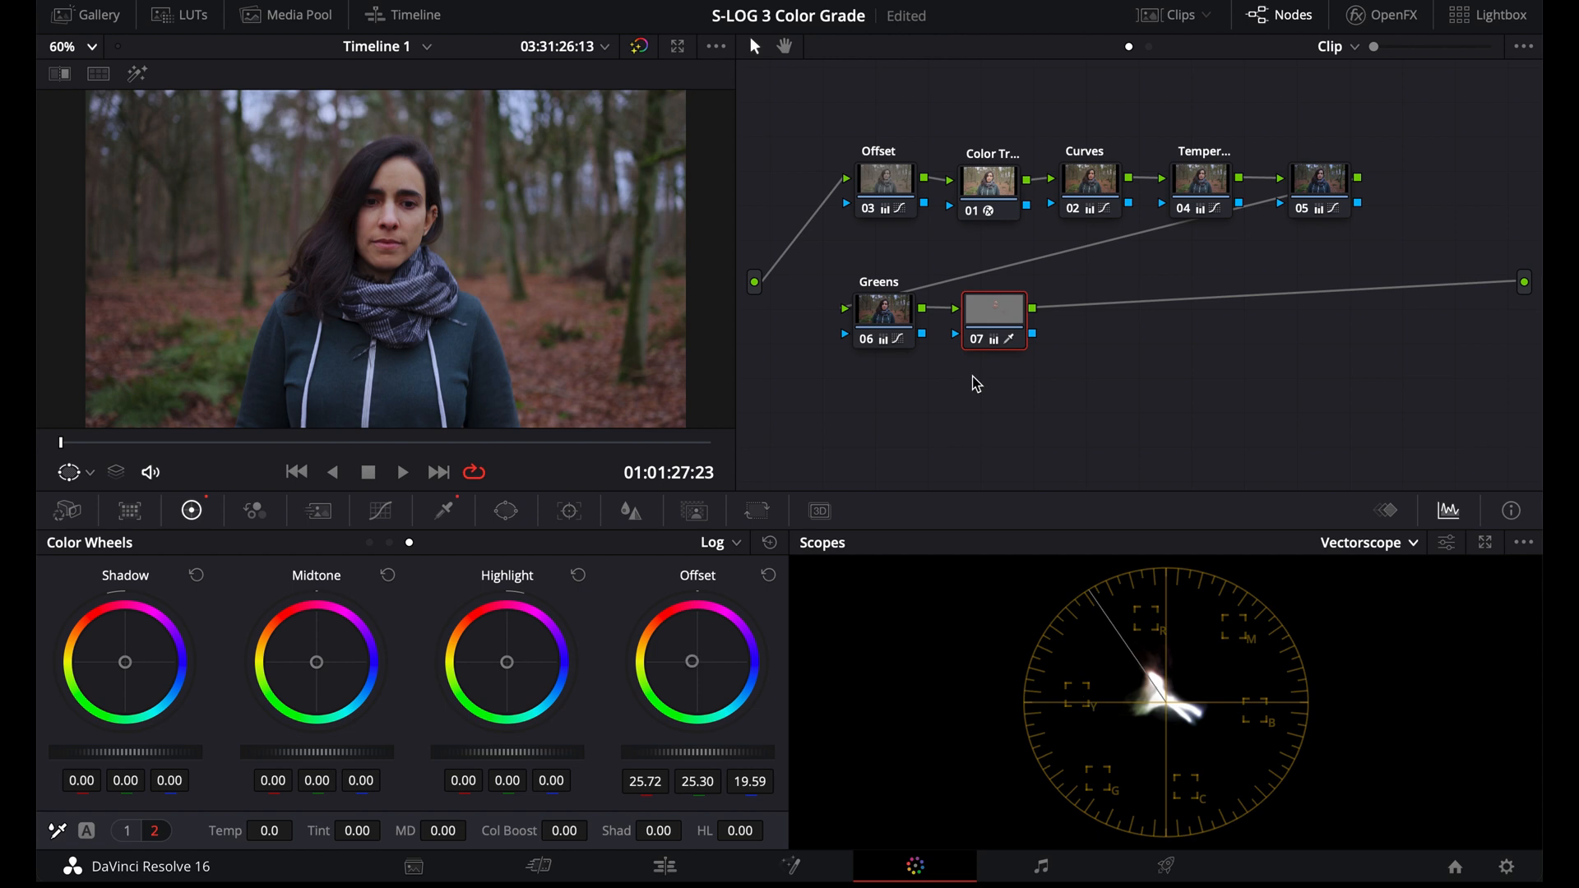
Add serial node 08 and slightly lower its Gamma master on Primaries Wheels
click(995, 318)
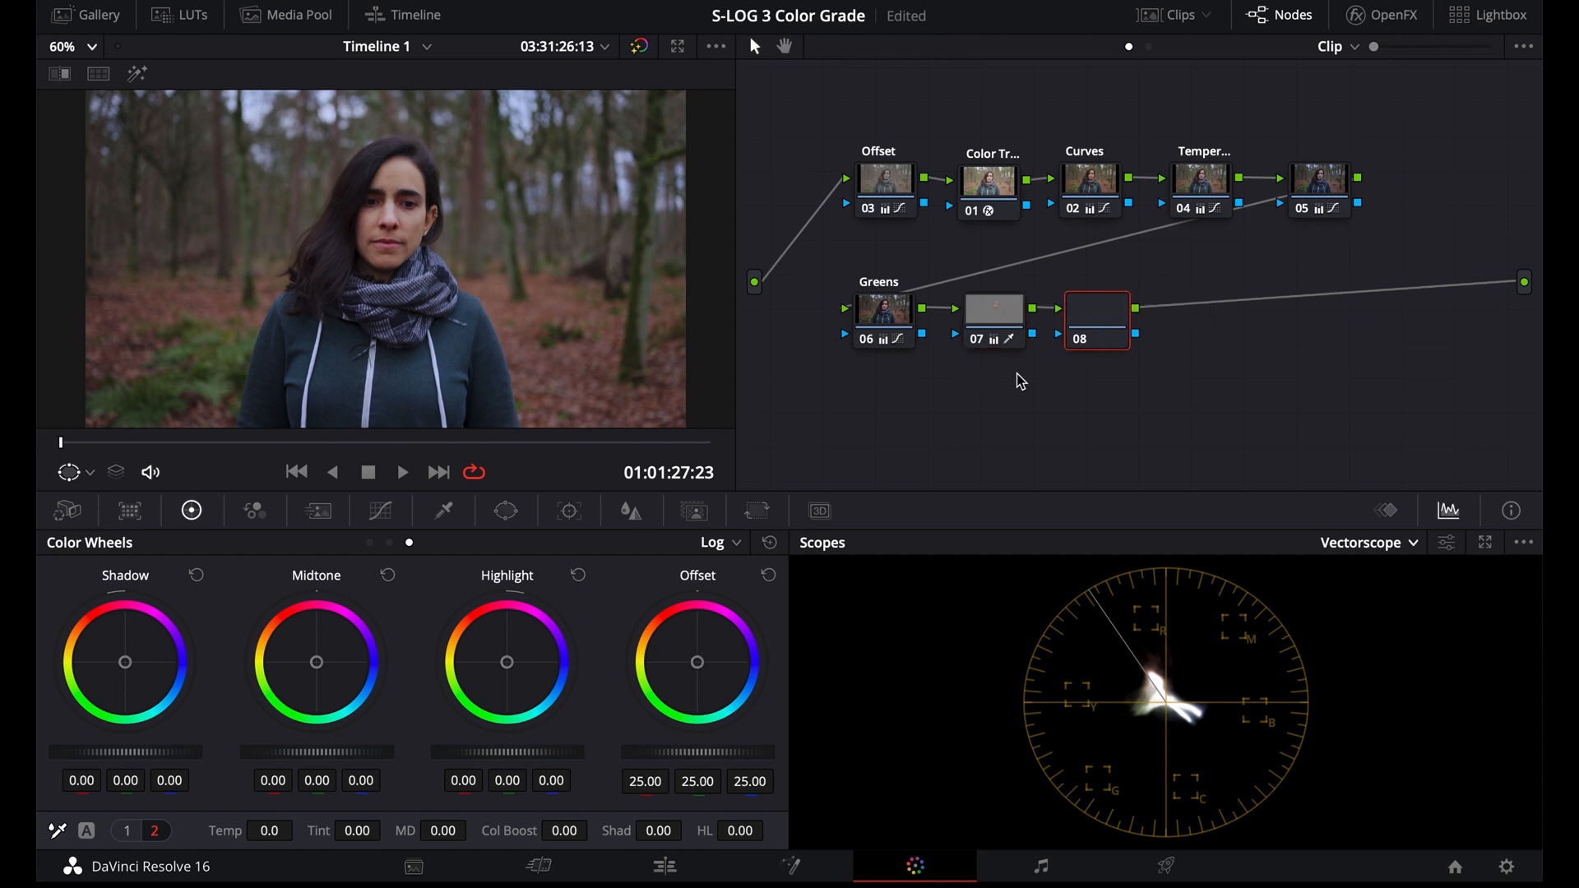
click(380, 511)
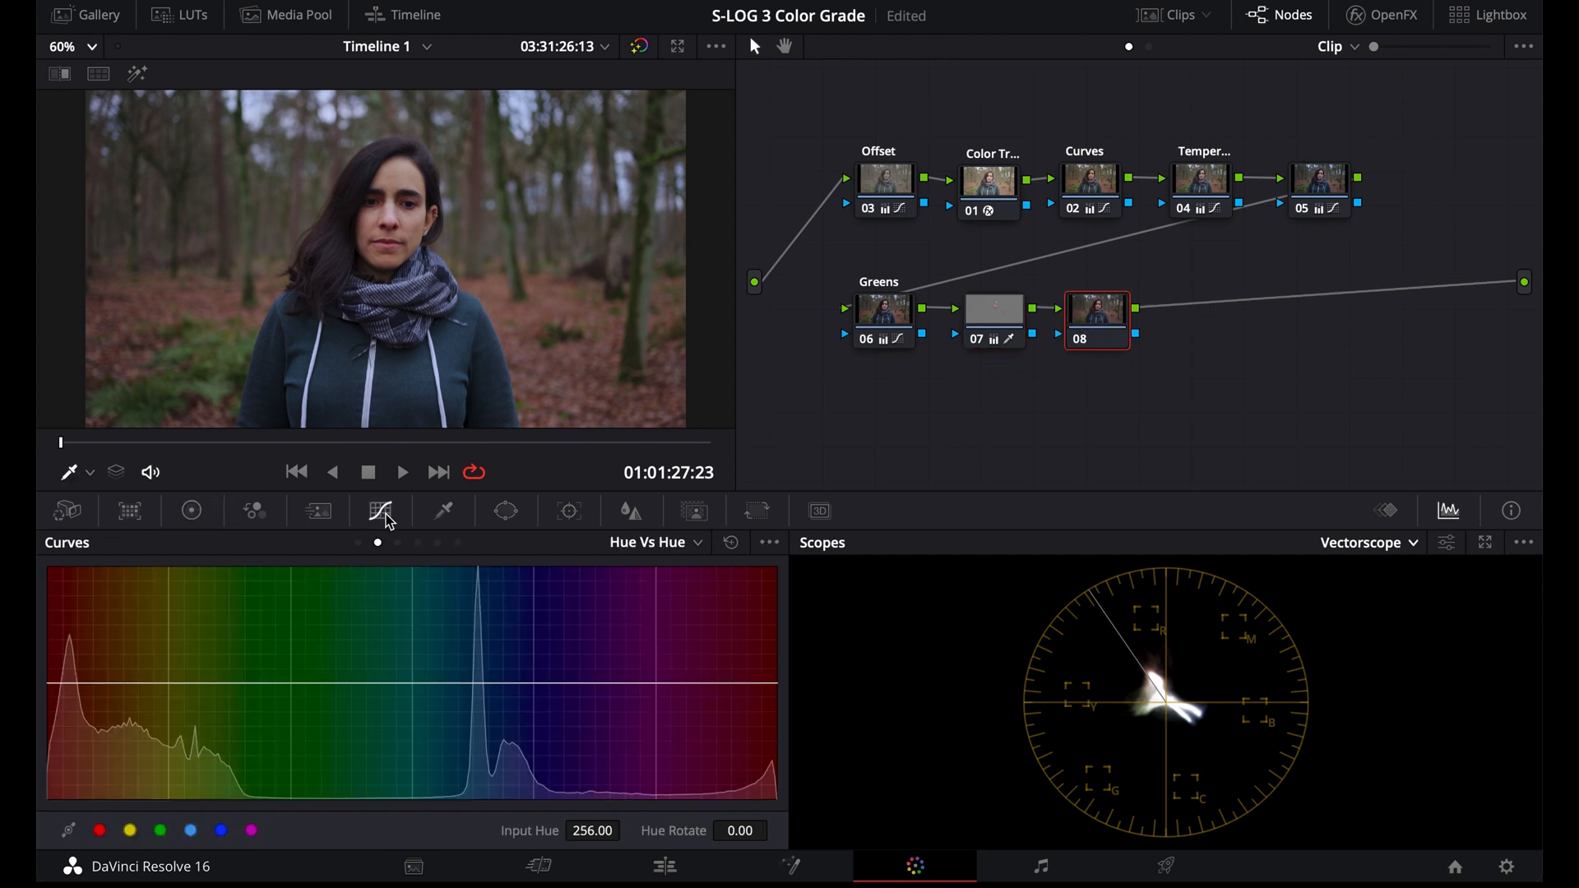
click(191, 510)
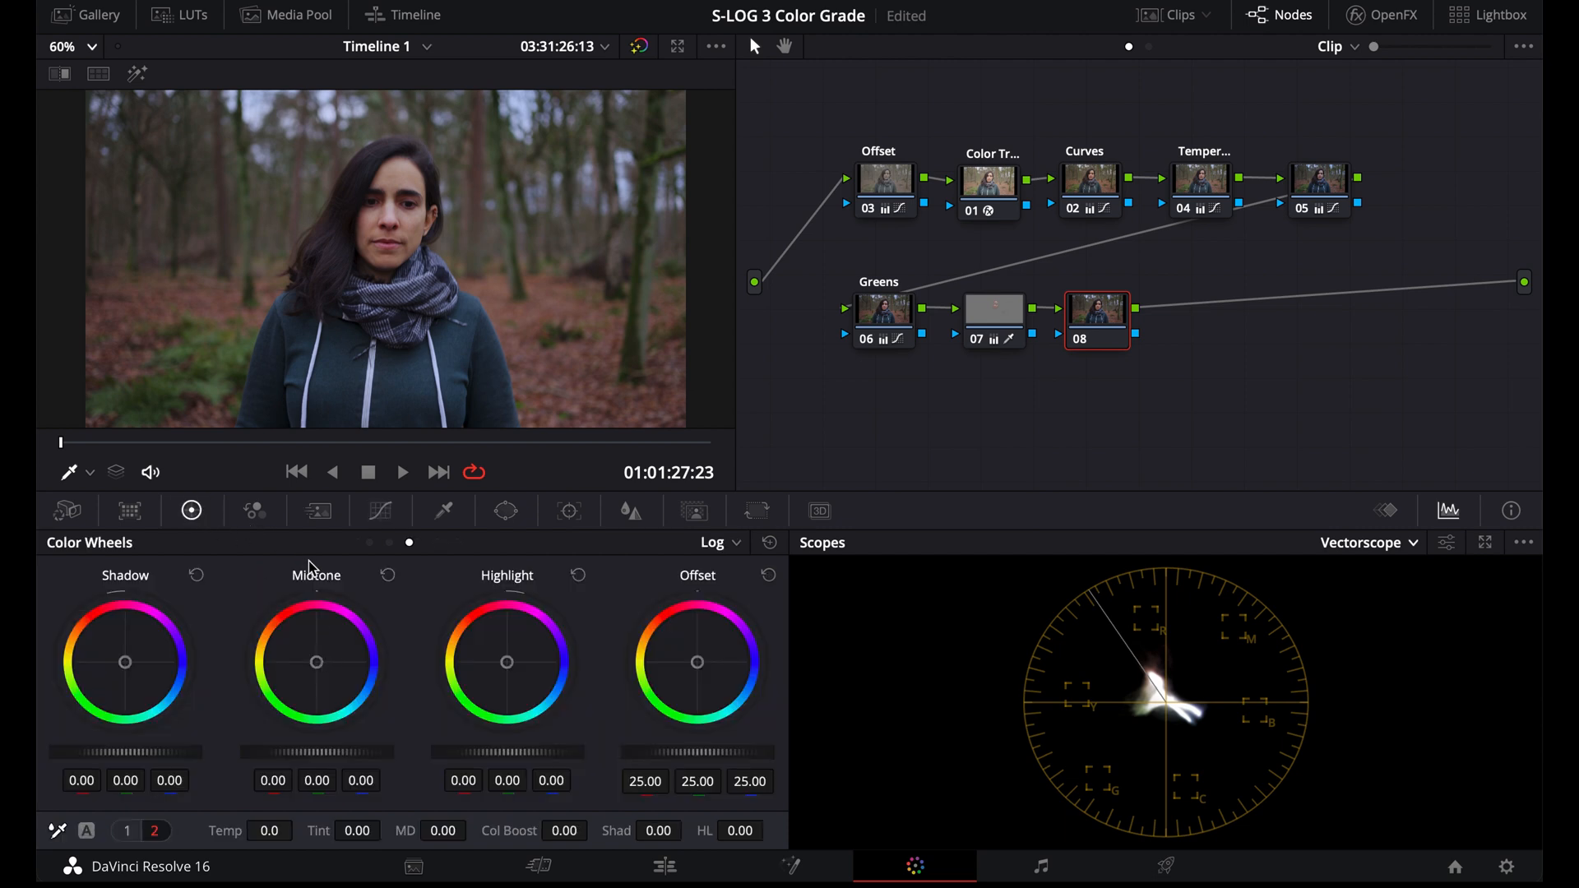
click(713, 543)
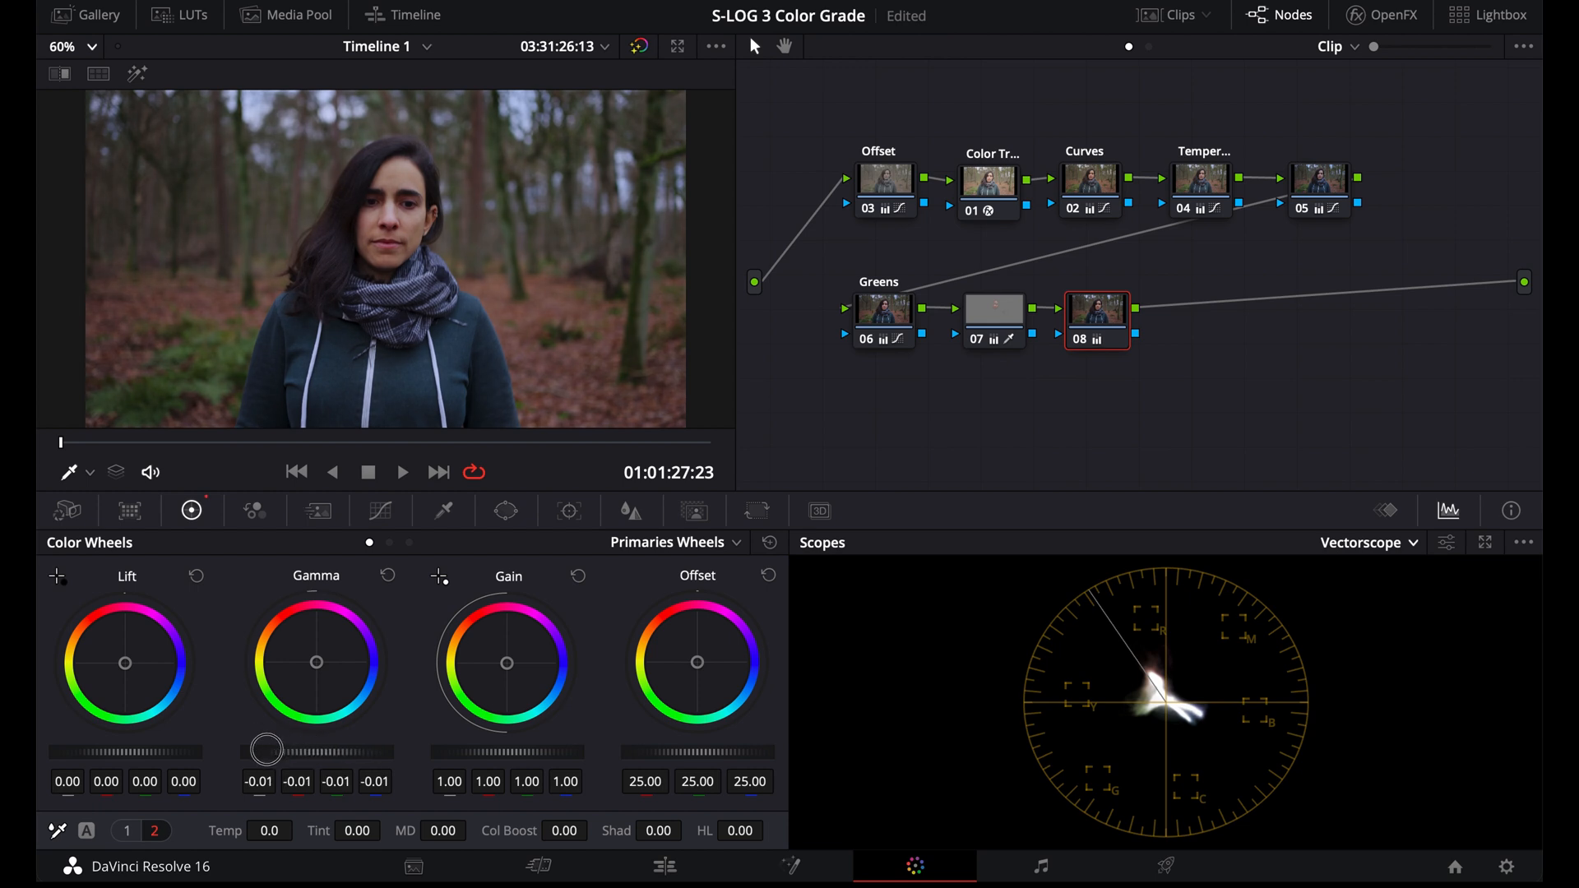
drag(270, 750, 279, 758)
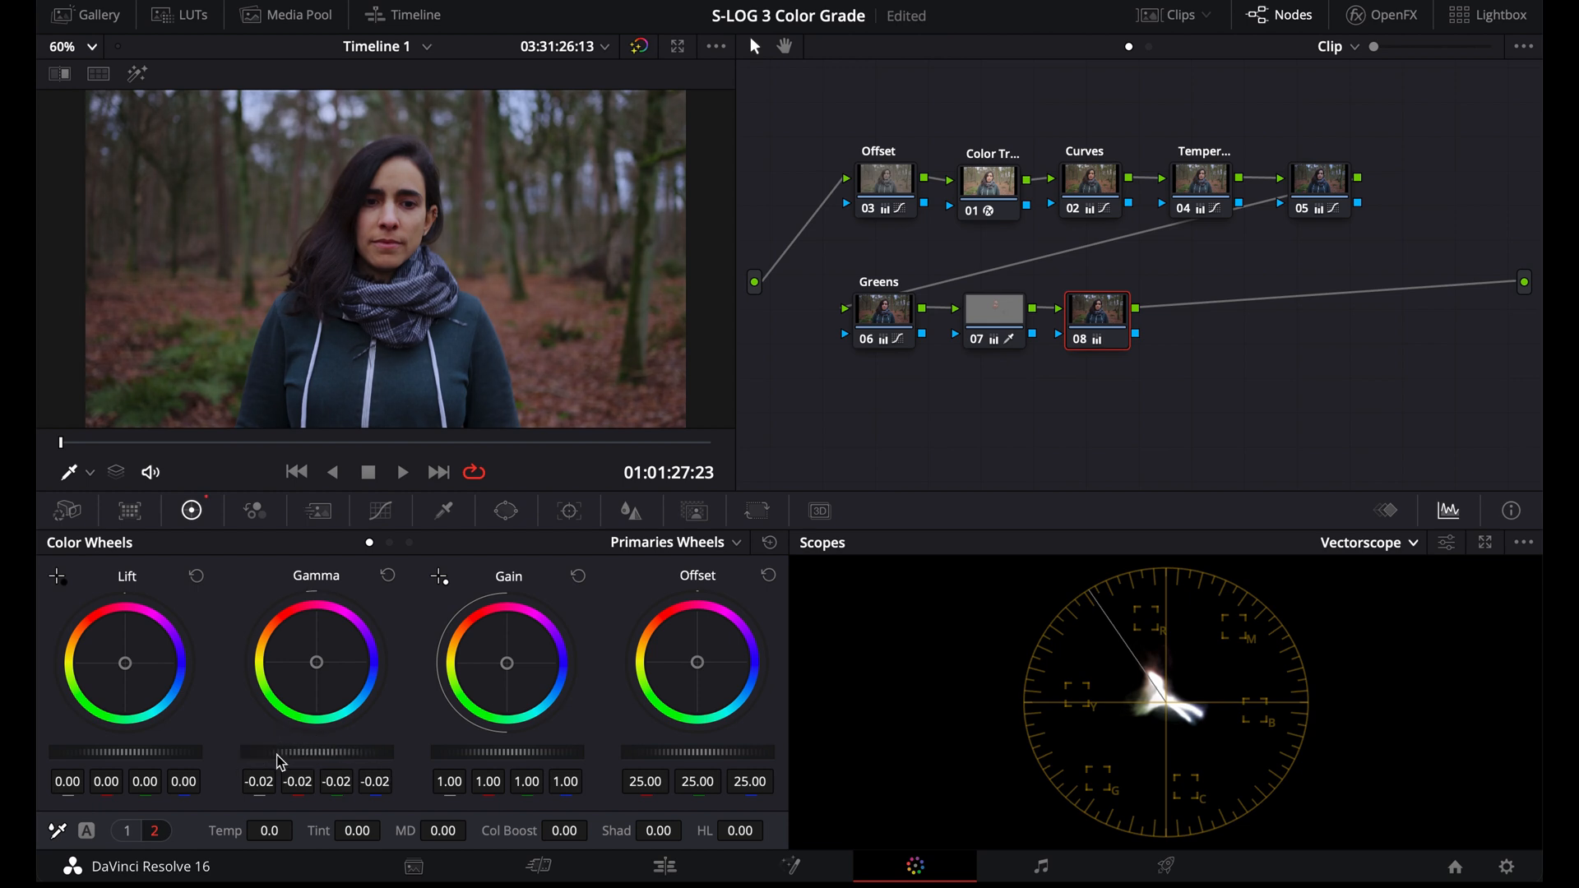
Tint node 08's shadows toward blue on the Log wheels
click(715, 543)
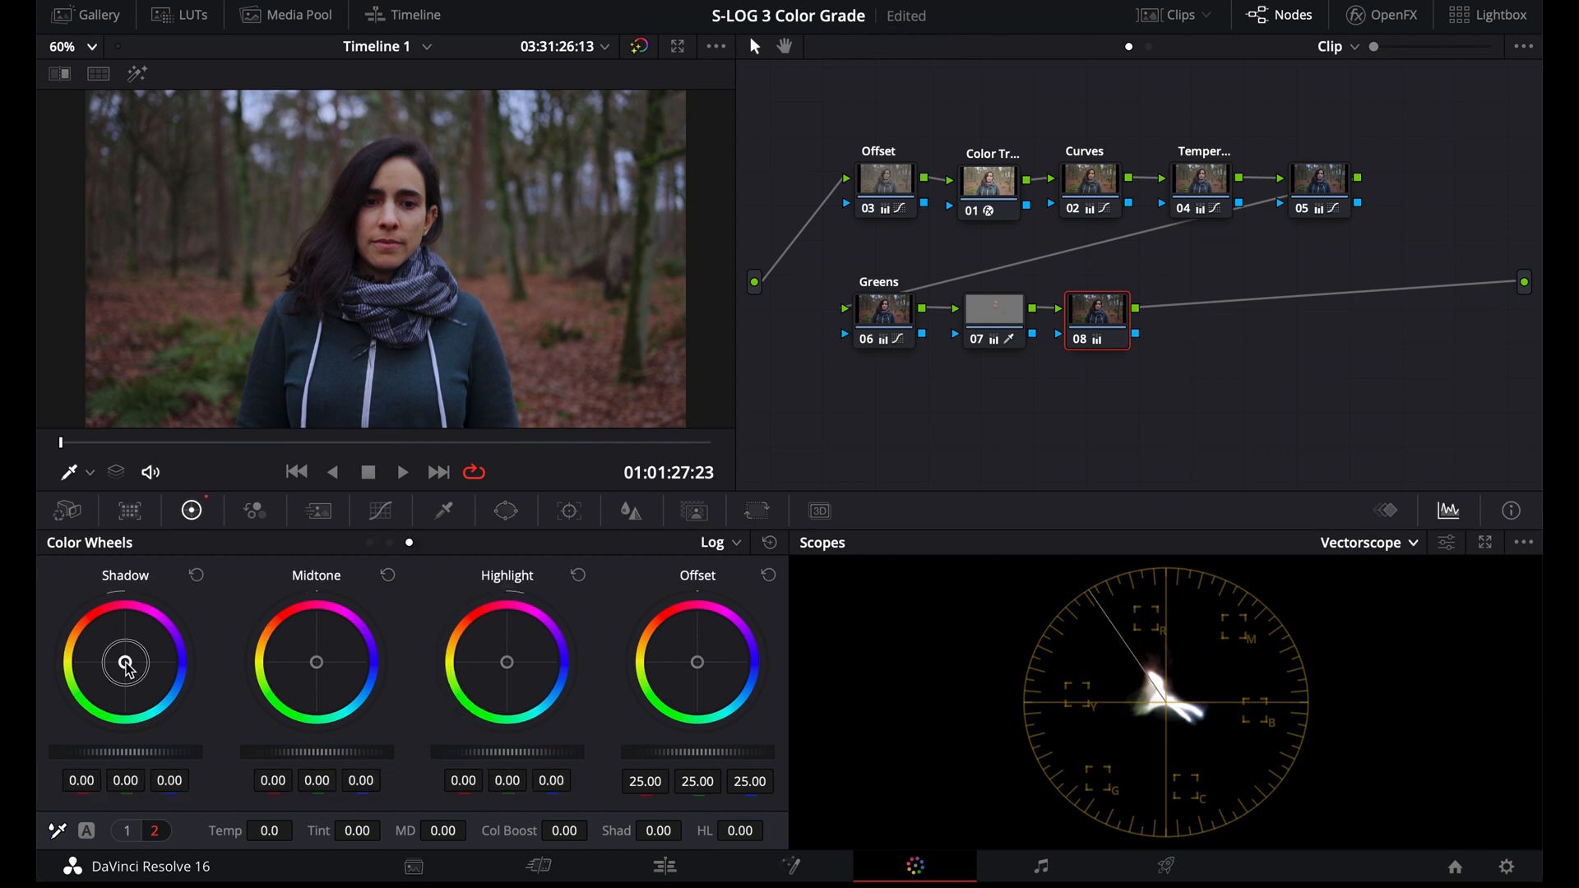
drag(125, 663, 129, 668)
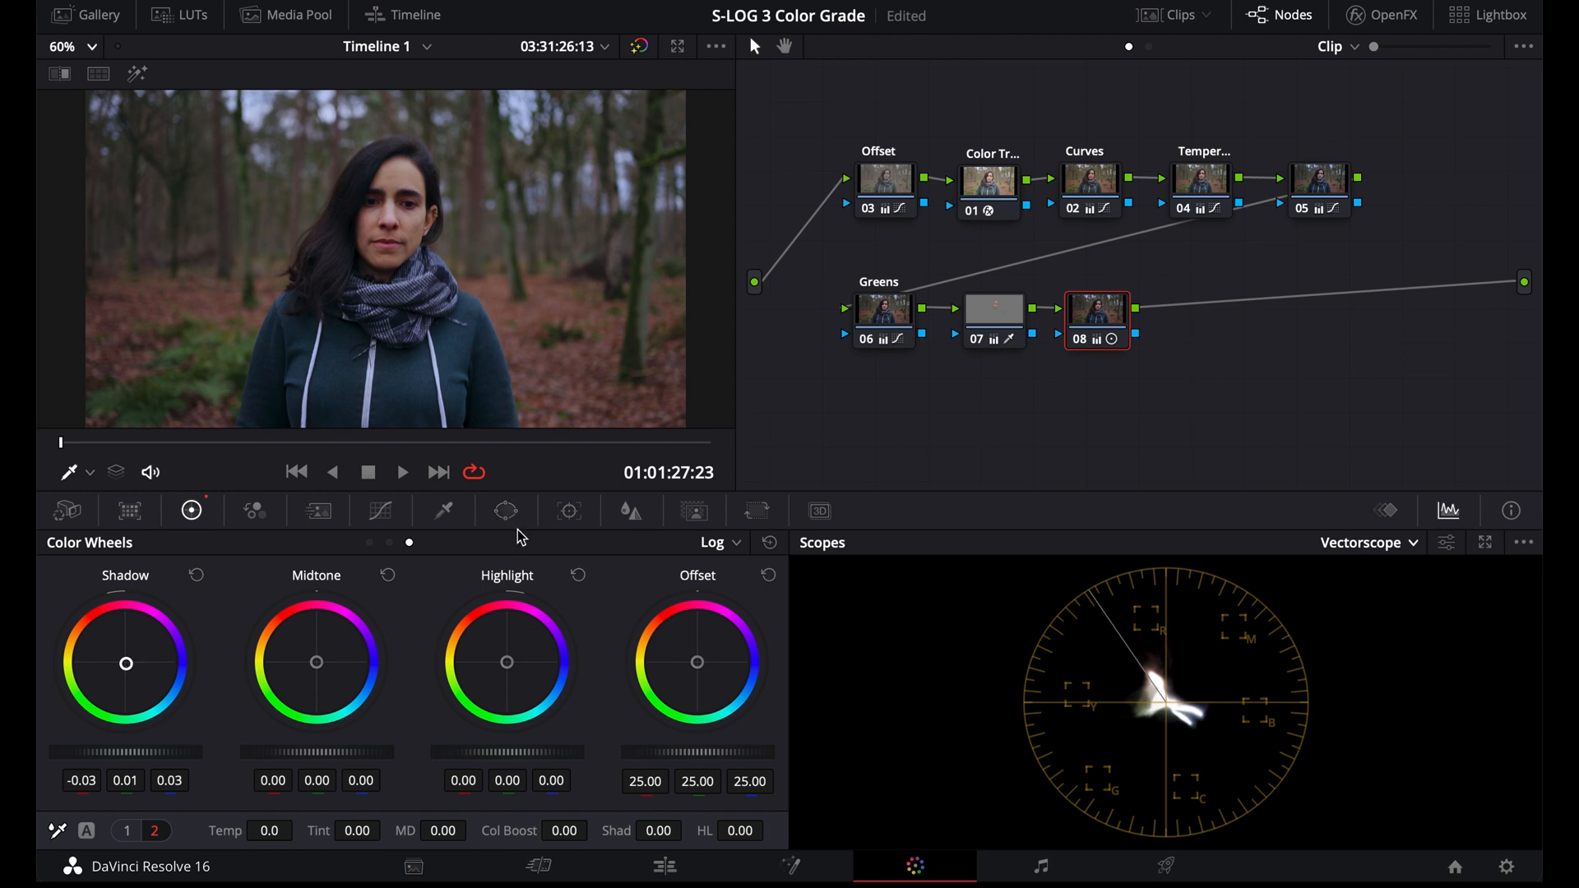
click(381, 510)
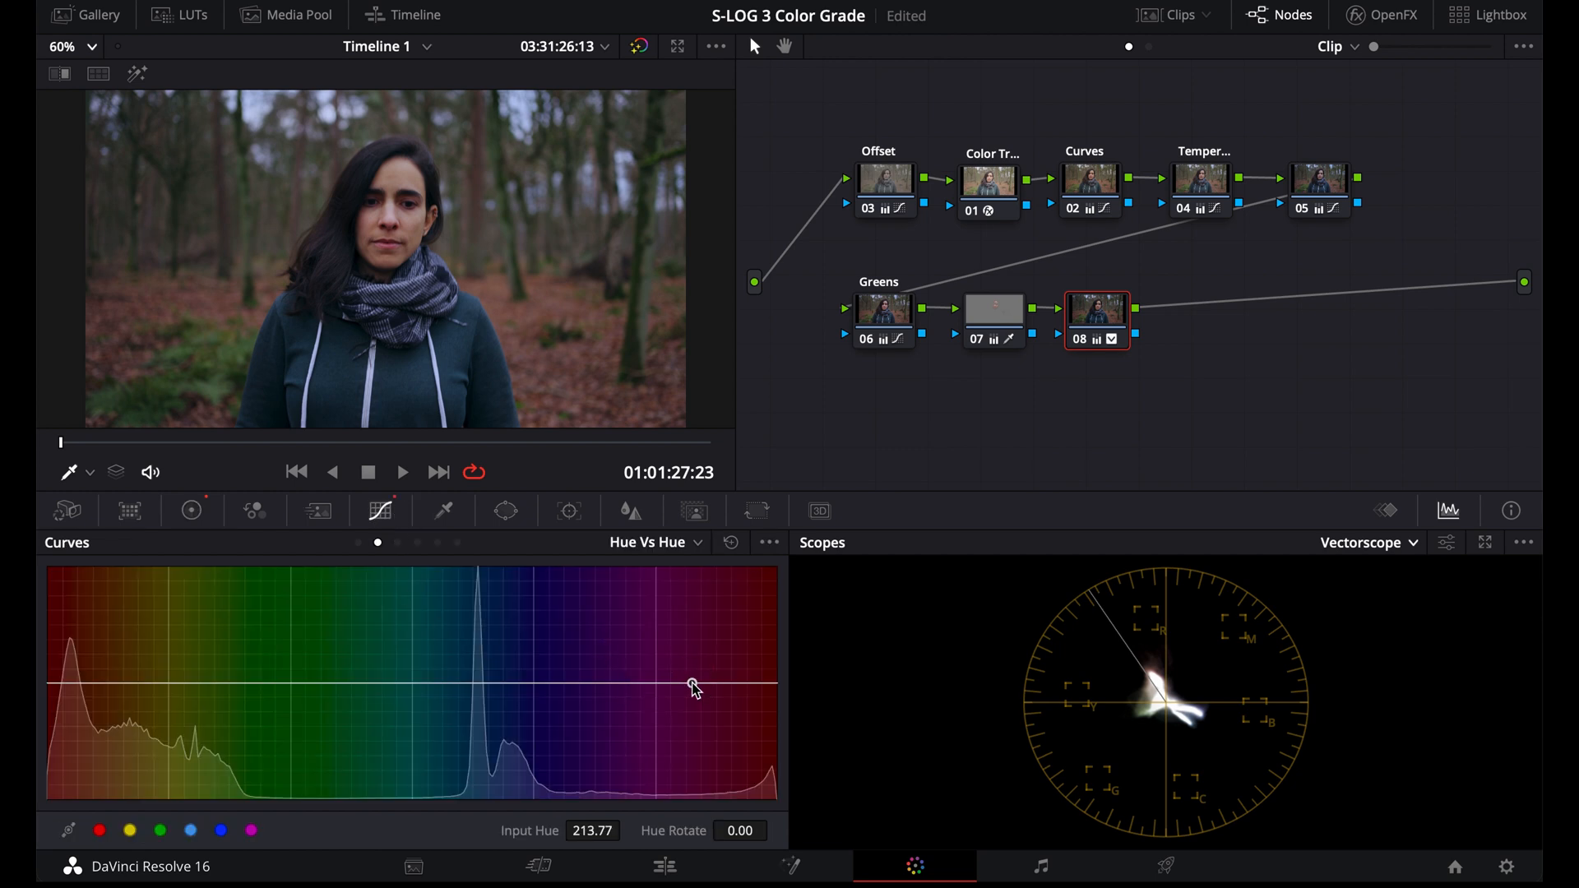
Pull down the red hues on node 08's Hue vs Sat curve to desaturate them
click(658, 542)
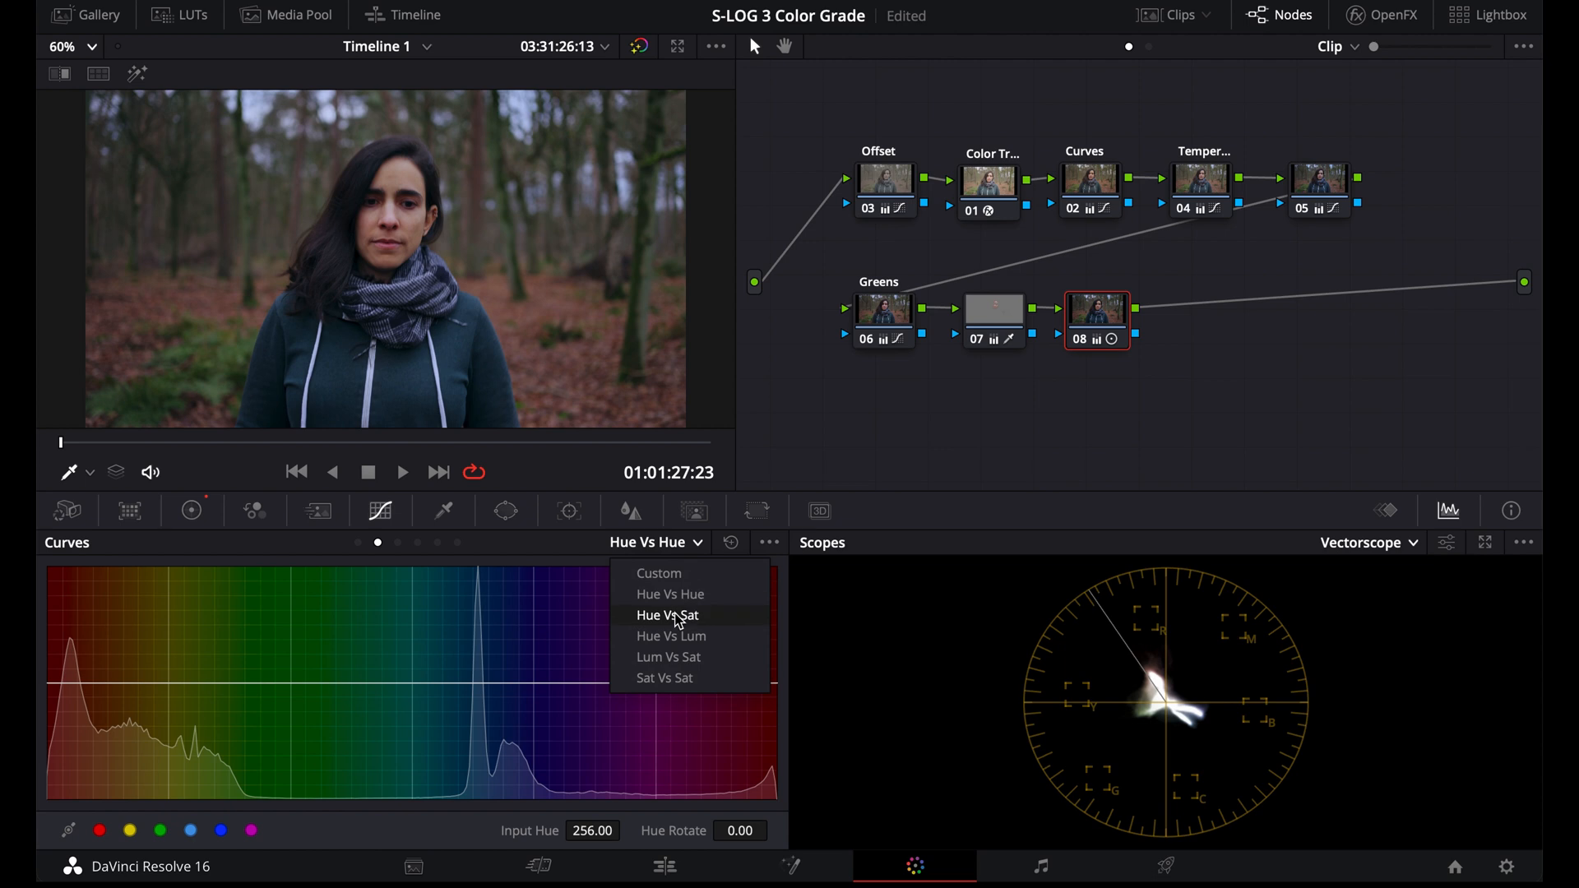
click(666, 615)
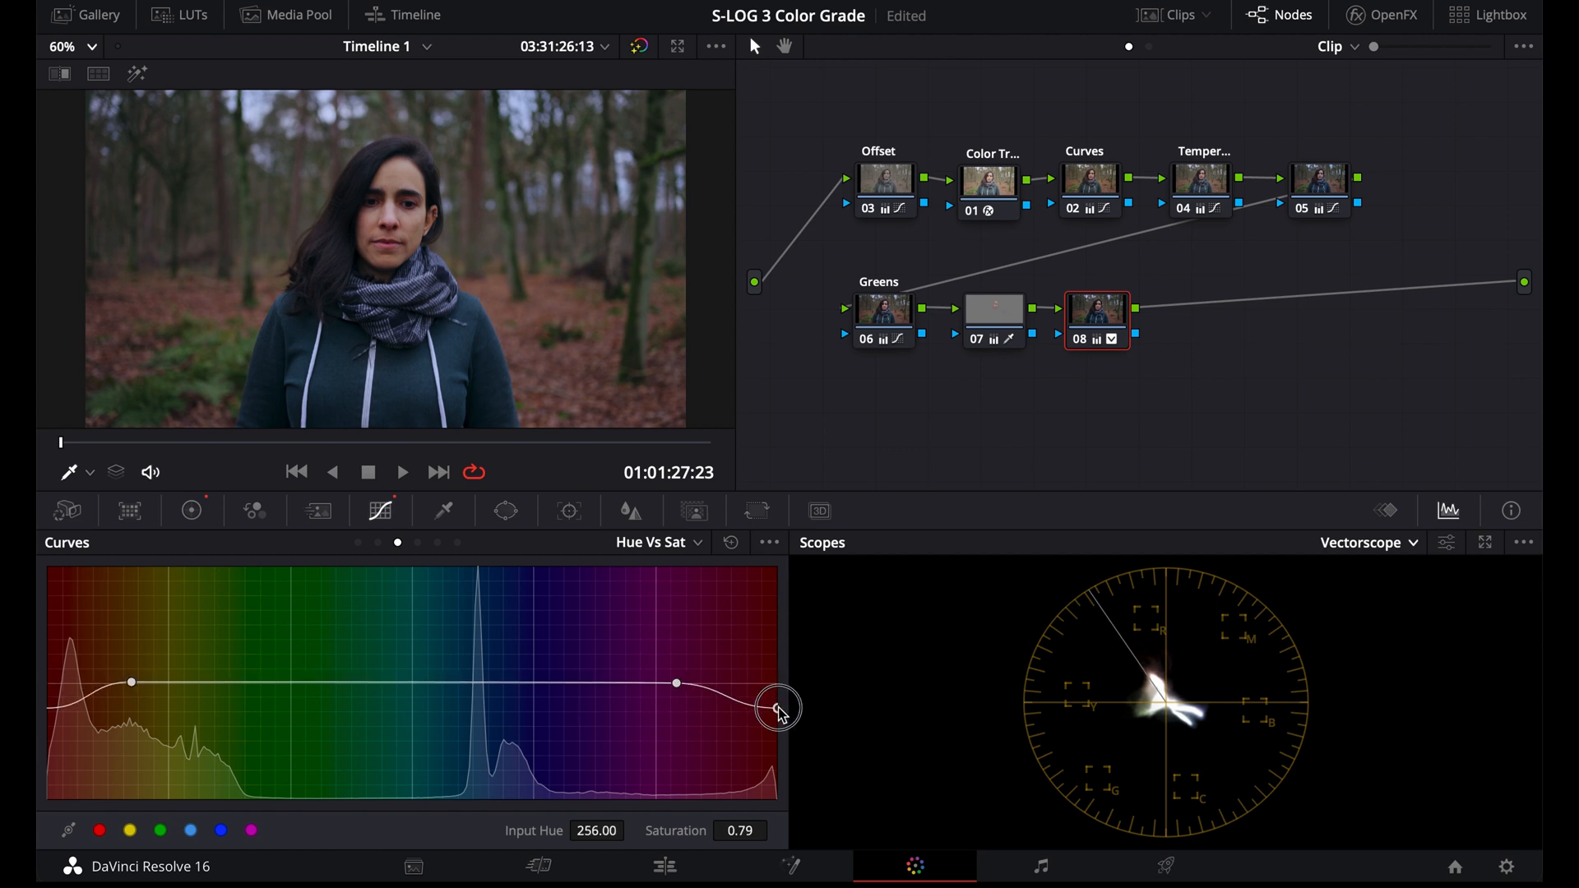
drag(778, 710, 767, 697)
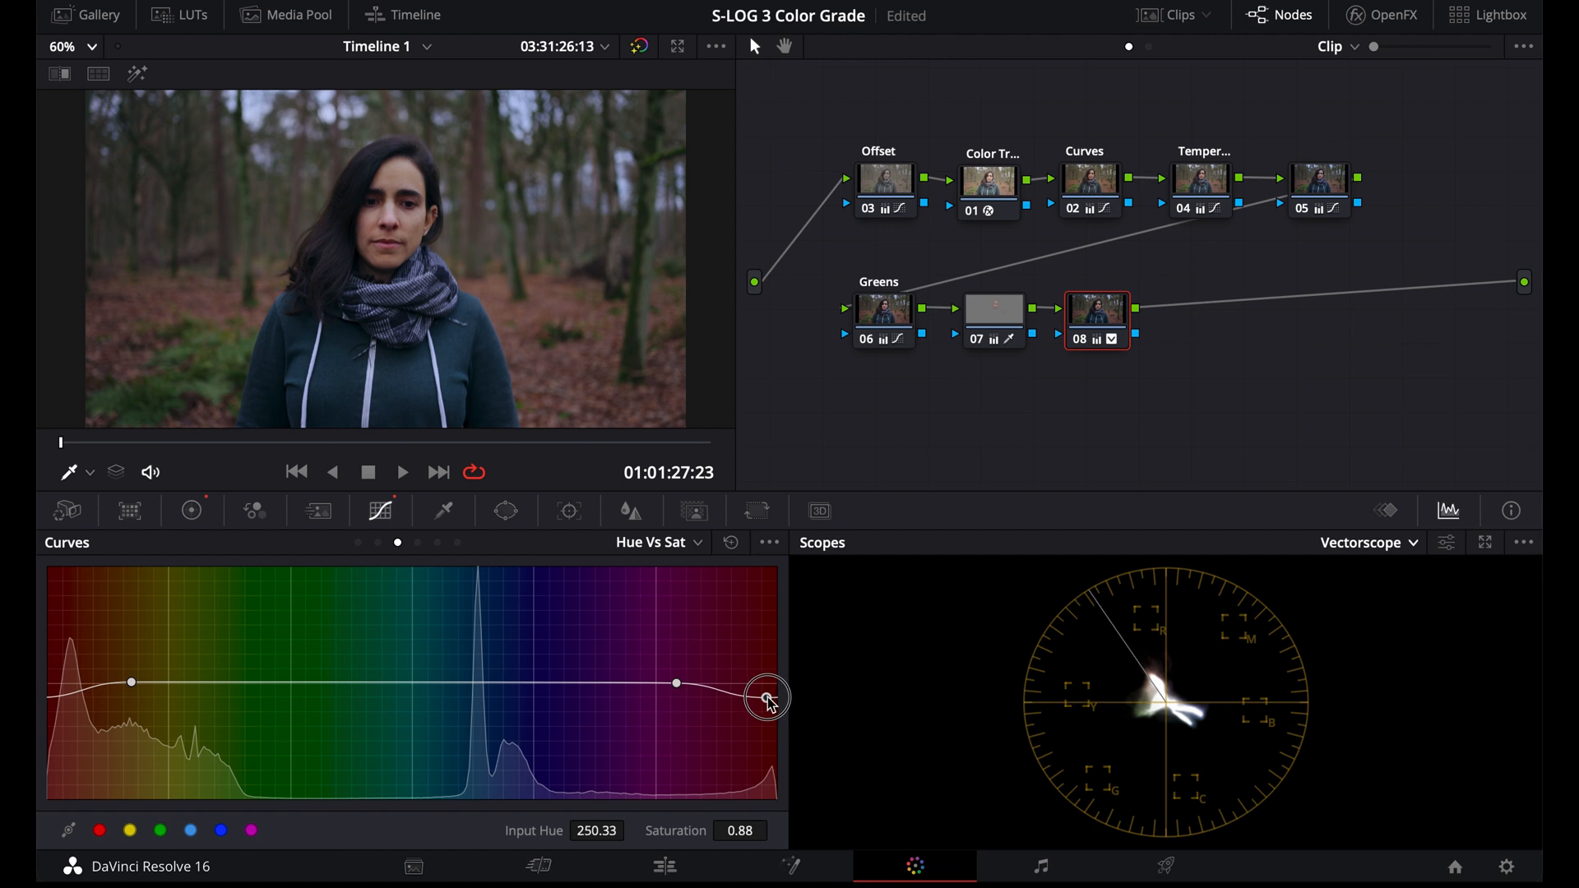